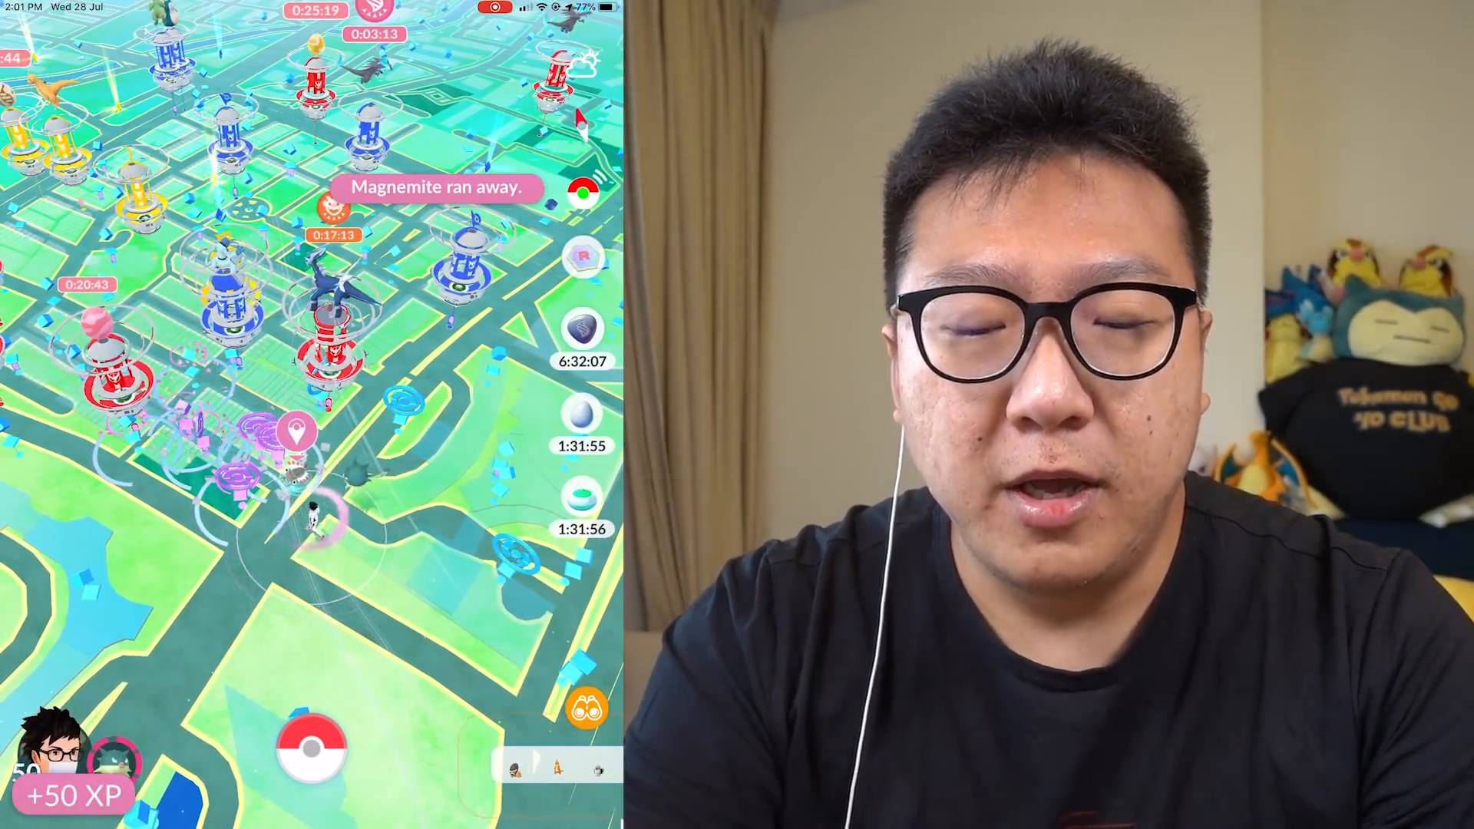
- Dismiss the PokéStop tutorial tip and open the Poké Ball main menu
left_click(313, 749)
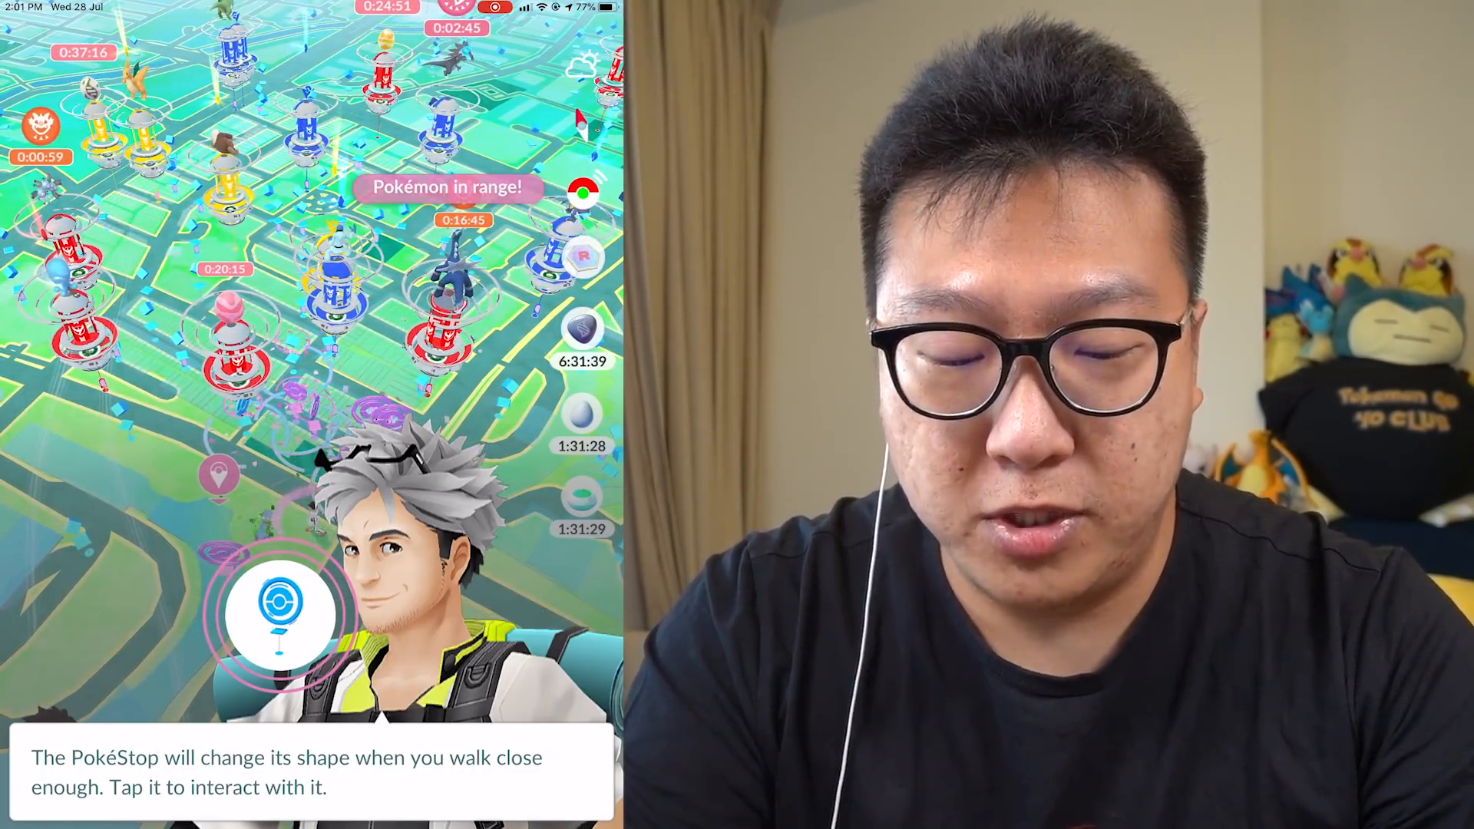
left_click(280, 616)
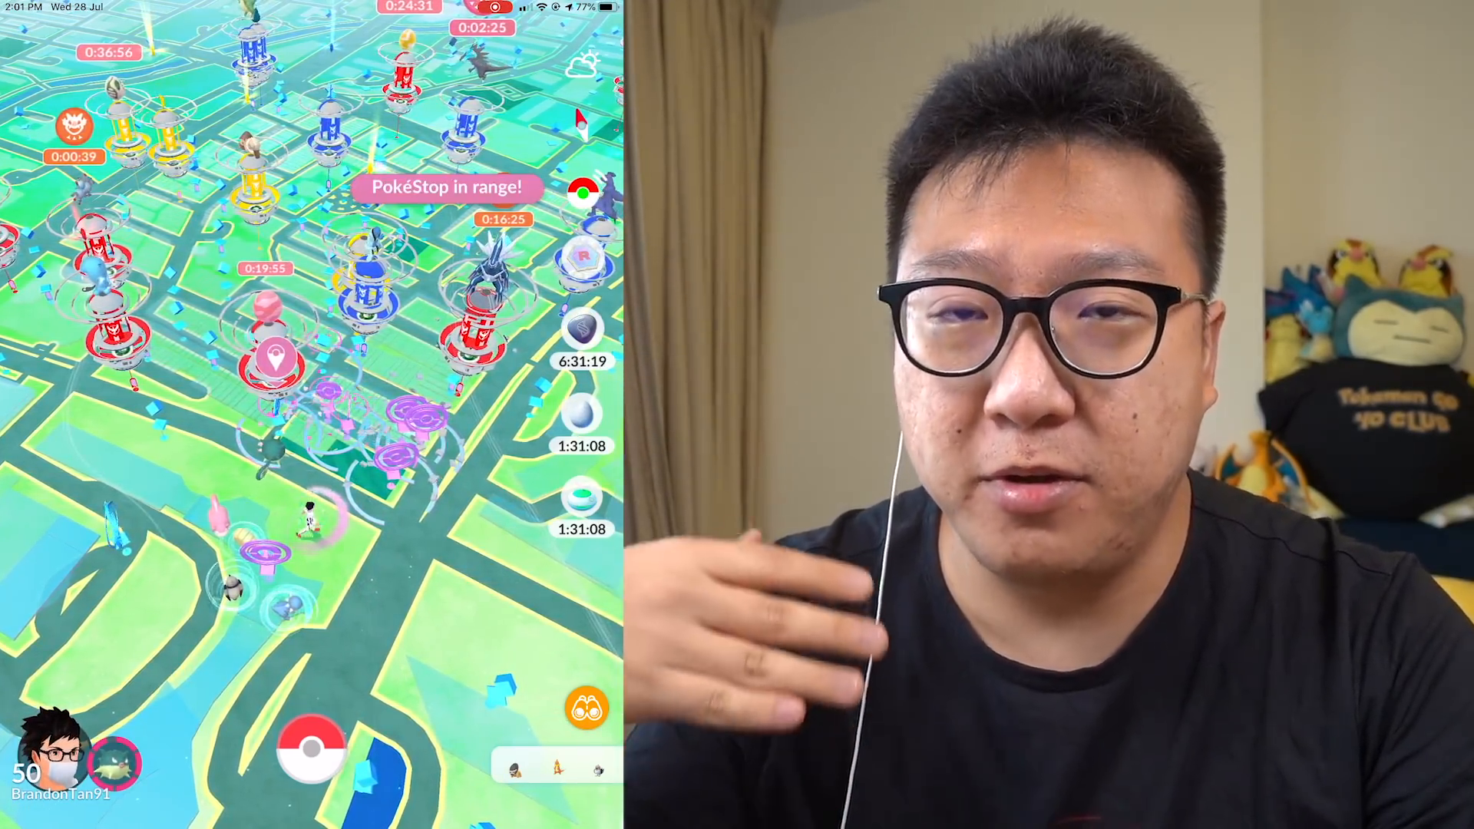
left_click(266, 362)
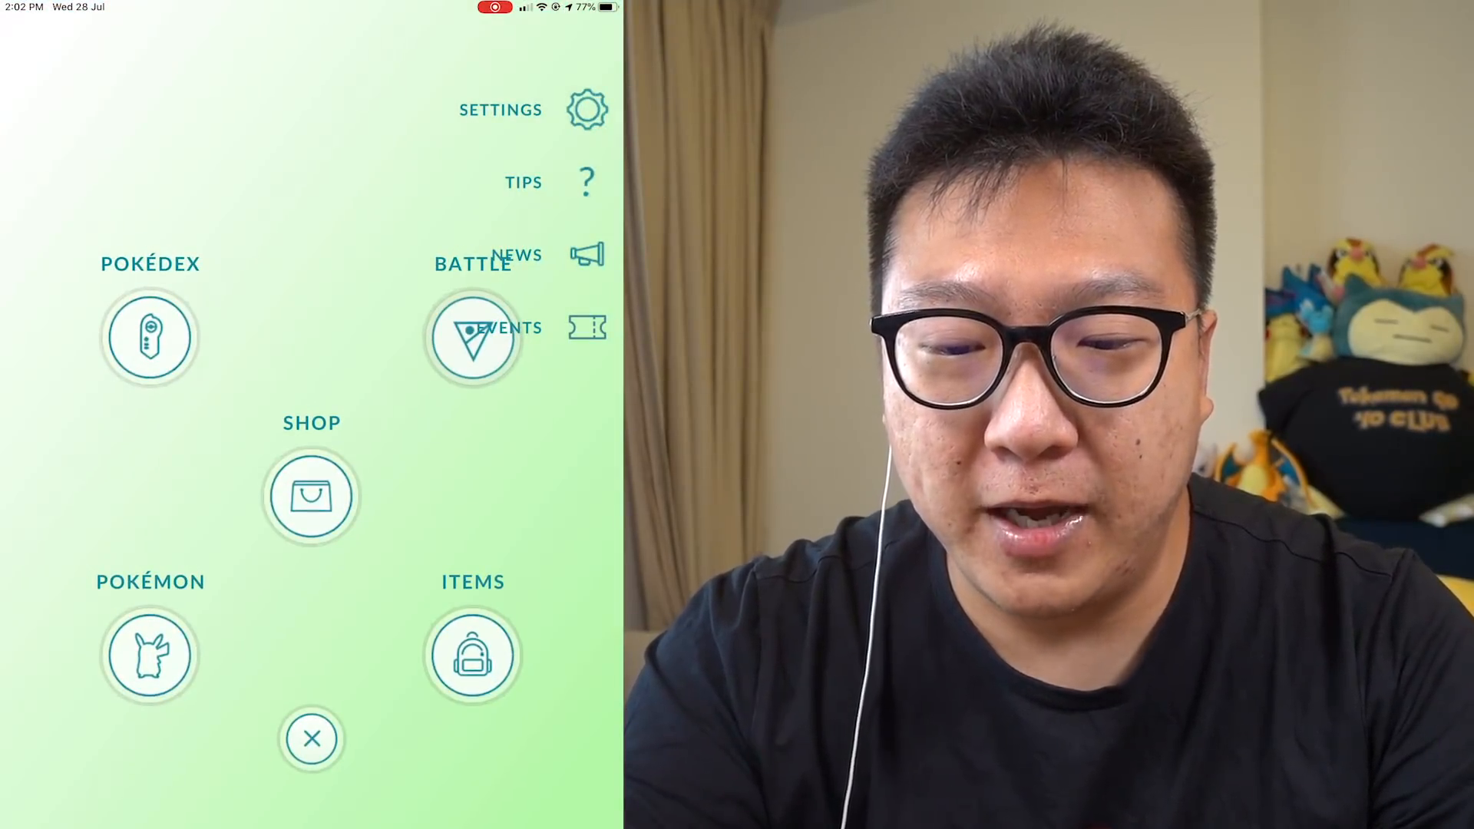
- Open Settings, then the Help panel, and scroll down to Terms of Service & Privacy Policy
left_click(586, 109)
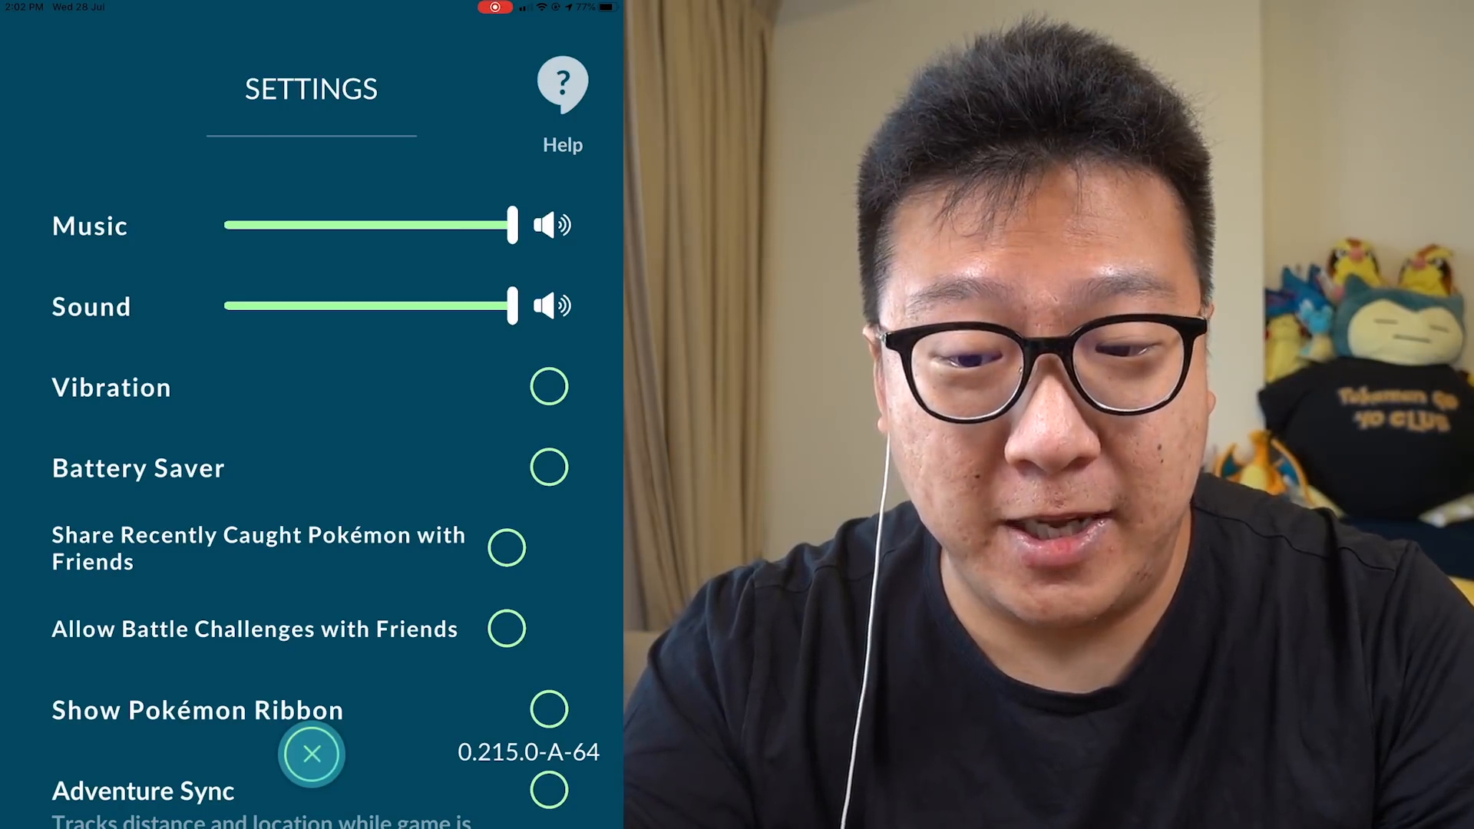
left_click(561, 85)
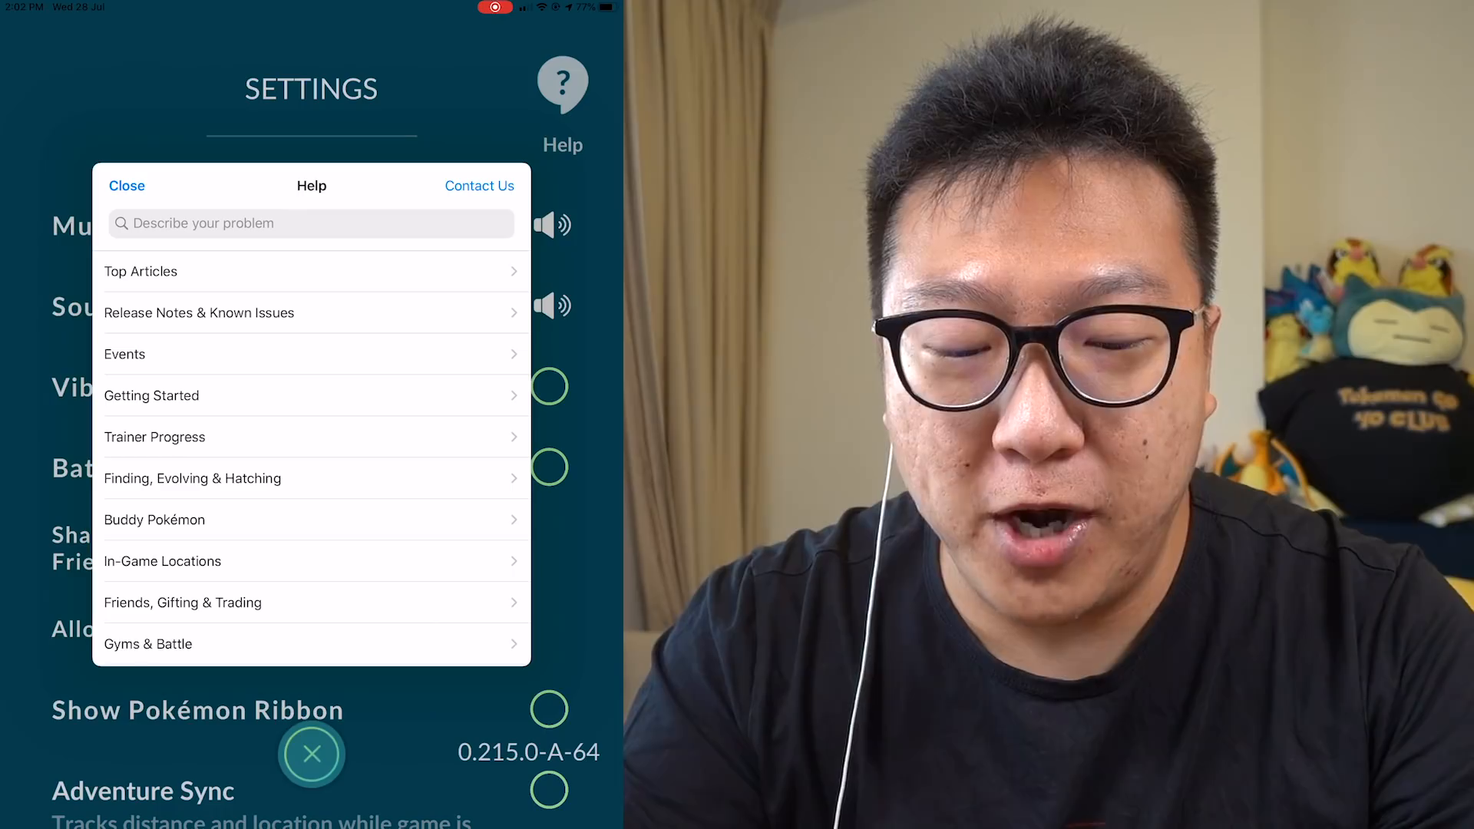
scroll("down", 3)
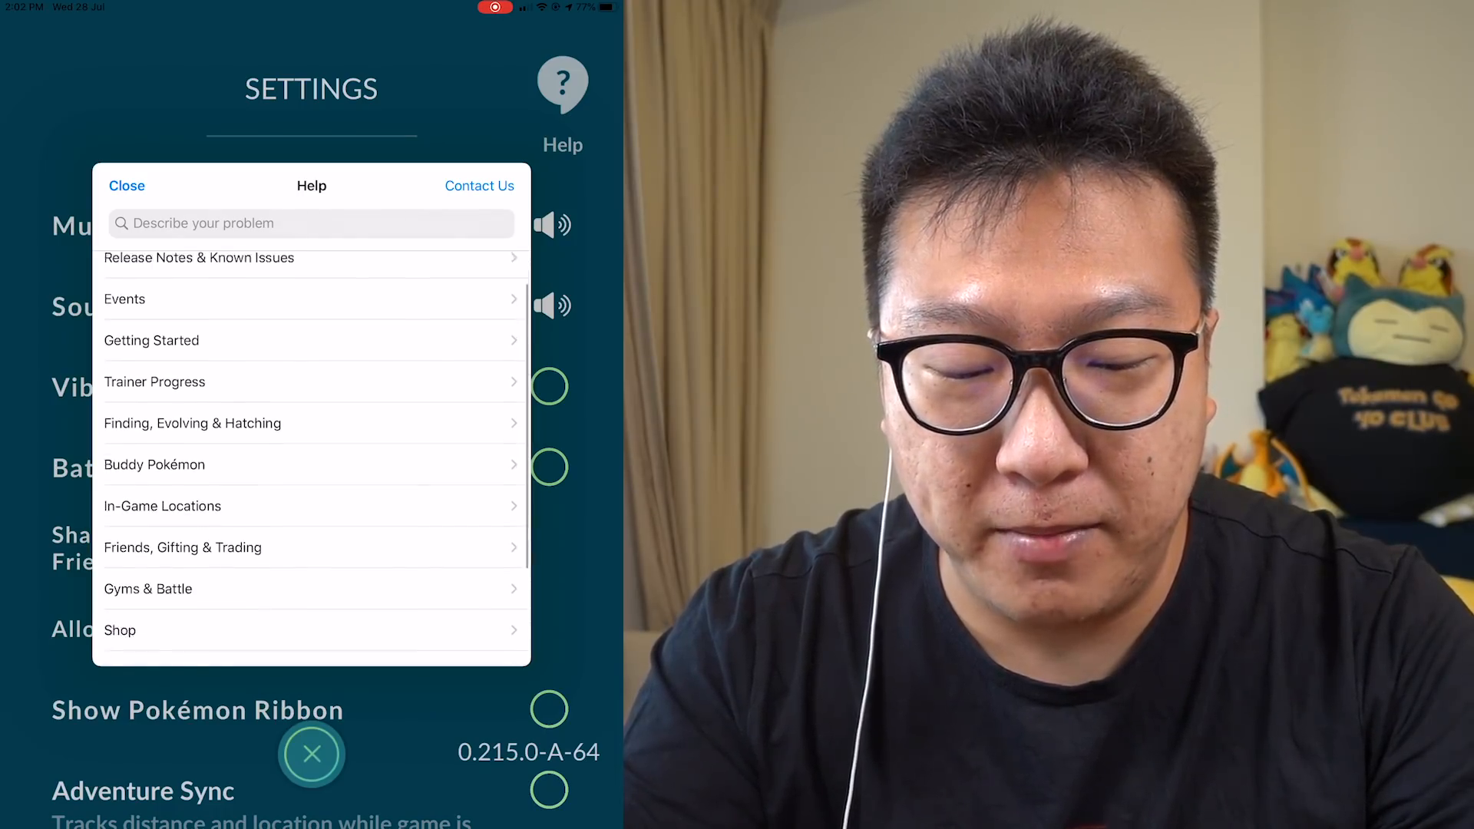
scroll("down", 3)
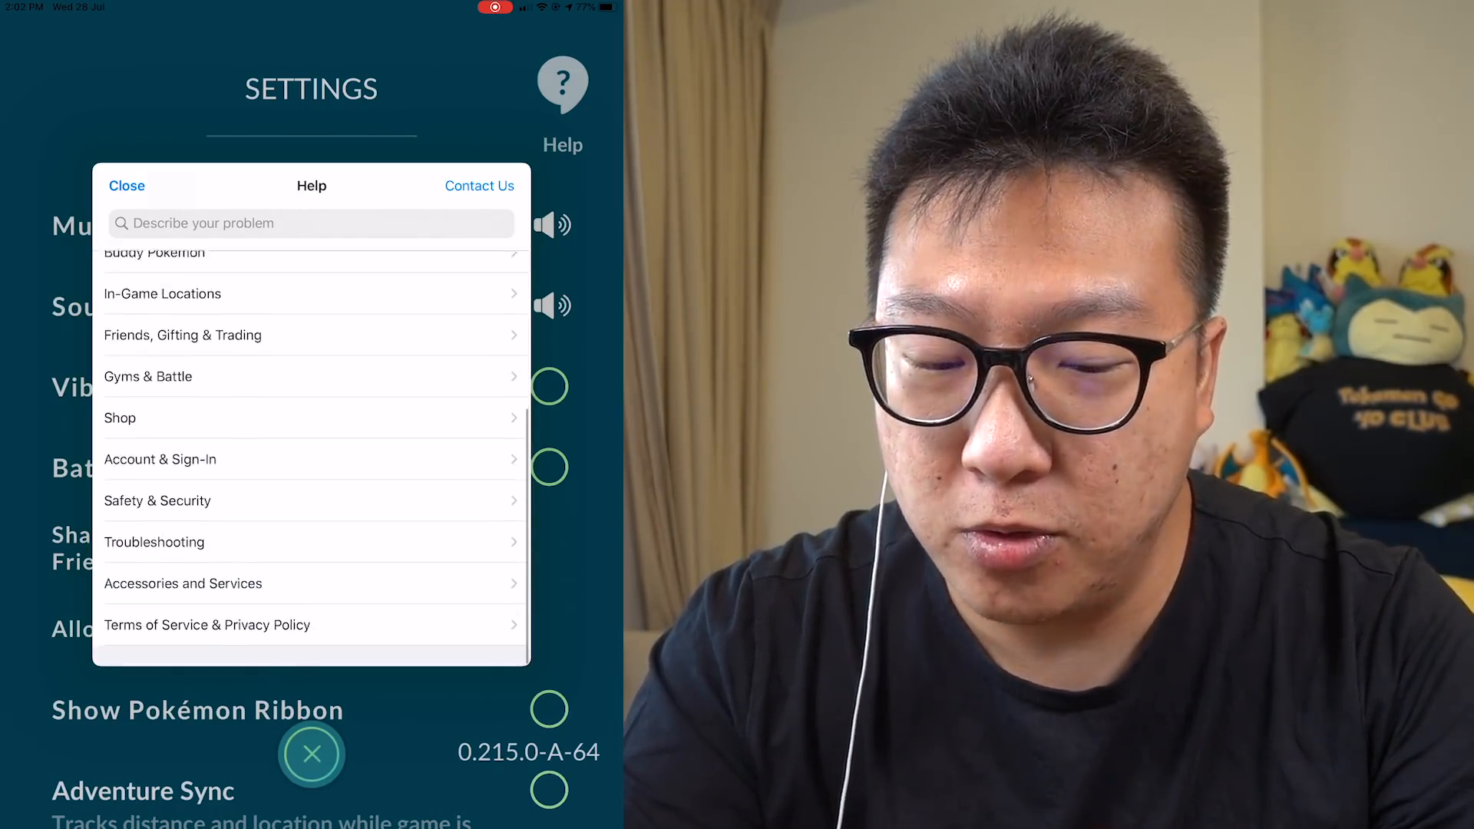
scroll("down", 3)
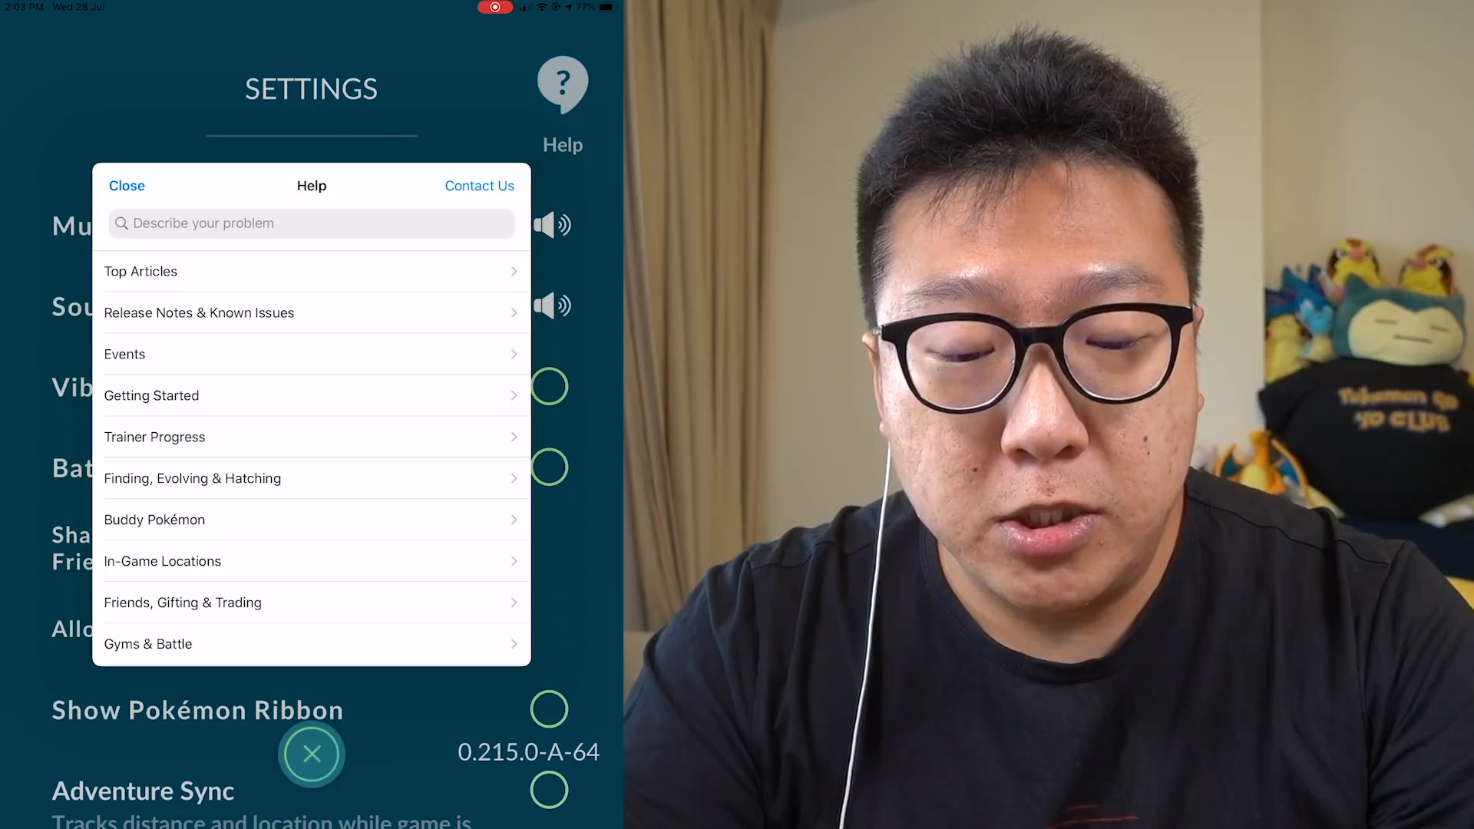
scroll("down", 3)
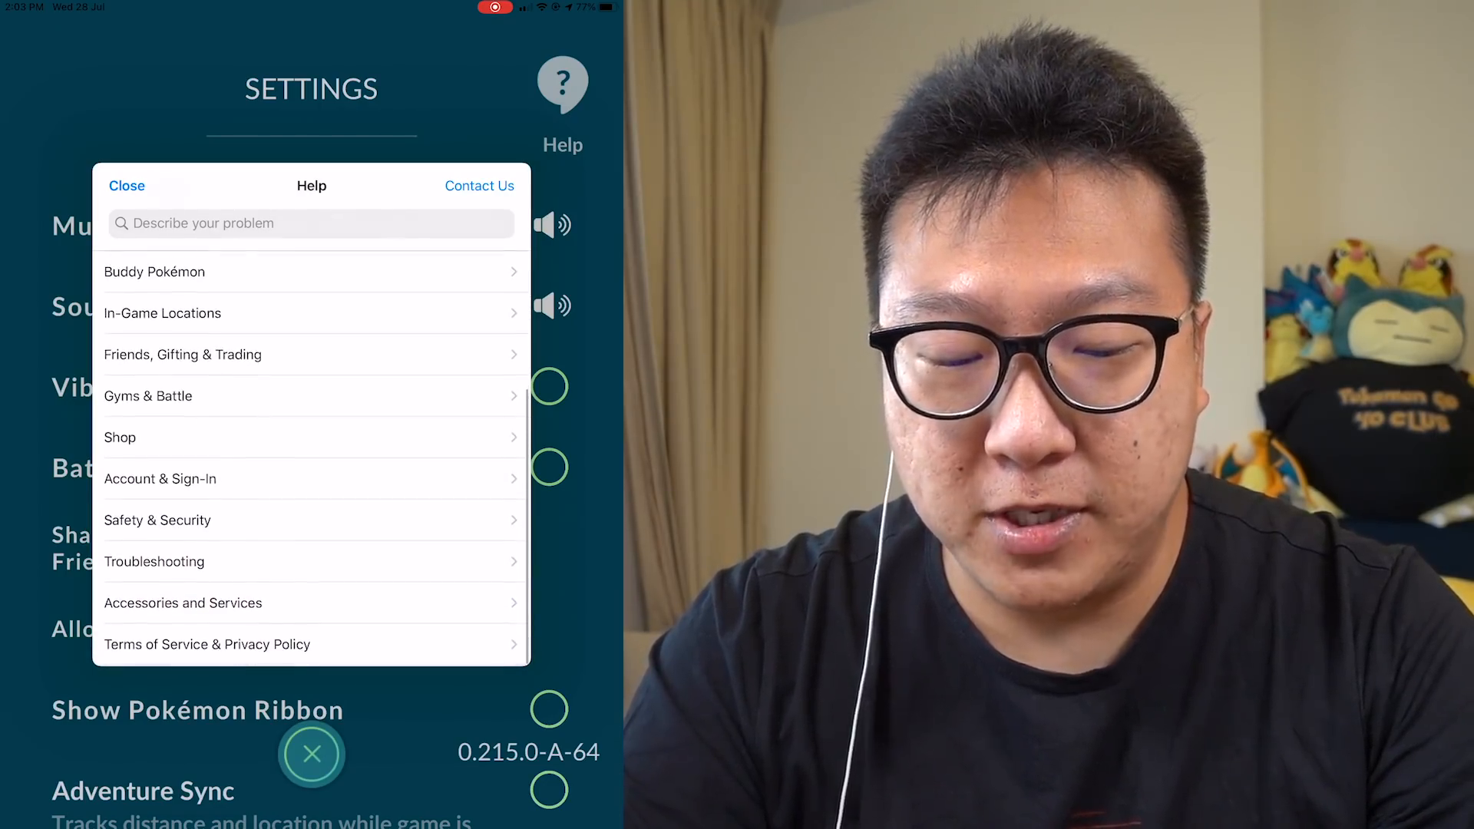
- Open the Terms of Service & Privacy Policy and Account & Sign-In categories, returning to Help after each
left_click(205, 644)
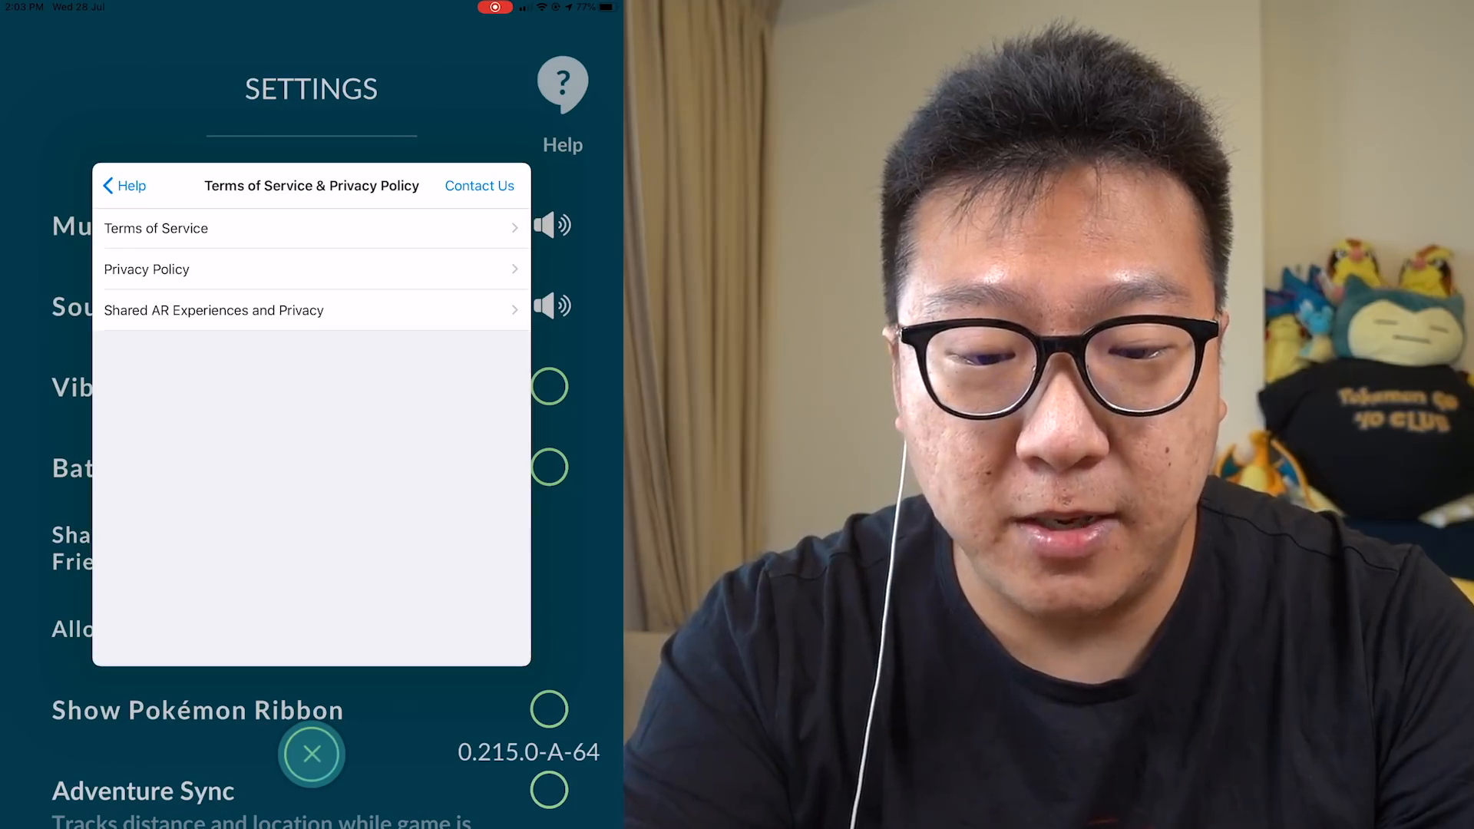
left_click(123, 185)
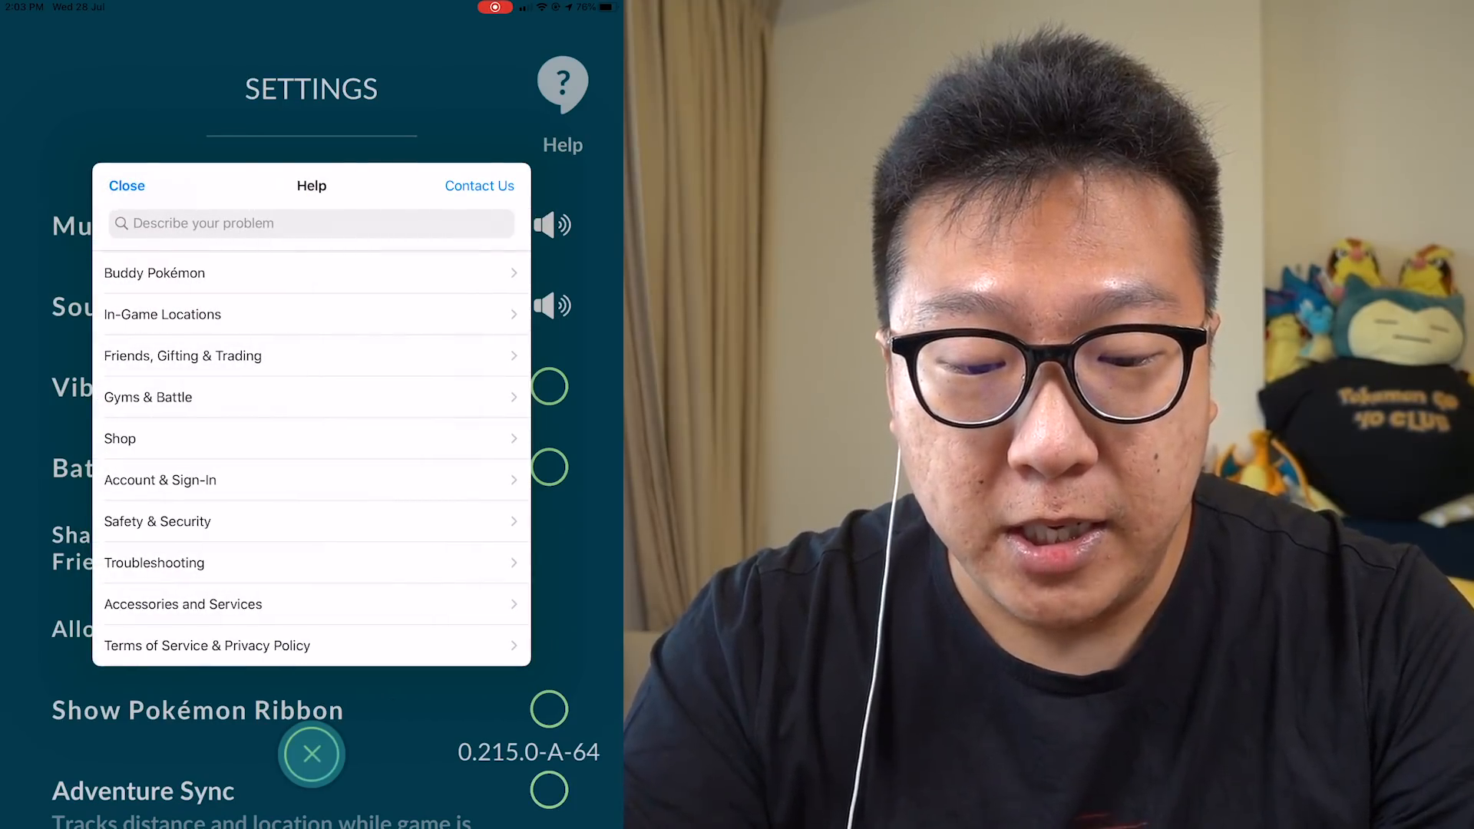
left_click(160, 478)
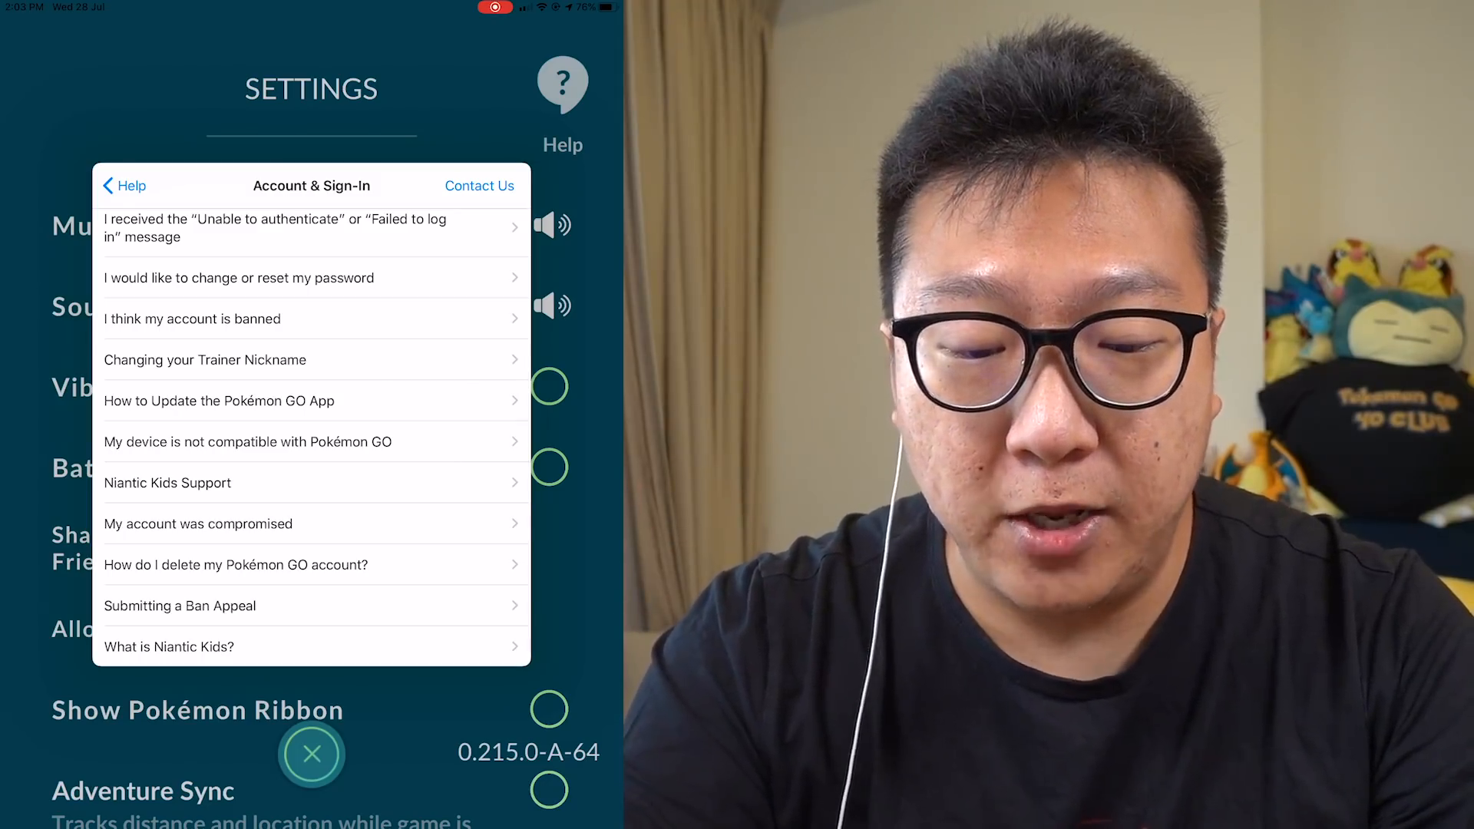
left_click(122, 185)
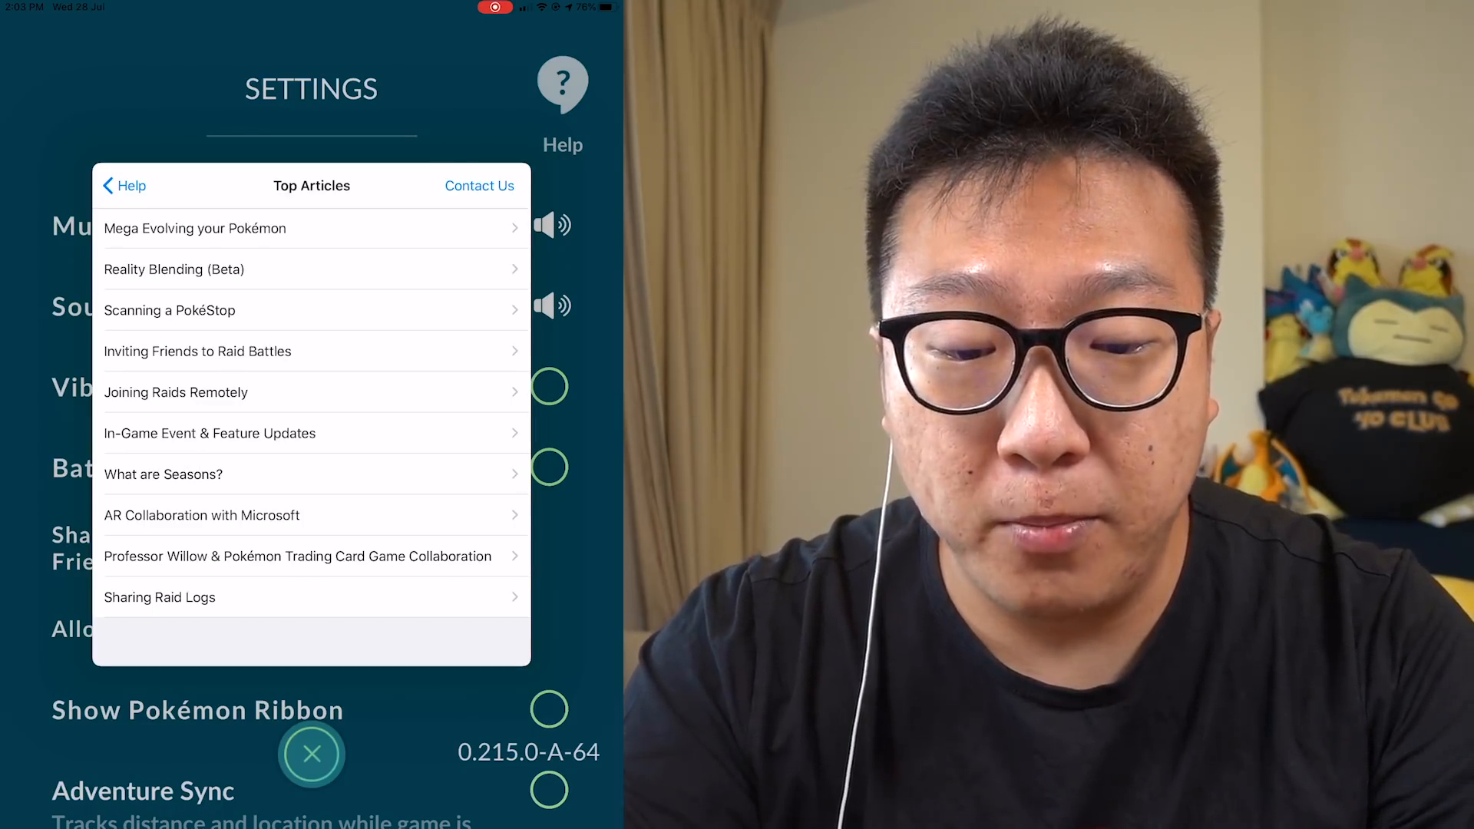
- Open the Mega Evolving your Pokémon article and scroll through it
left_click(196, 229)
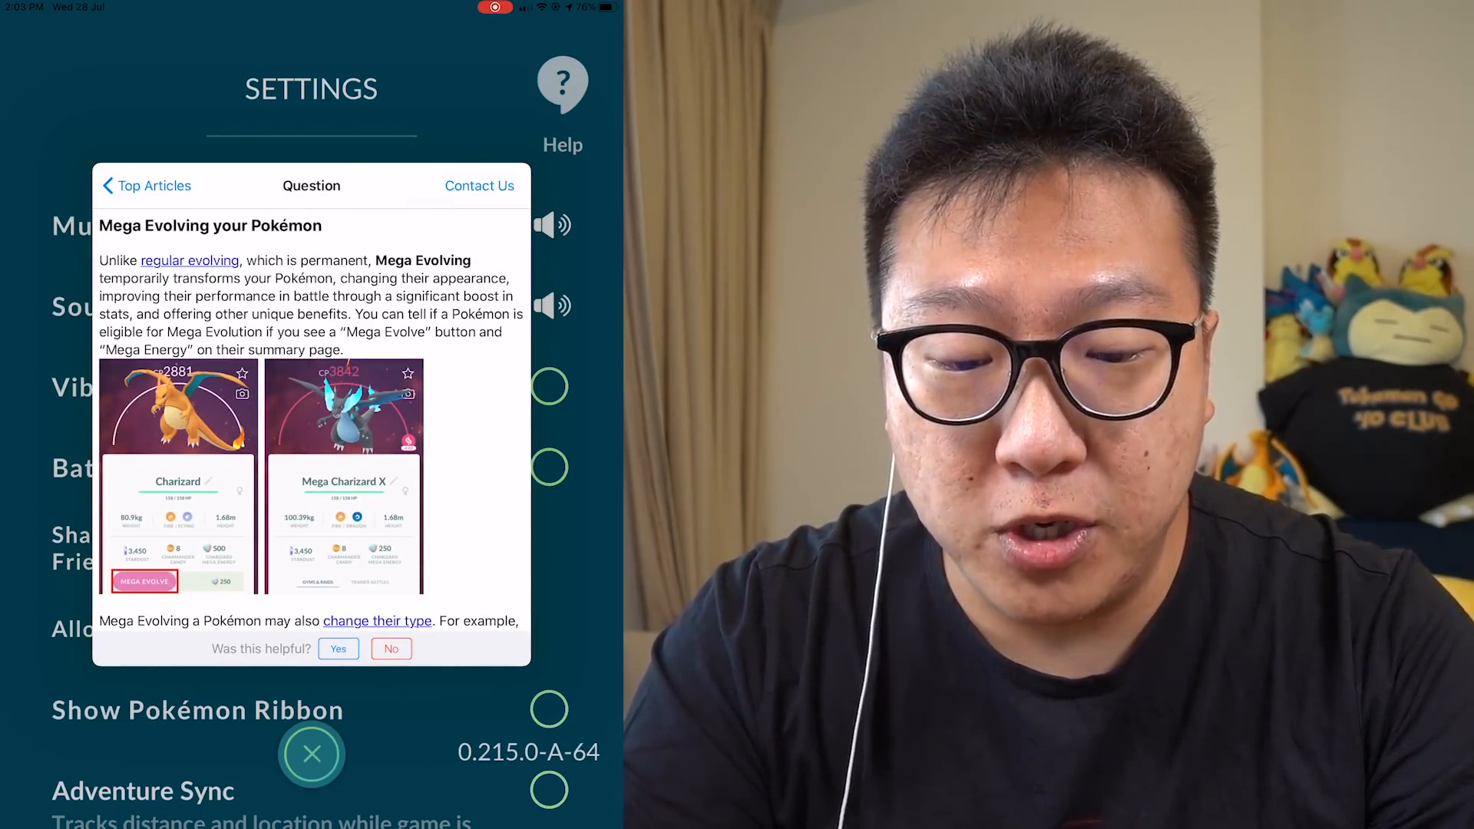
scroll("down", 3)
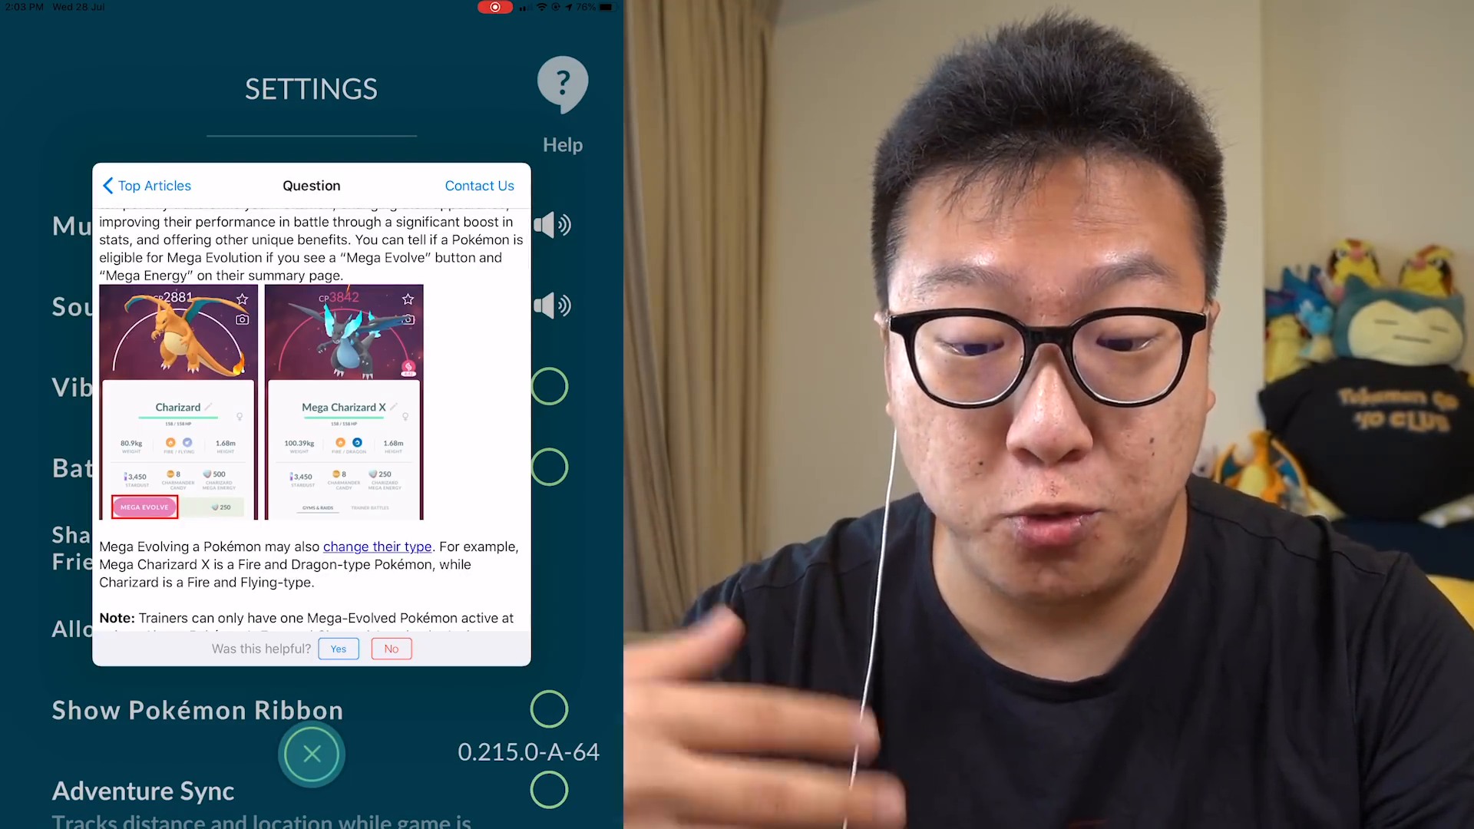
scroll("down", 3)
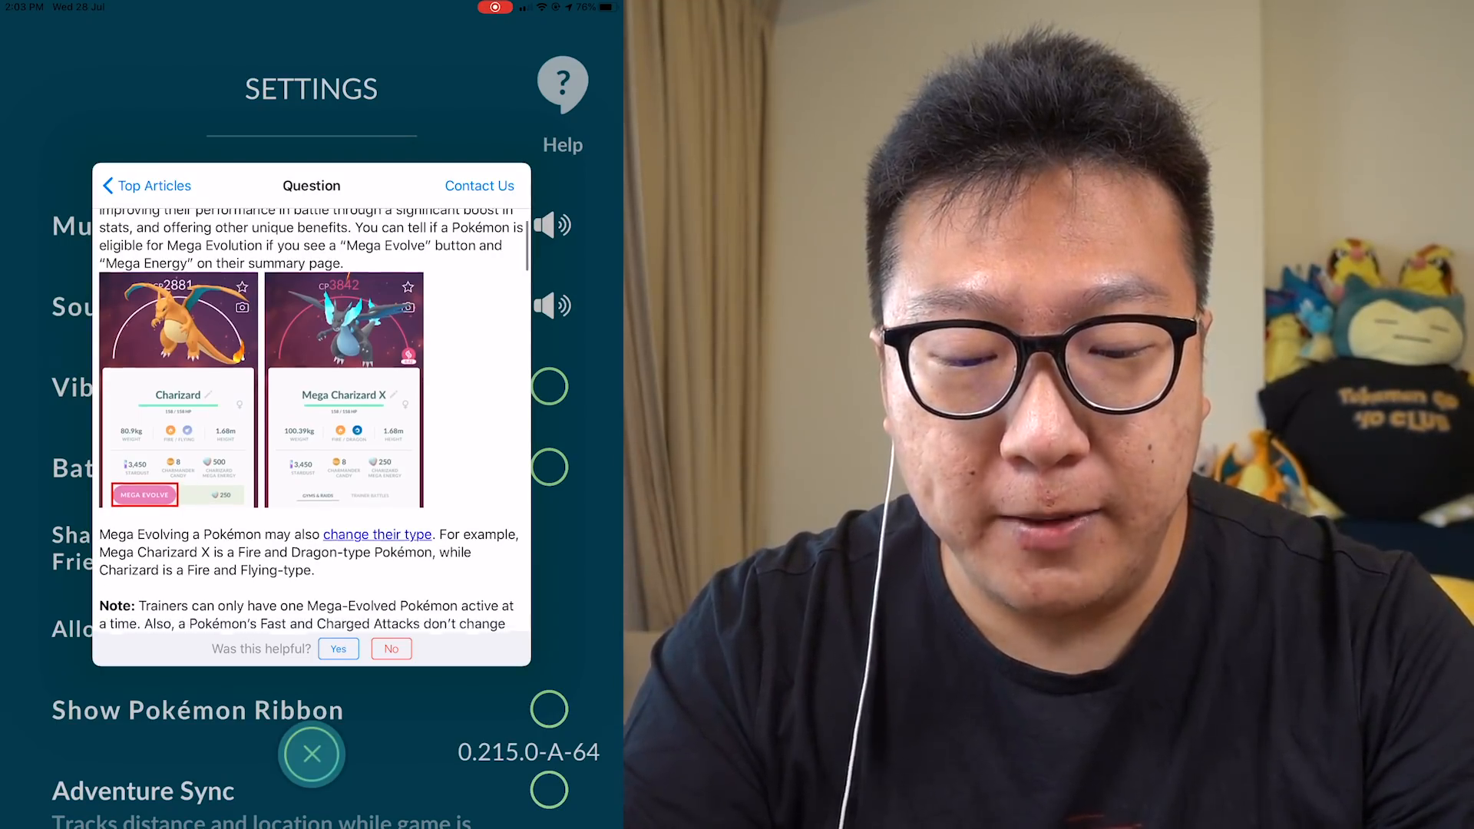
scroll("down", 3)
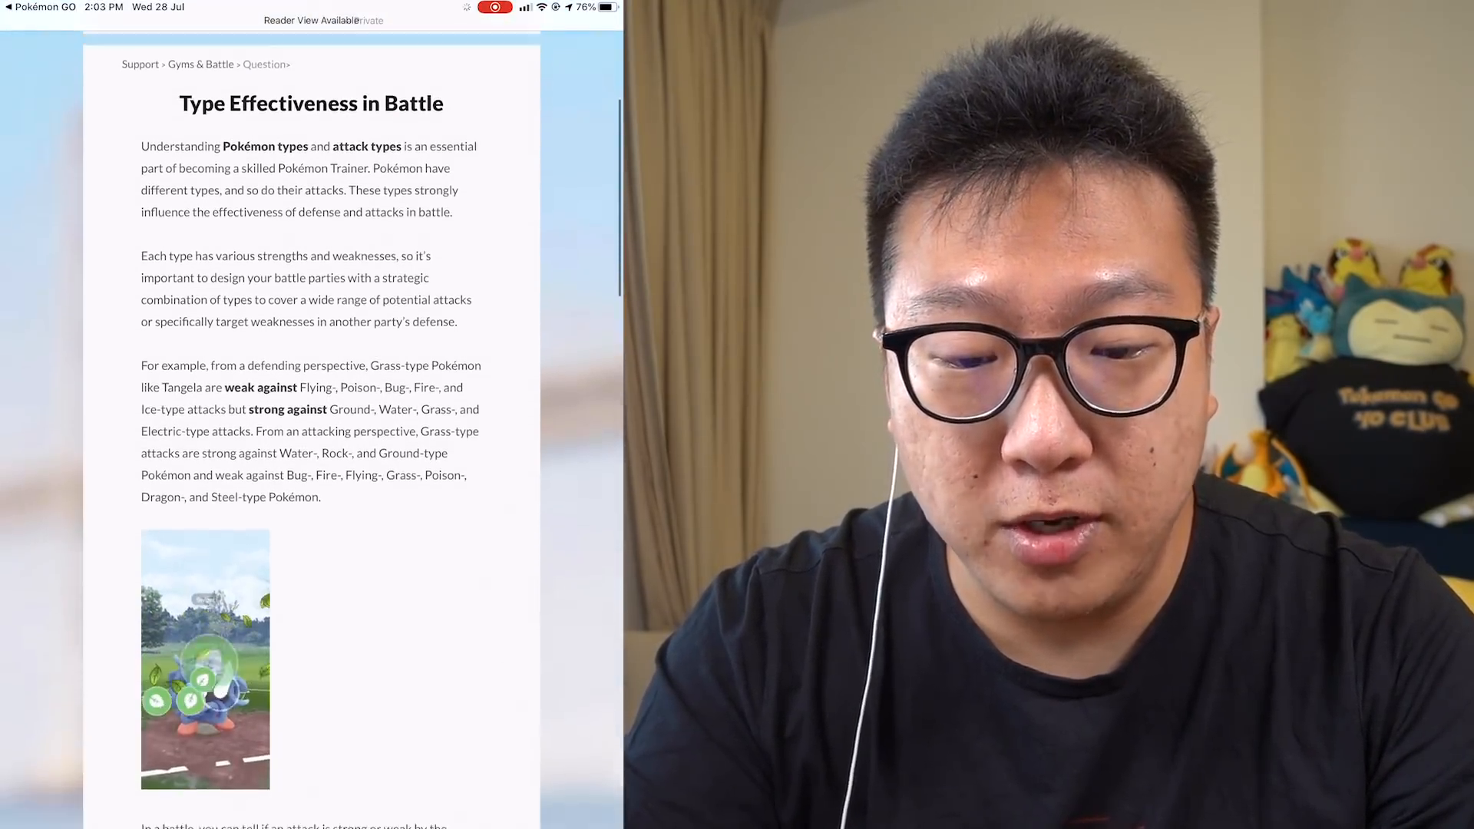
- Scroll the Type Effectiveness in Battle page in Safari down to Immunity
scroll("down", 3)
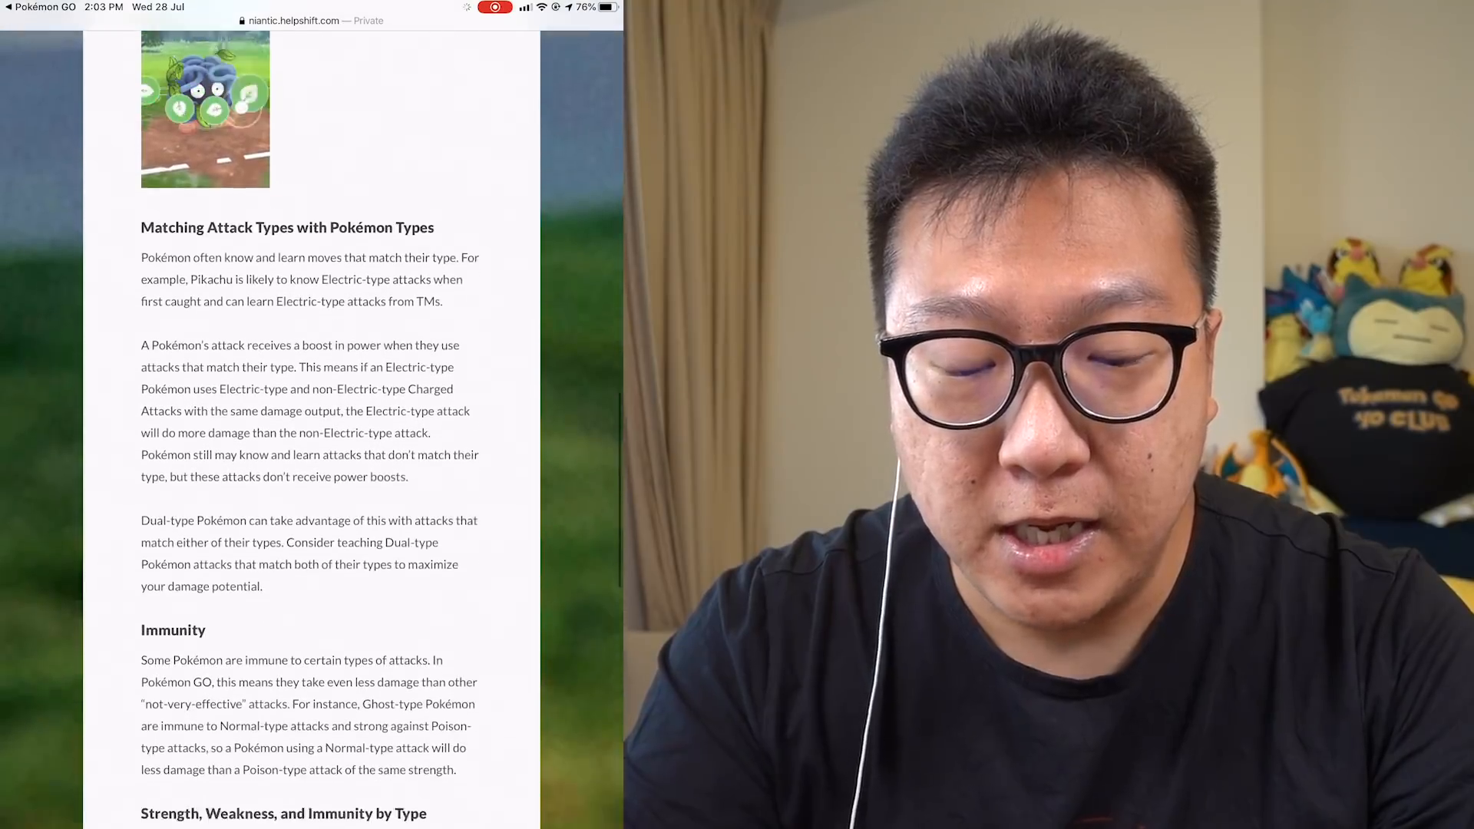
scroll("down", 3)
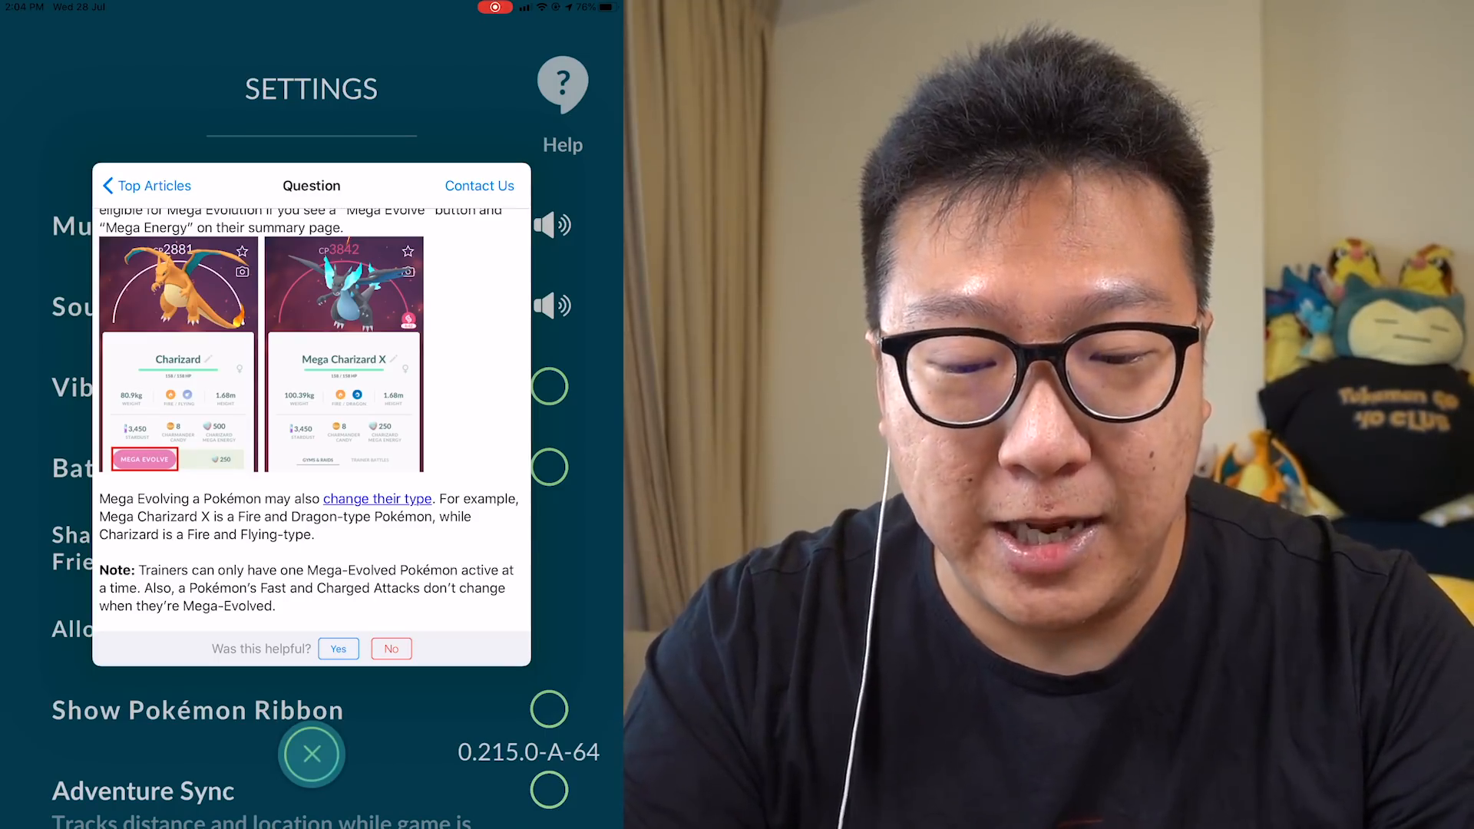
scroll("down", 3)
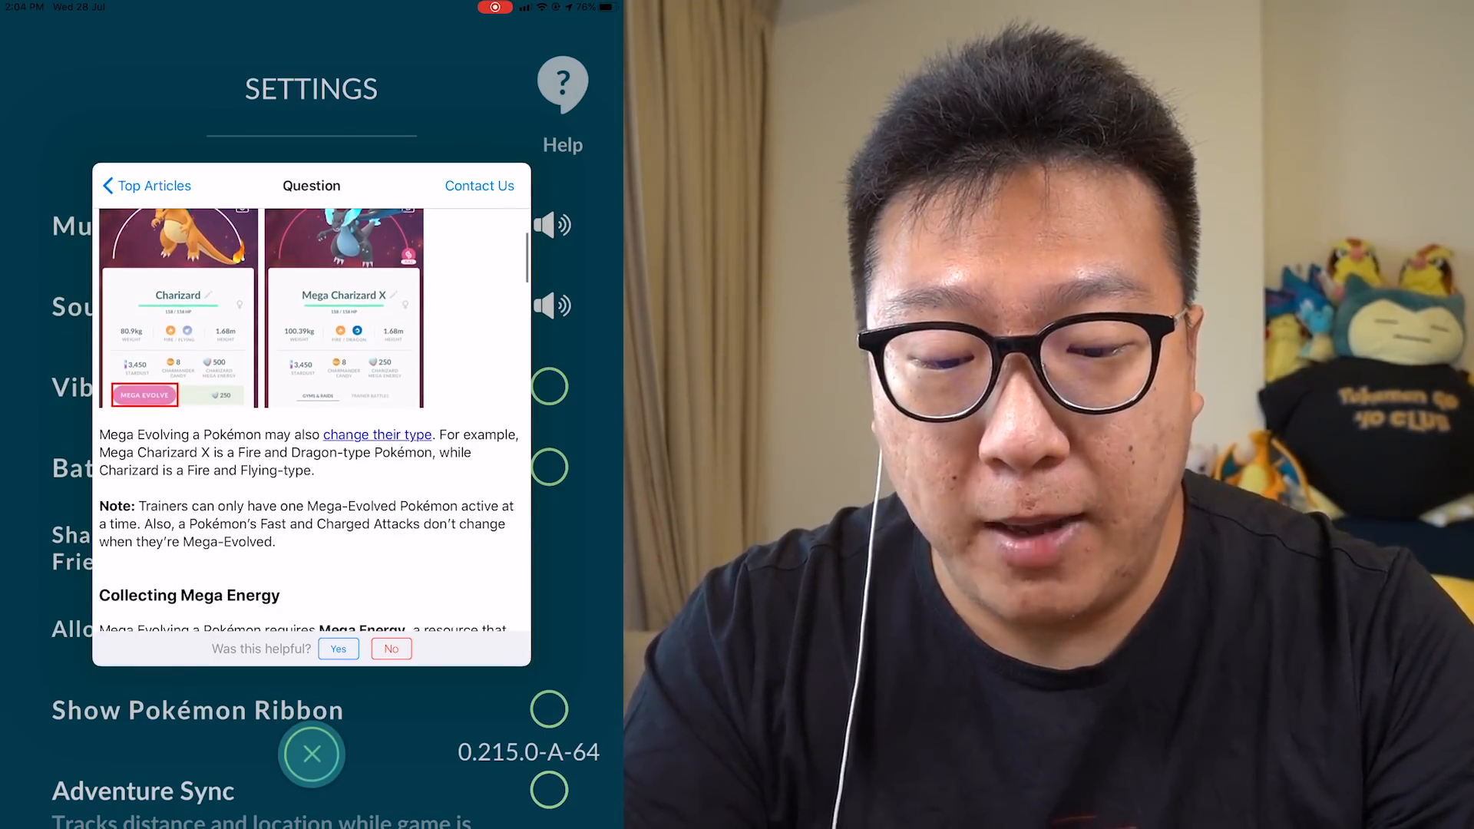
scroll("down", 3)
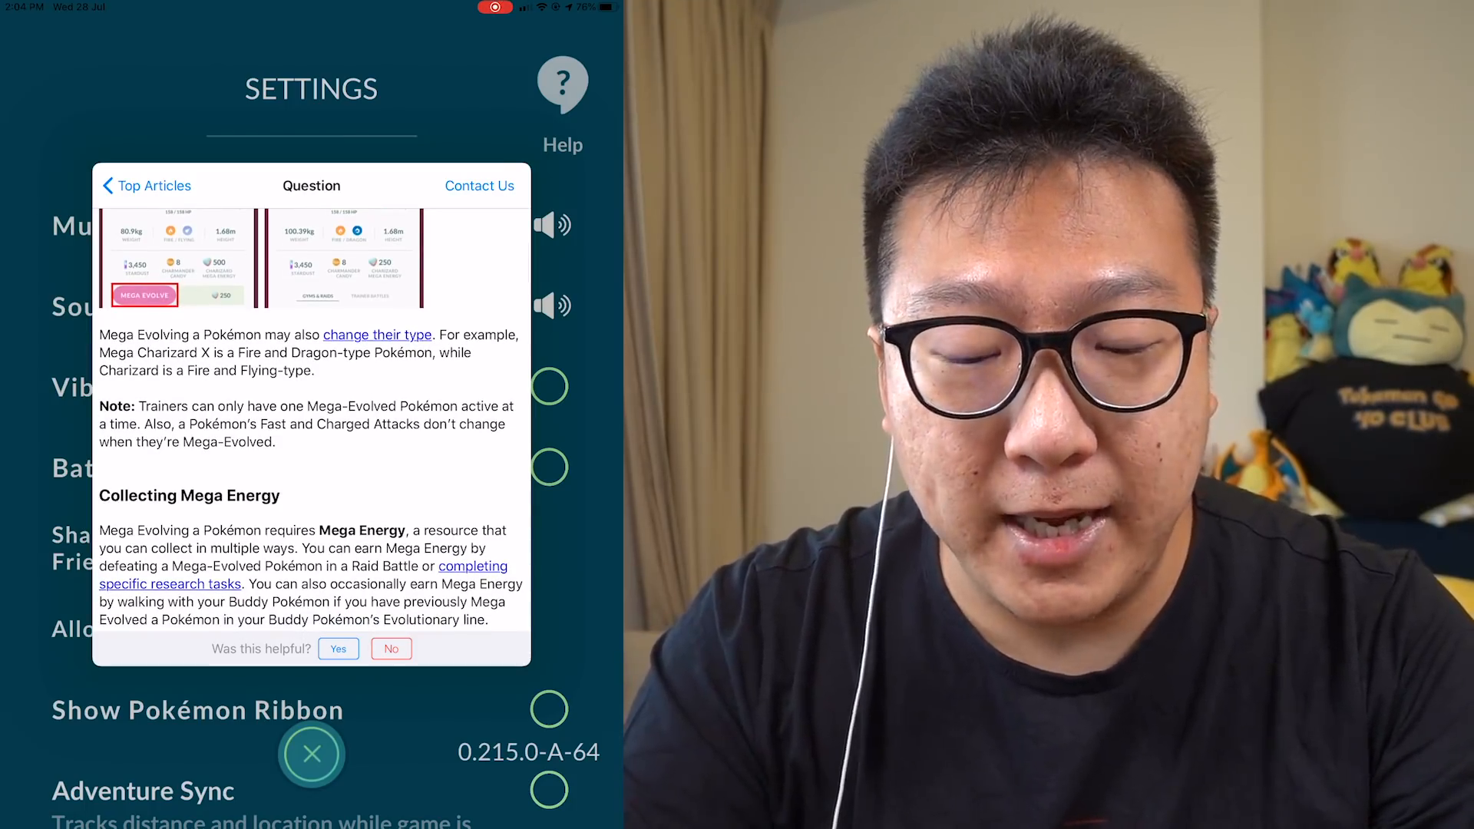
scroll("down", 3)
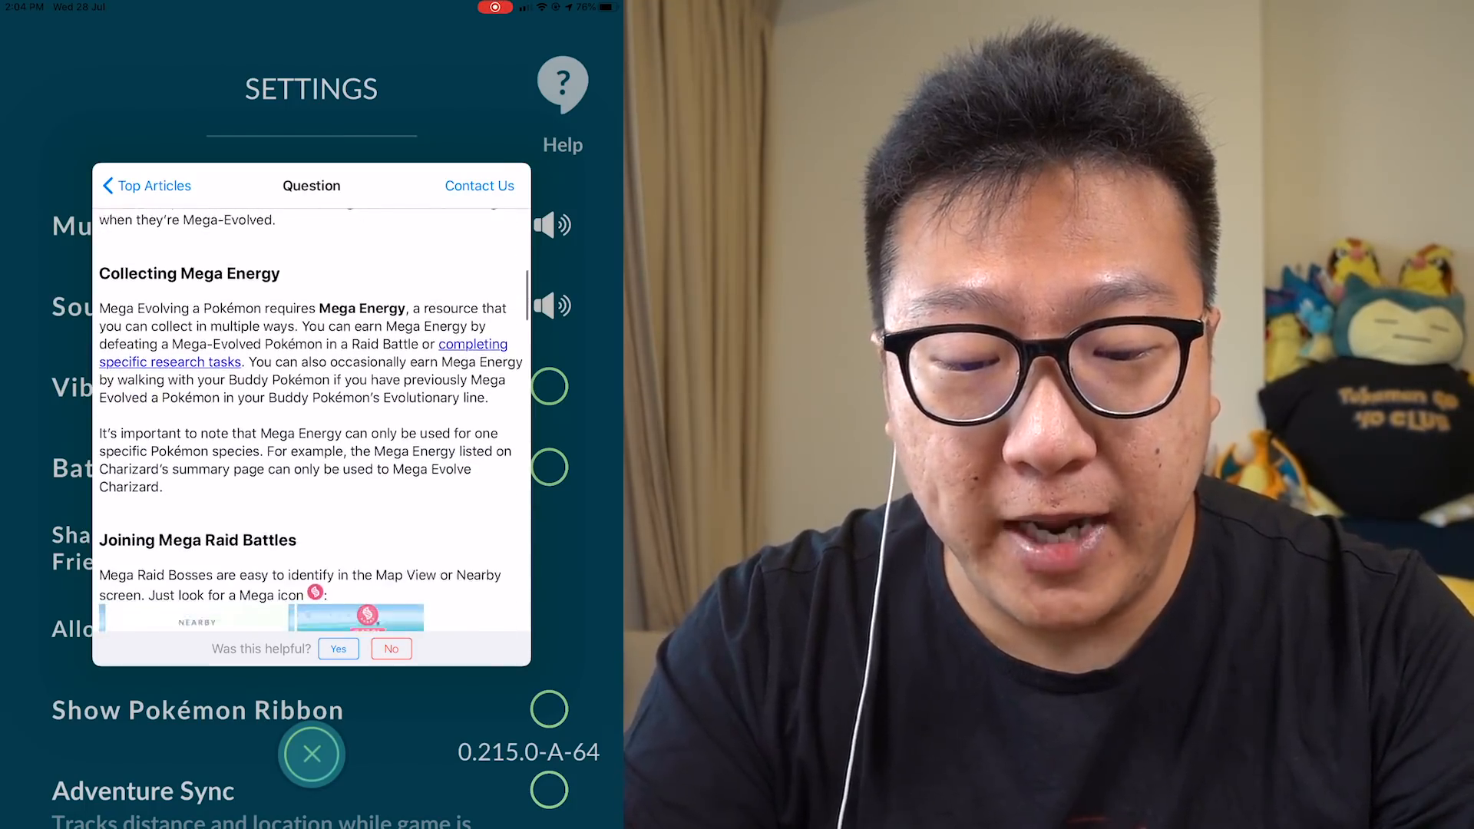
scroll("down", 3)
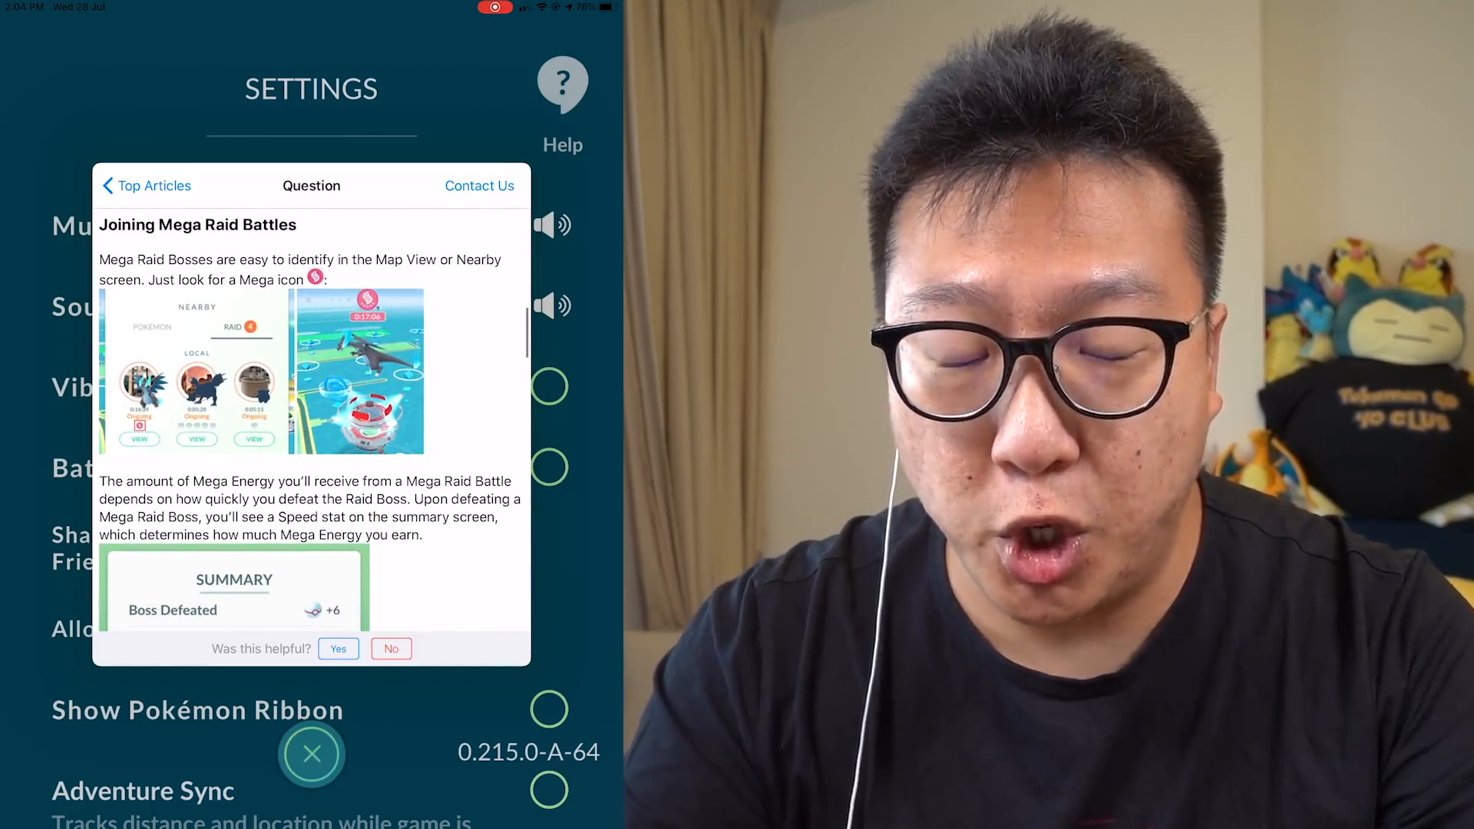
scroll("down", 3)
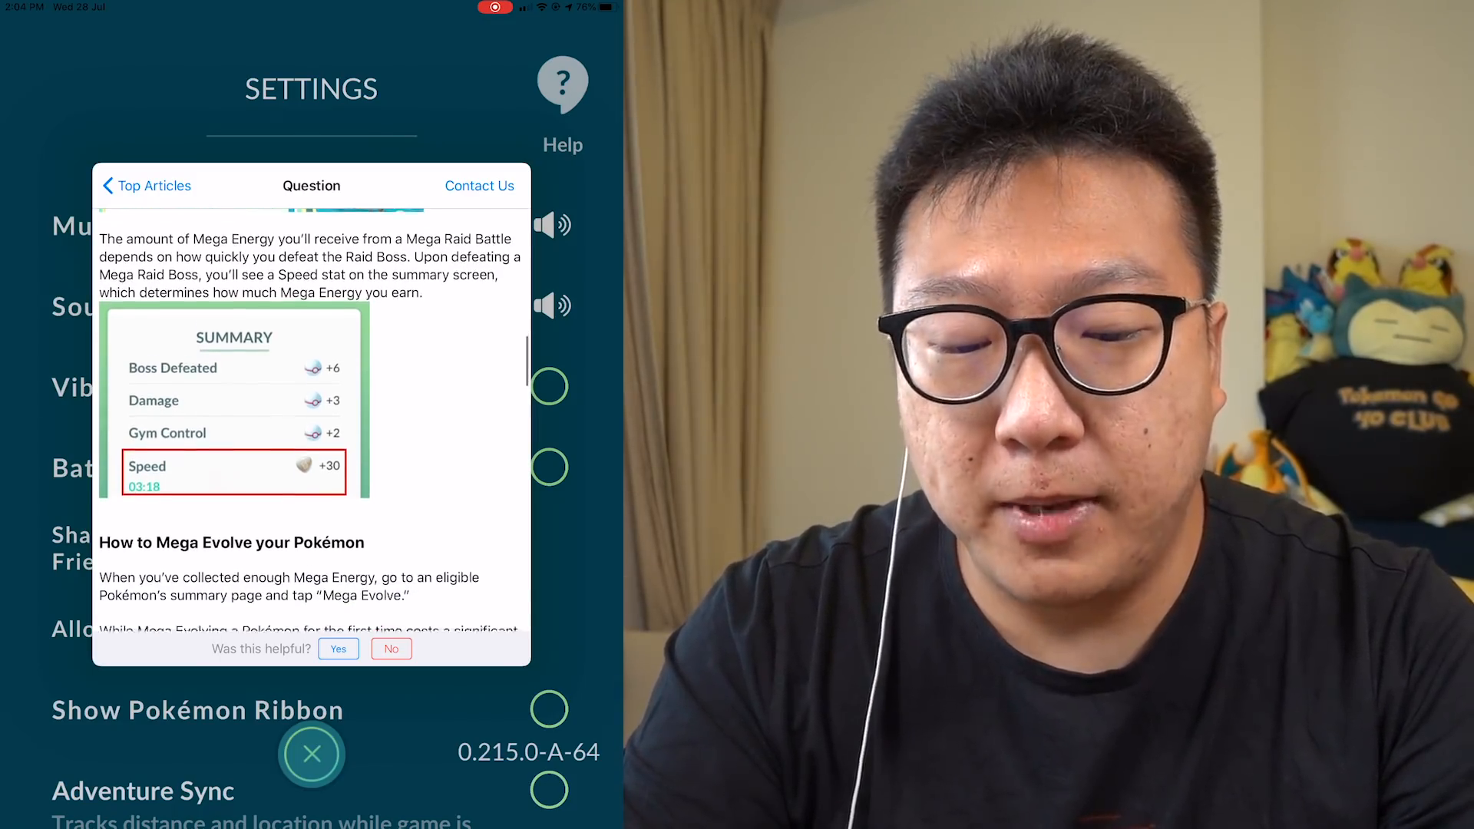
scroll("down", 3)
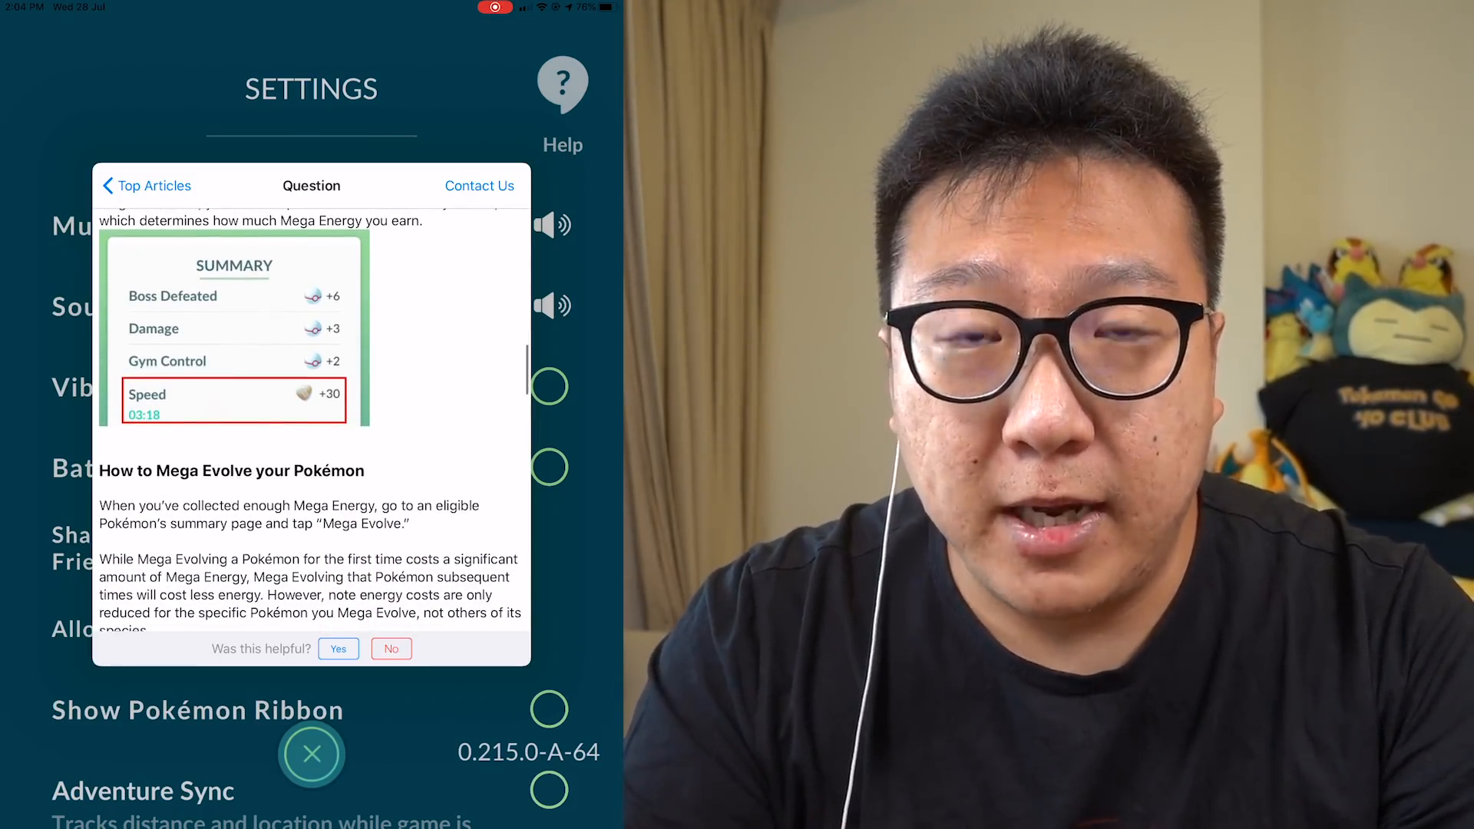
scroll("down", 3)
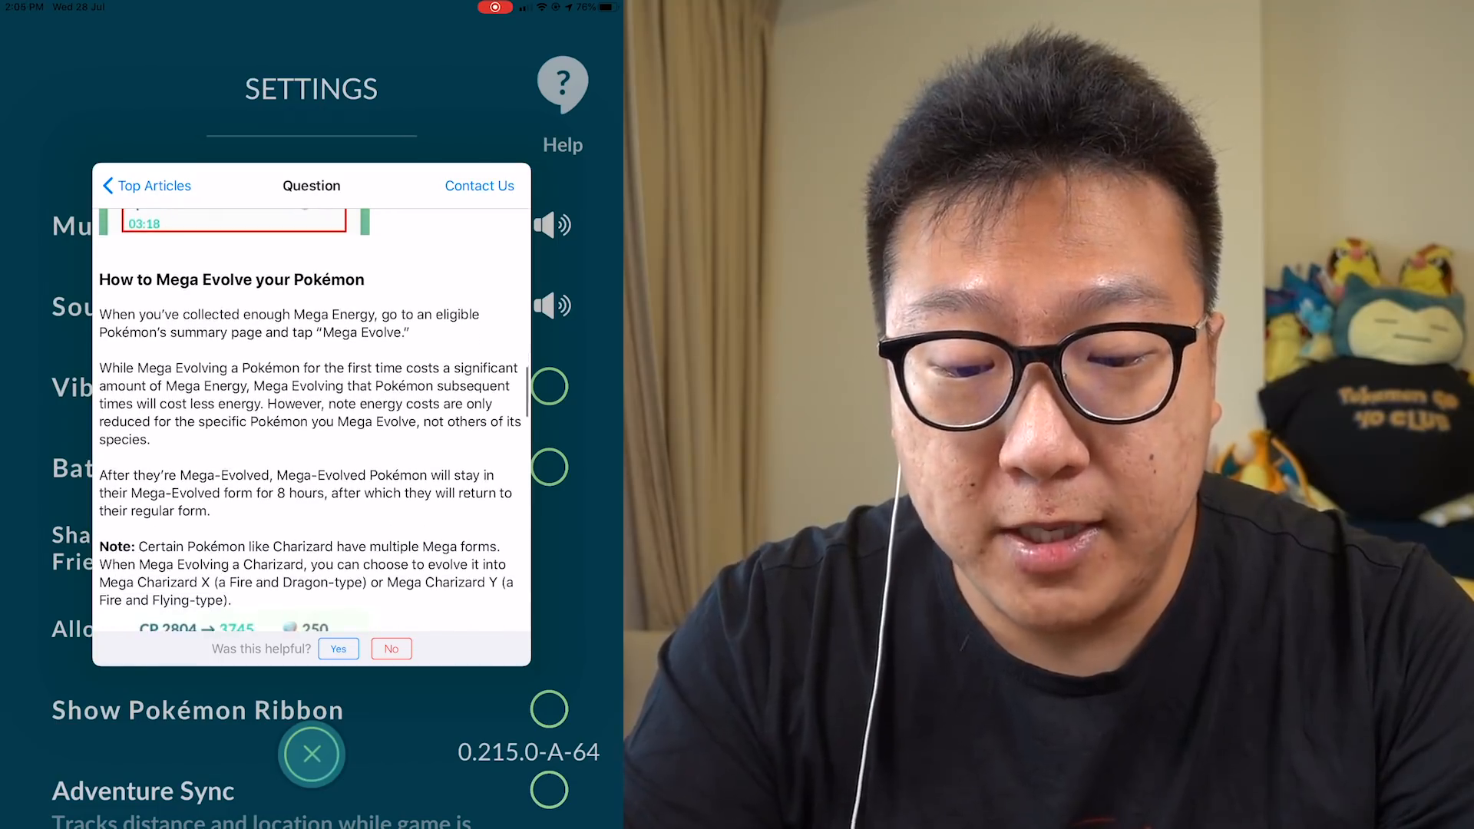
scroll("down", 3)
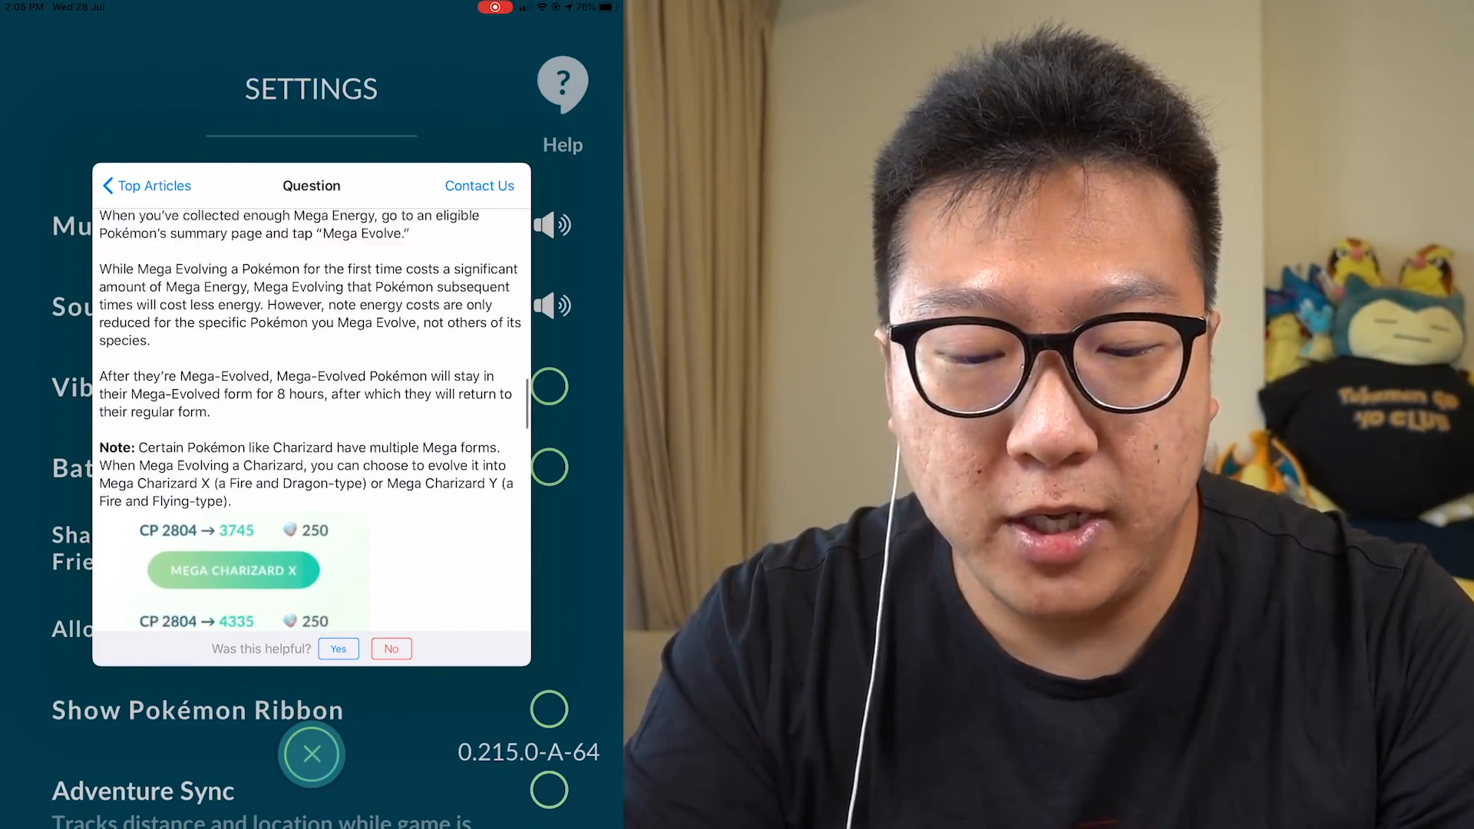
scroll("down", 3)
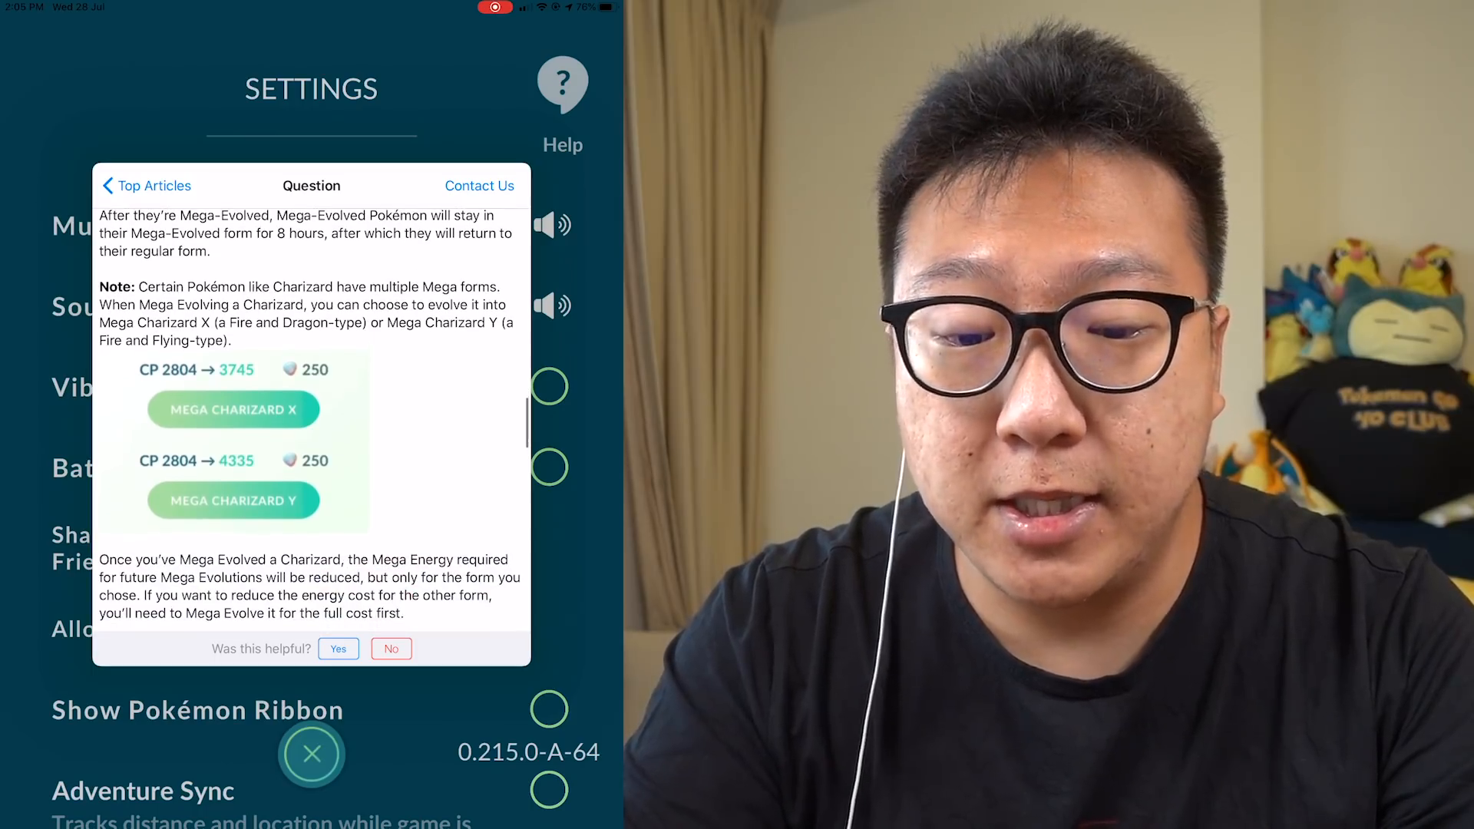
scroll("down", 3)
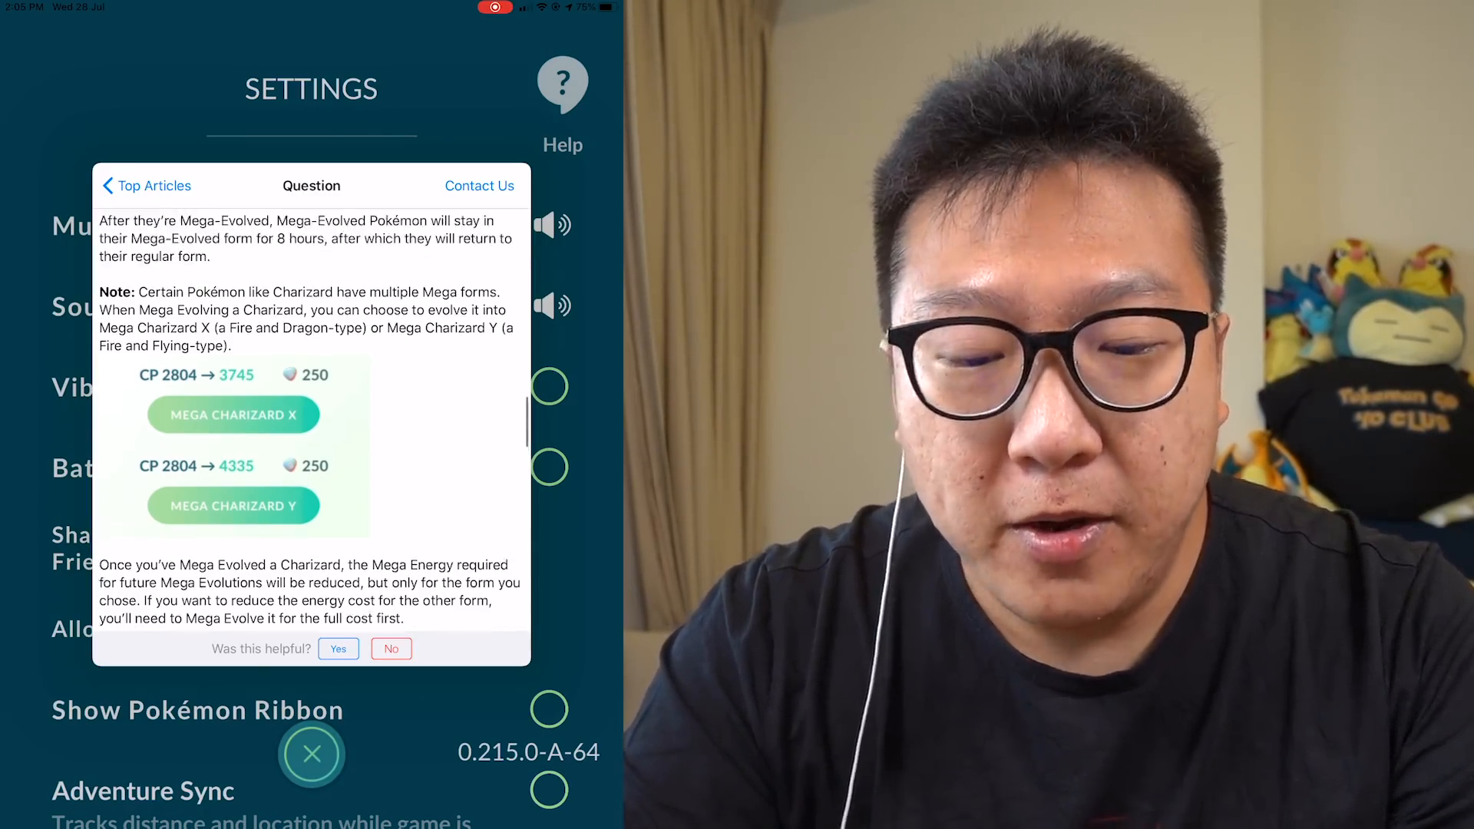
scroll("down", 3)
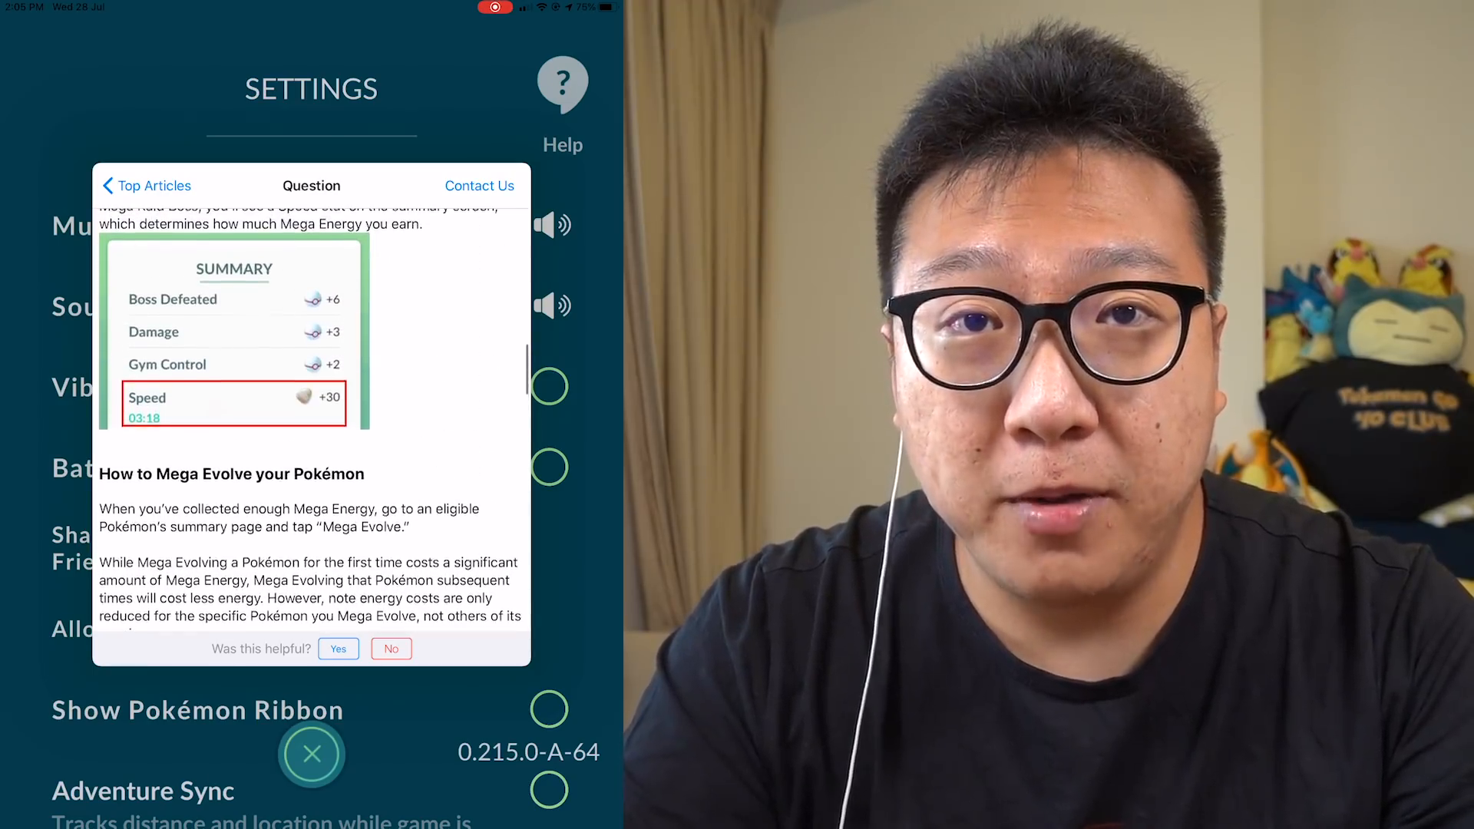
scroll("down", 3)
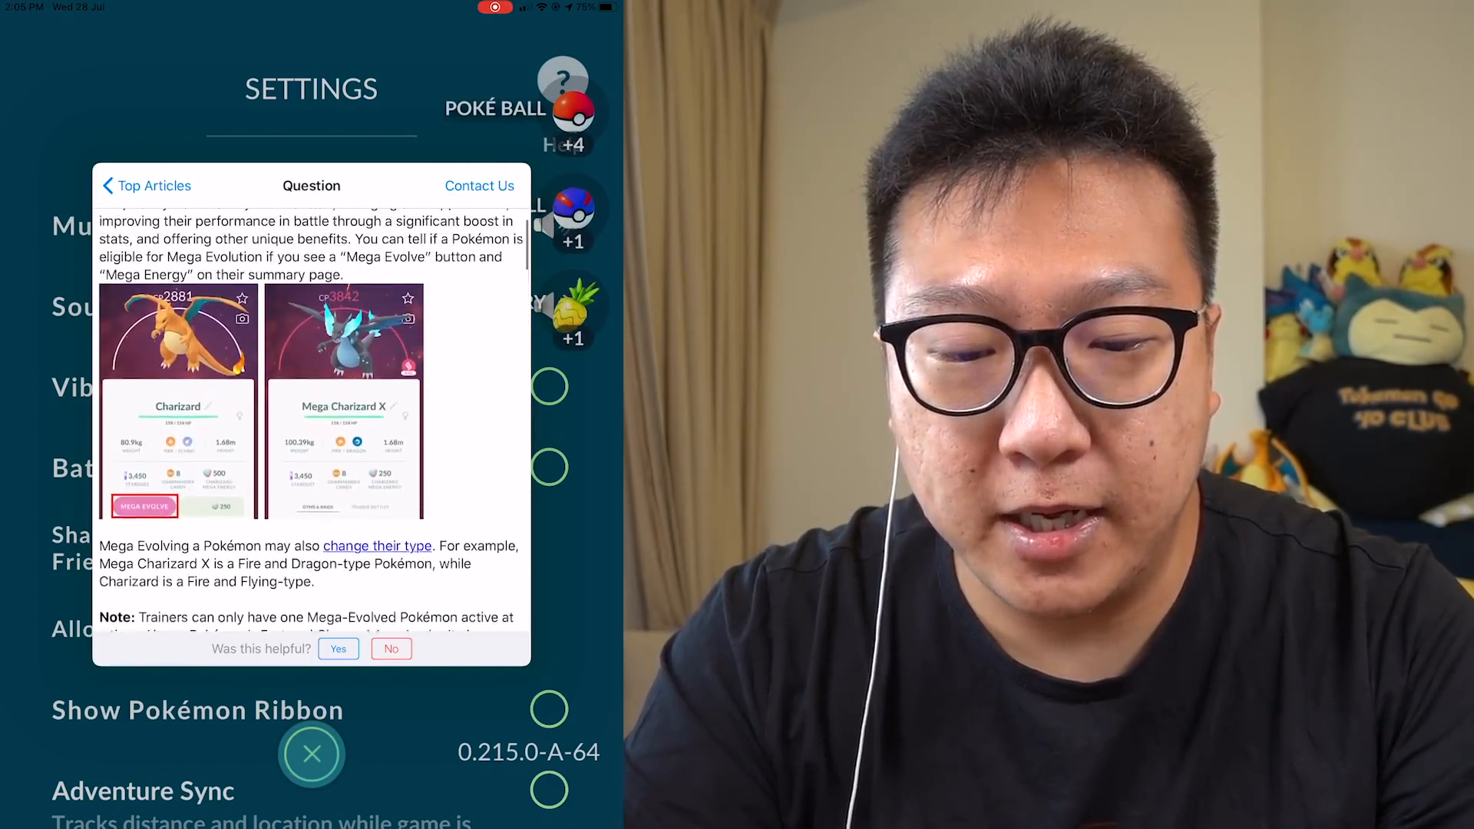
- Read the Reality Blending, Scanning a PokéStop and What are Seasons? articles from Top Articles
left_click(146, 185)
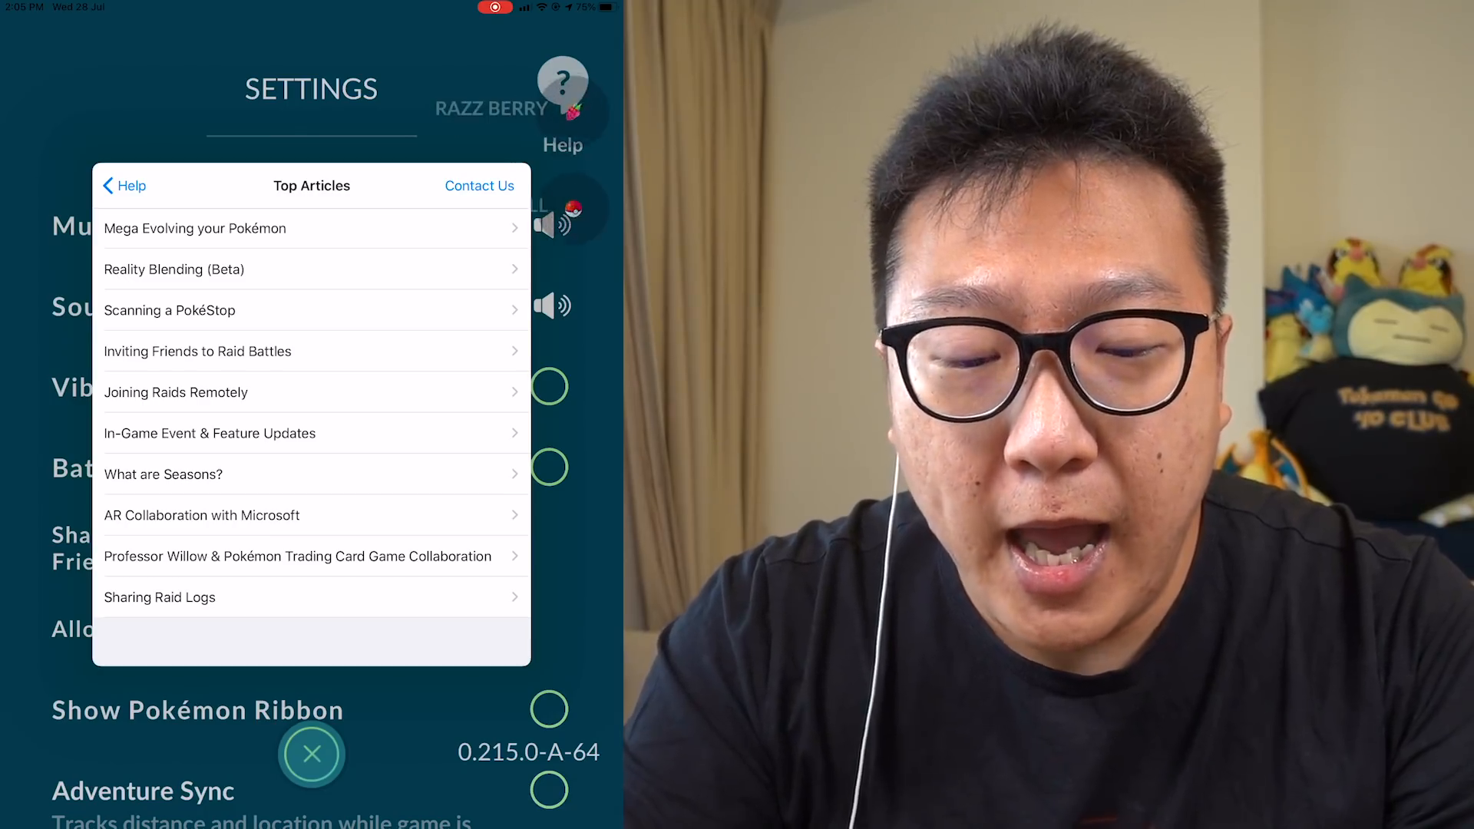
left_click(174, 269)
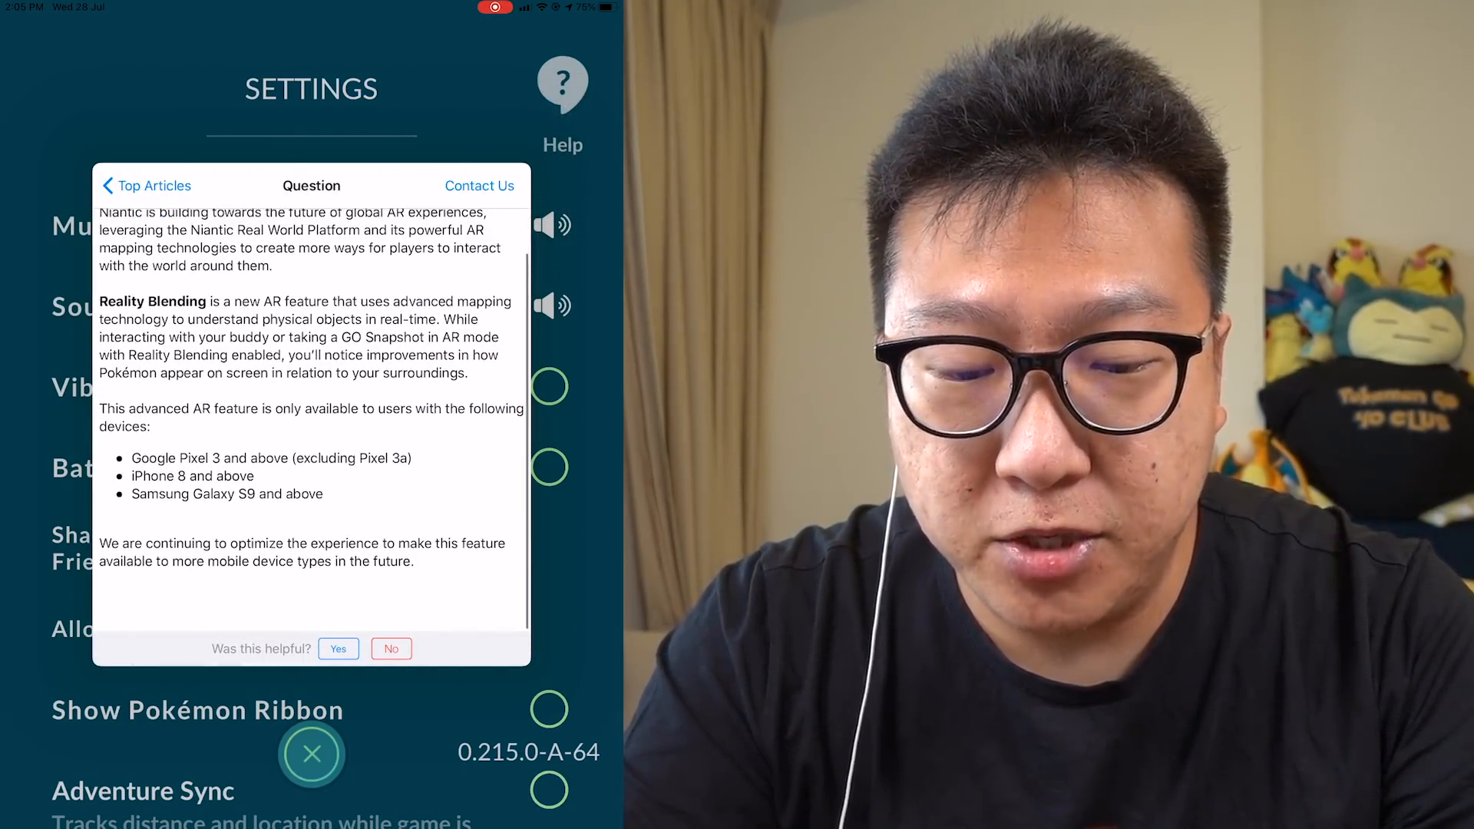
left_click(147, 185)
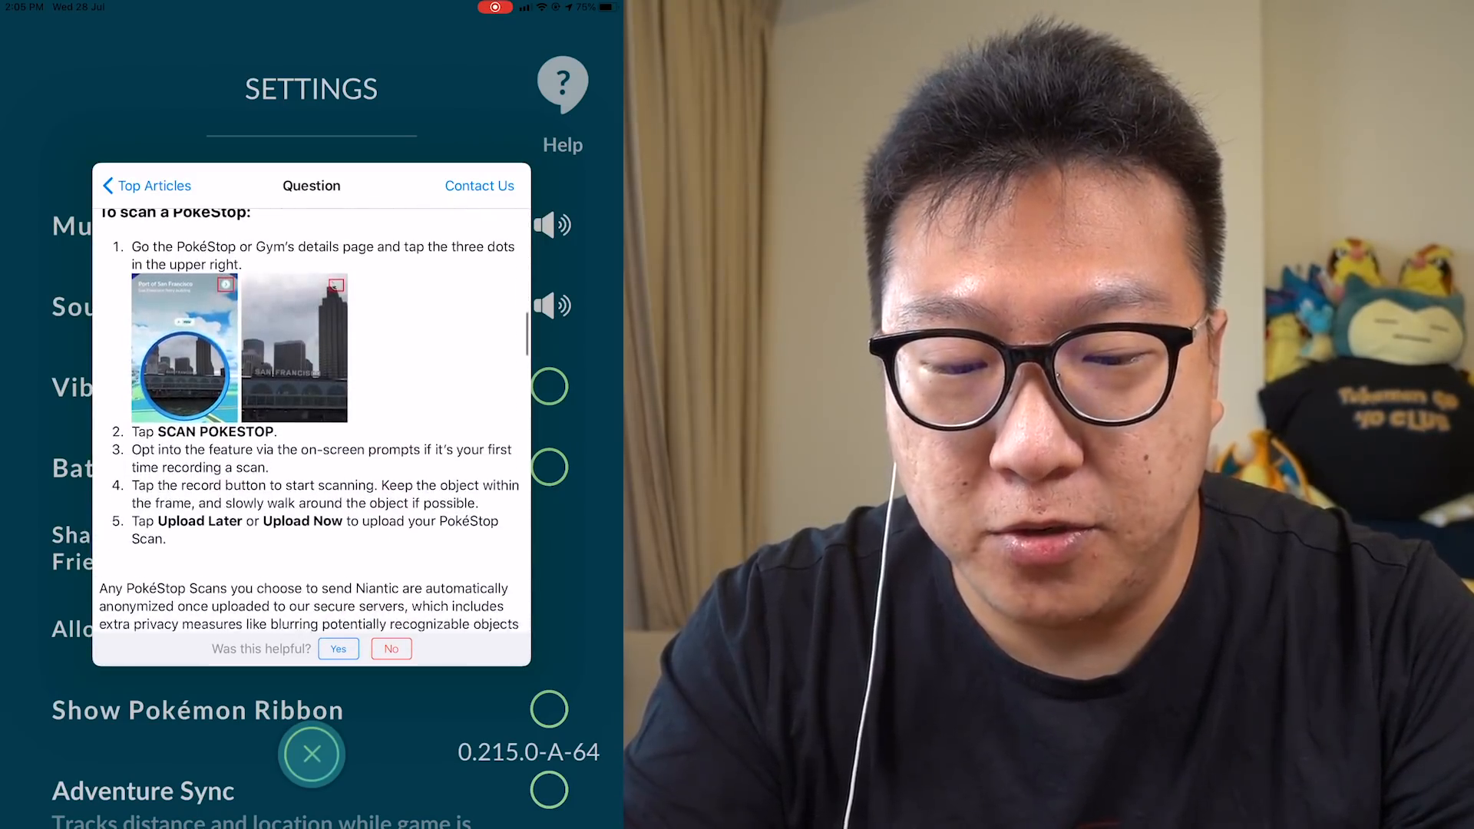
scroll("down", 3)
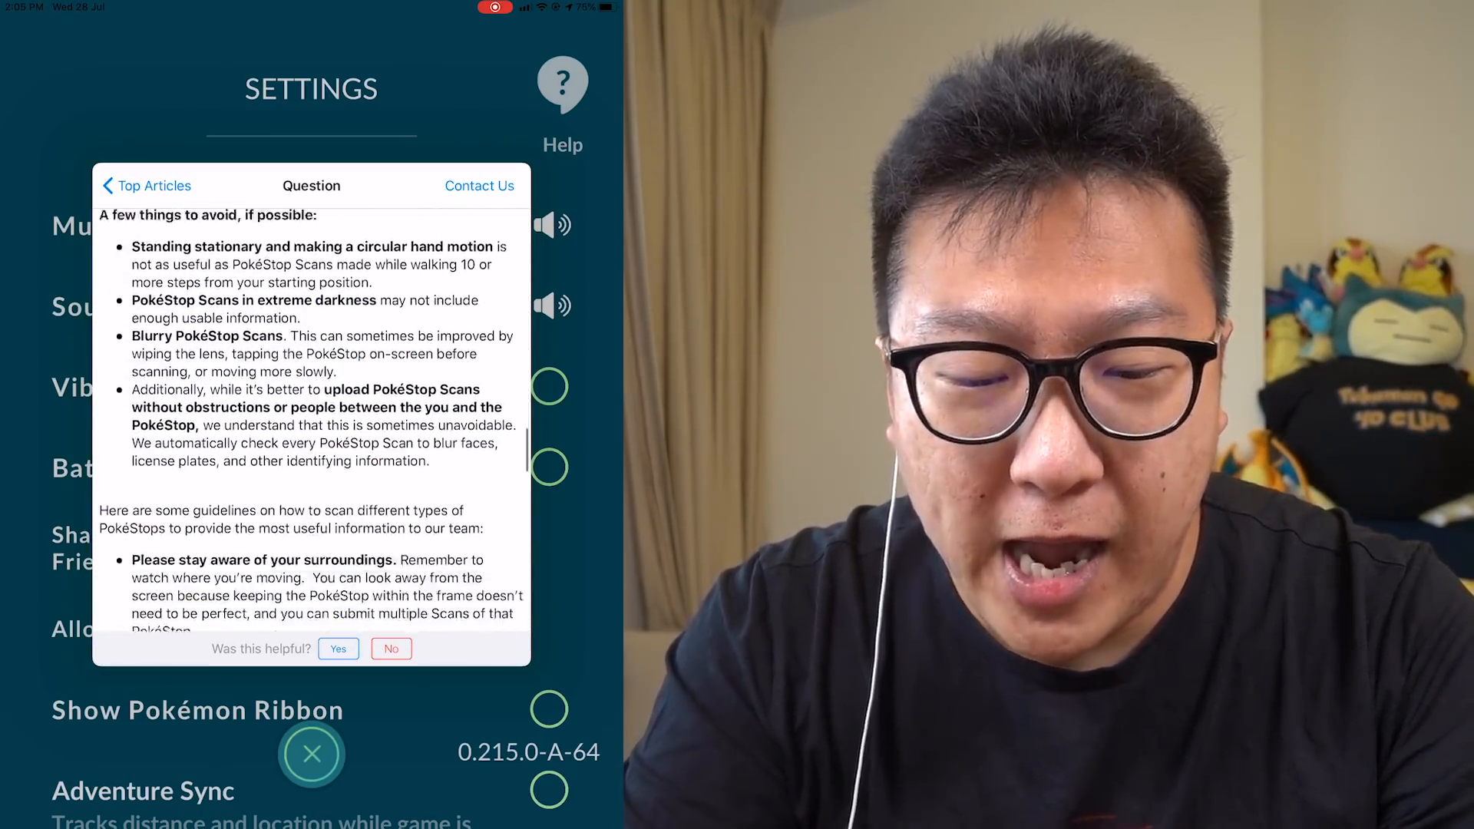
scroll("down", 3)
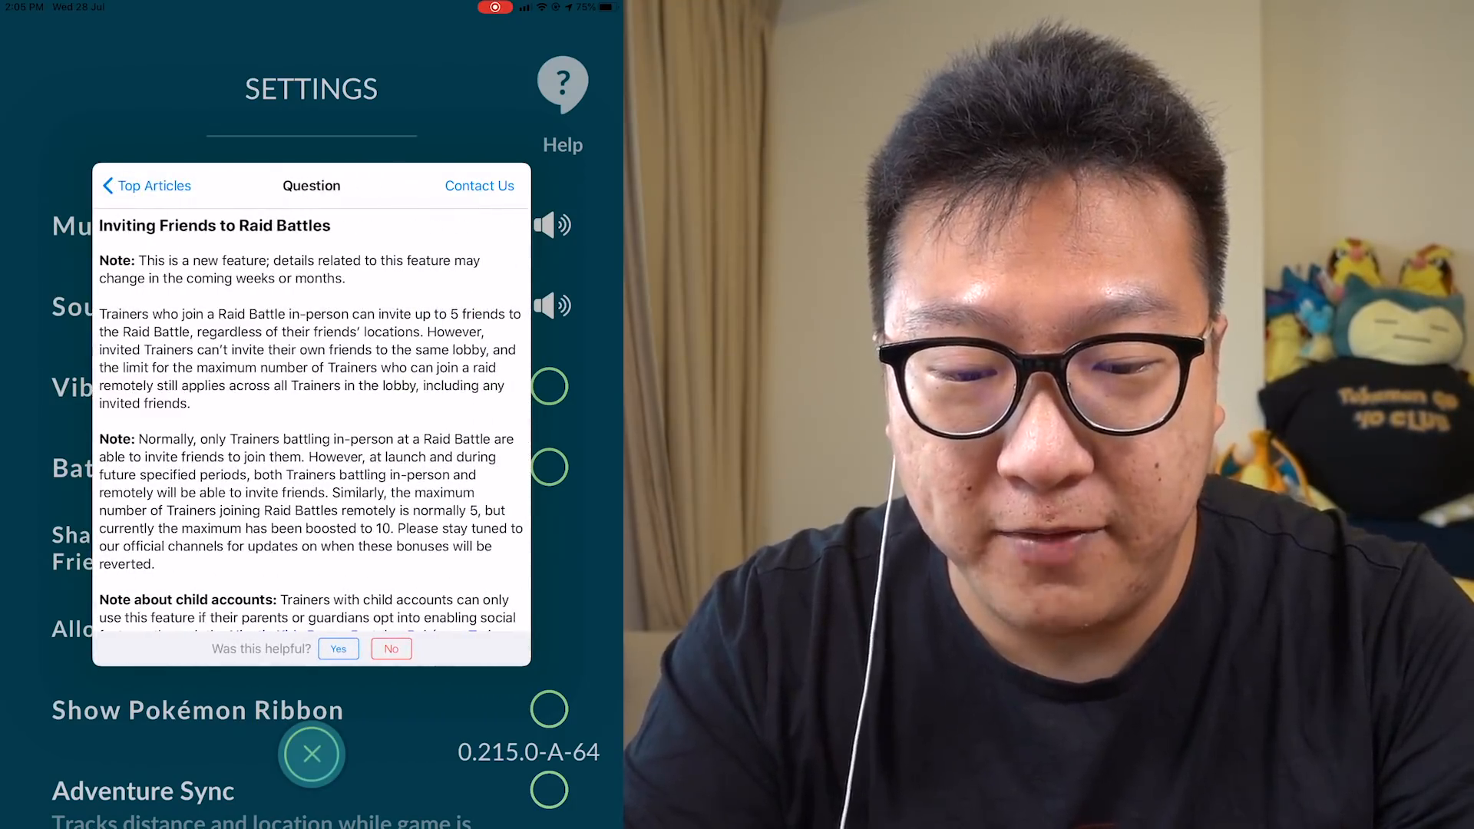
scroll("down", 3)
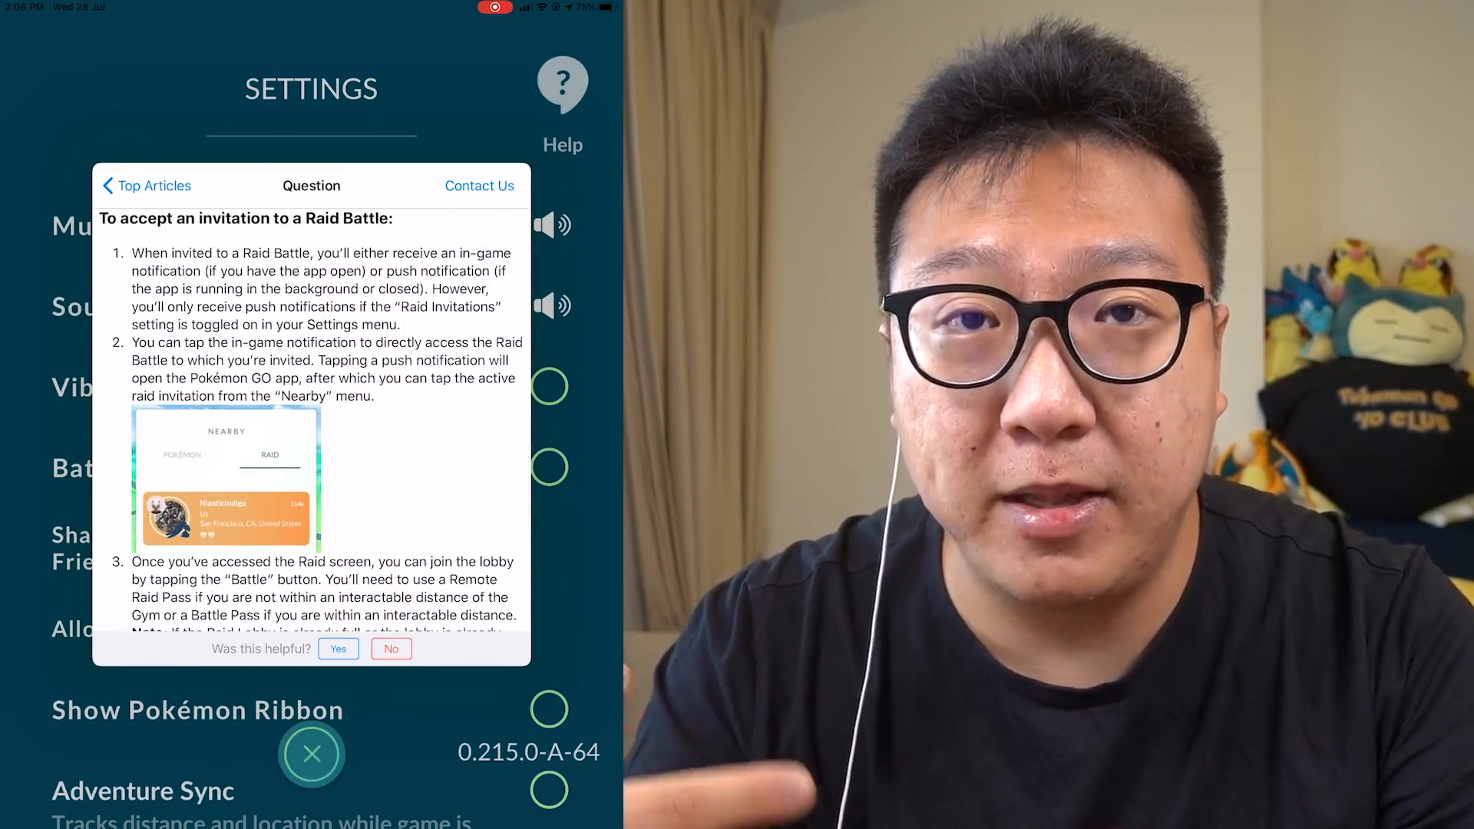
scroll("down", 3)
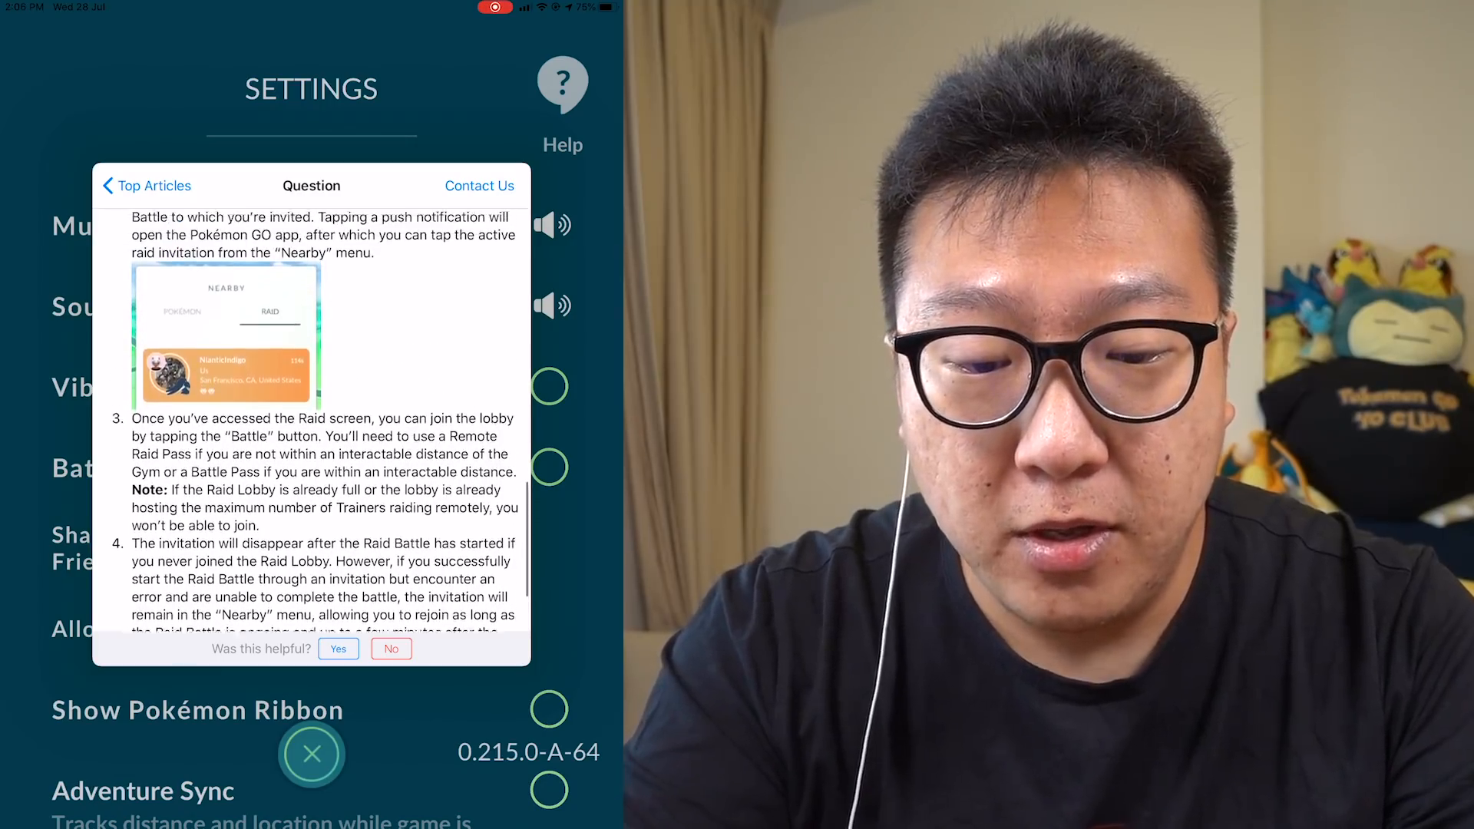
left_click(146, 185)
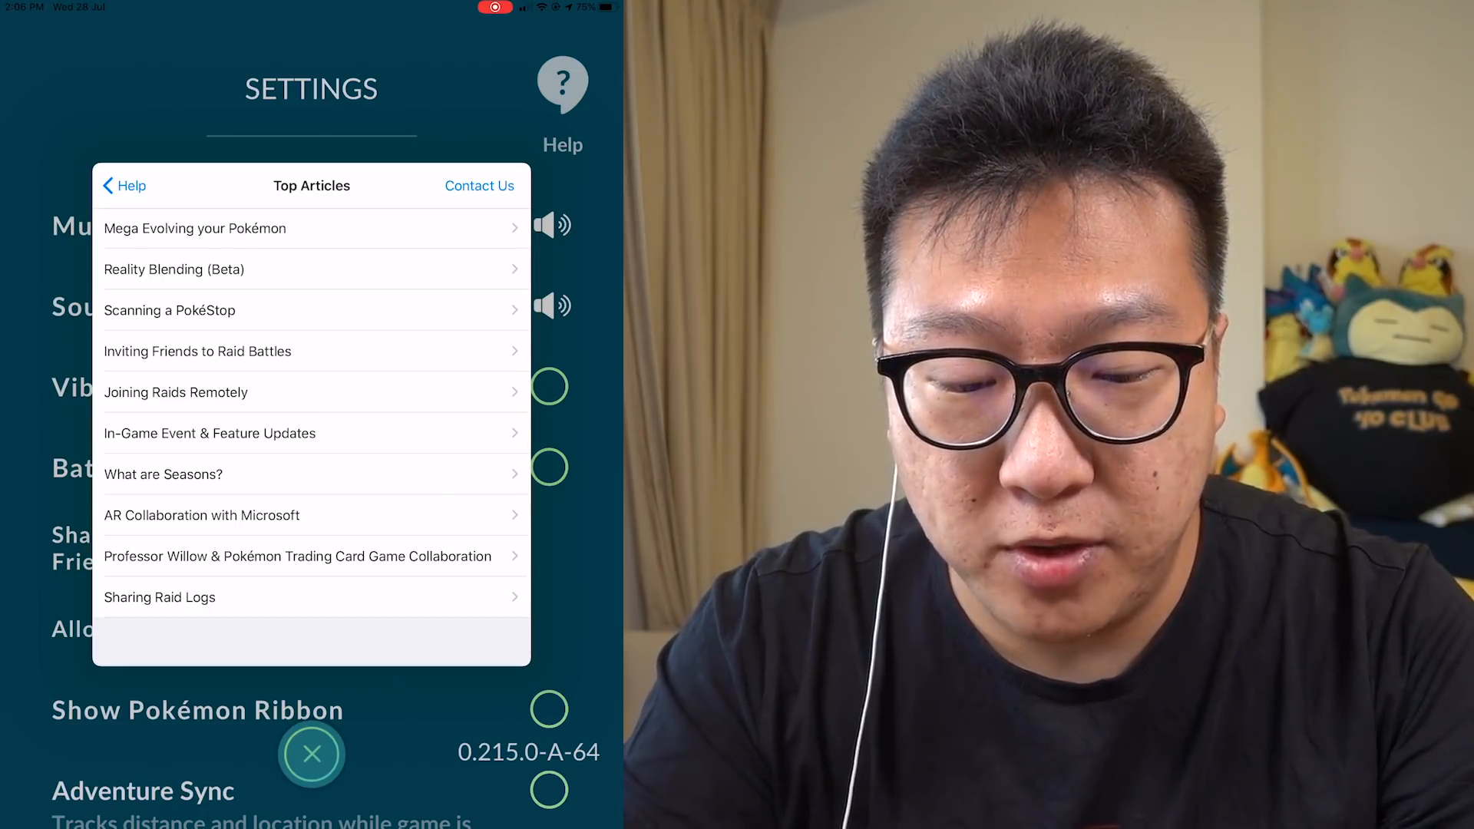
left_click(163, 473)
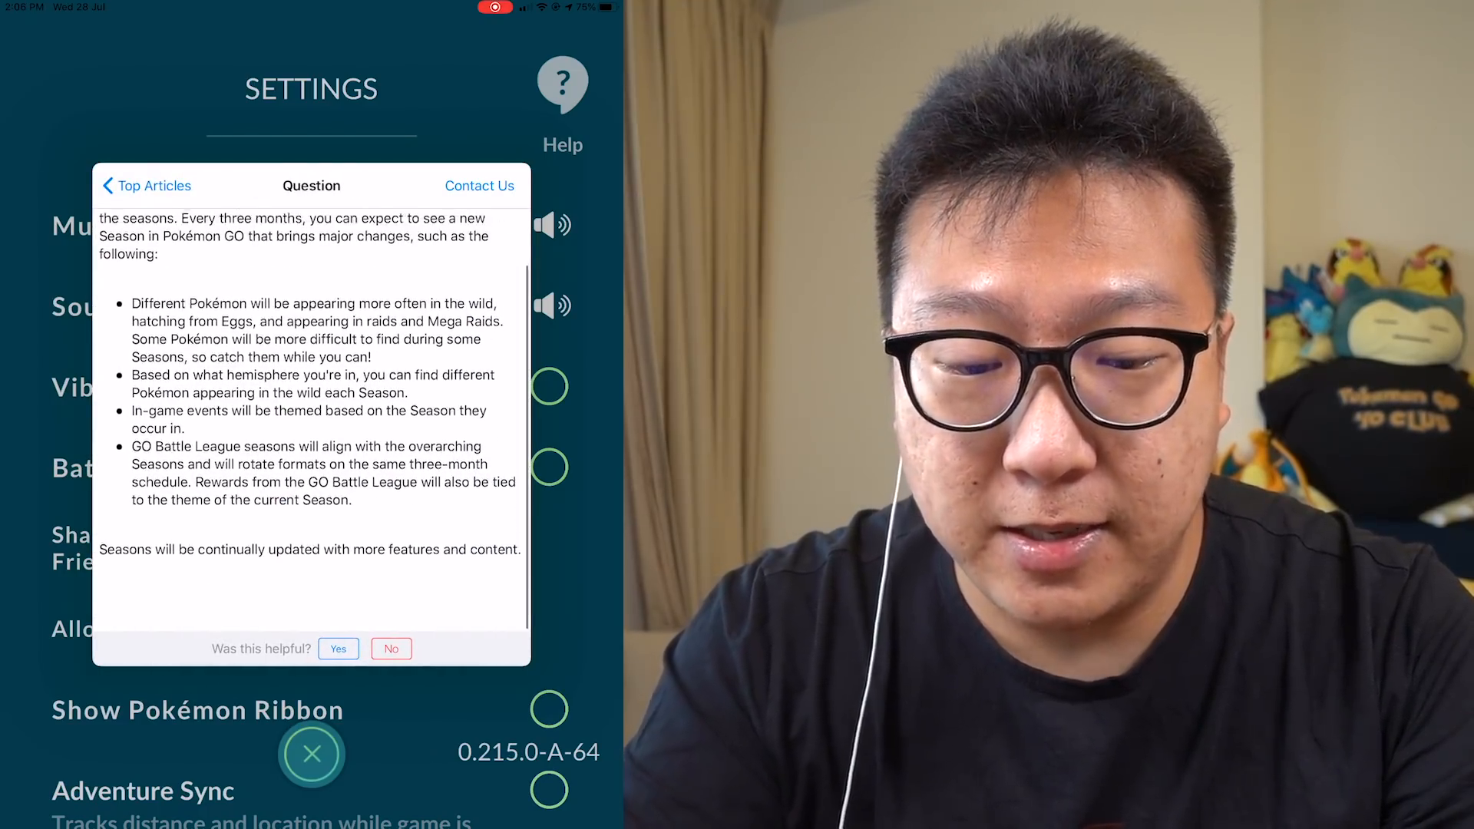
left_click(142, 185)
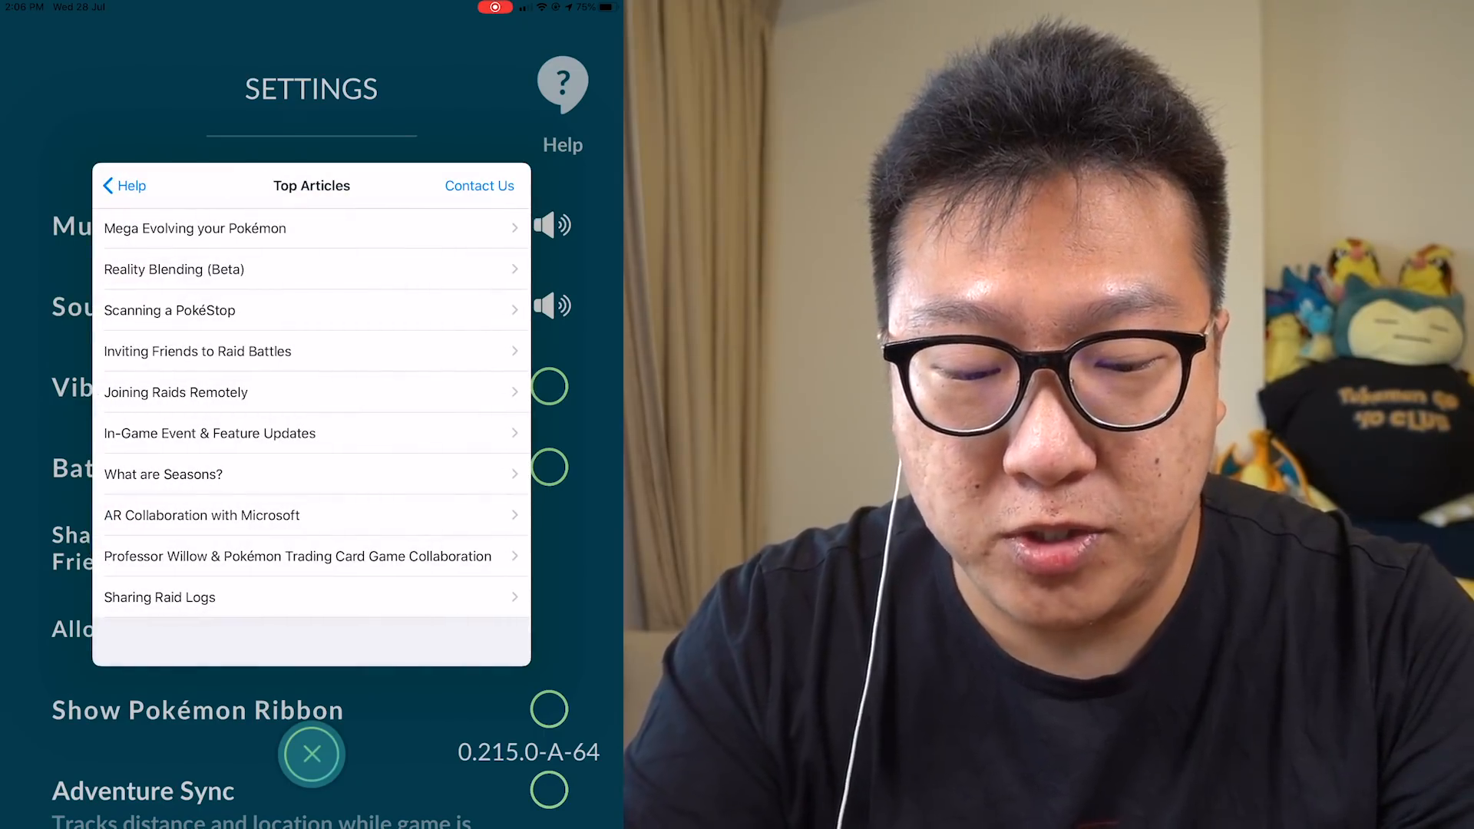
- Go to Help > Trainer Progress and read the Daily Bonuses article
left_click(123, 185)
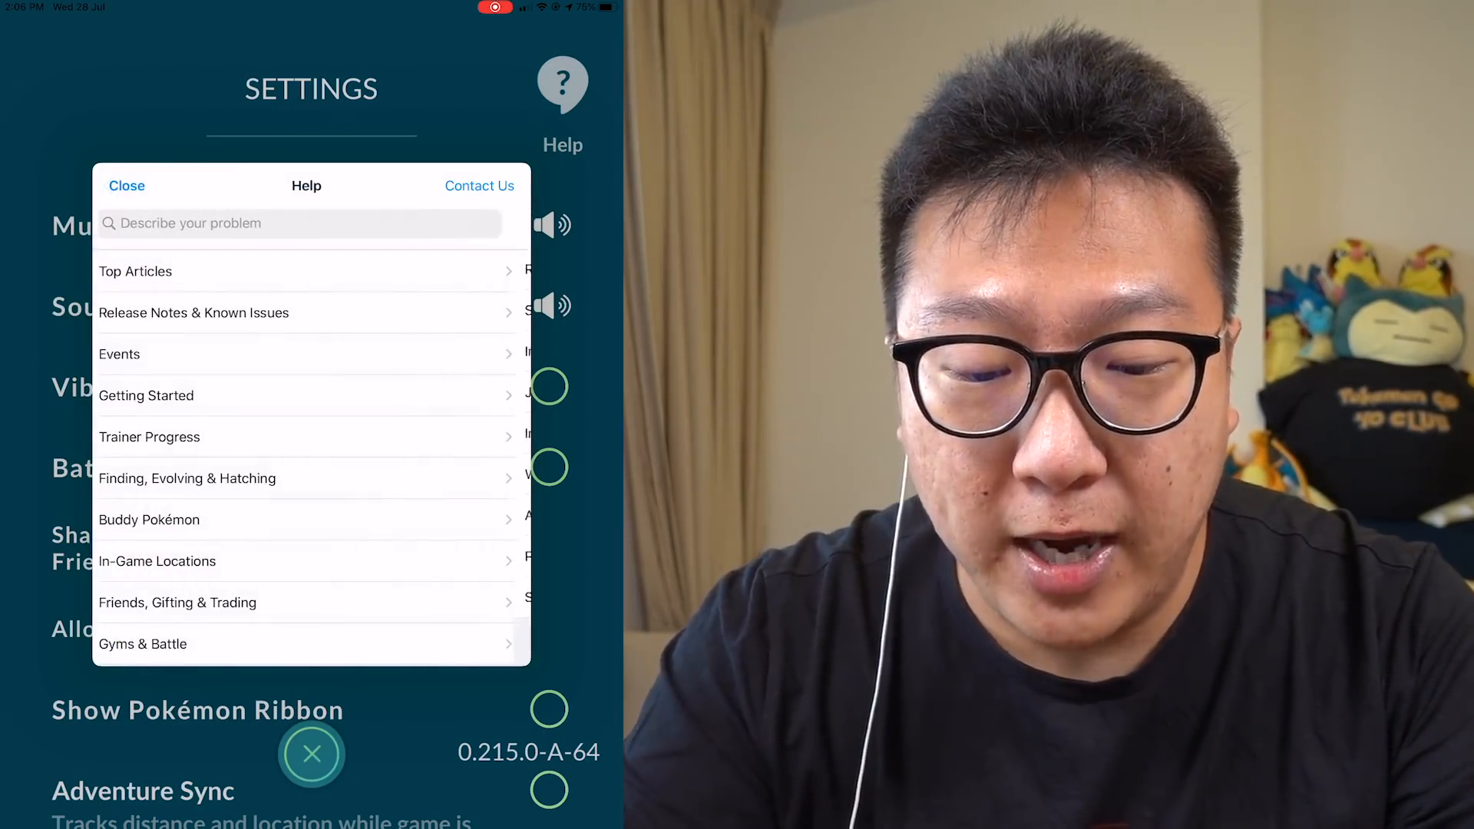
left_click(148, 436)
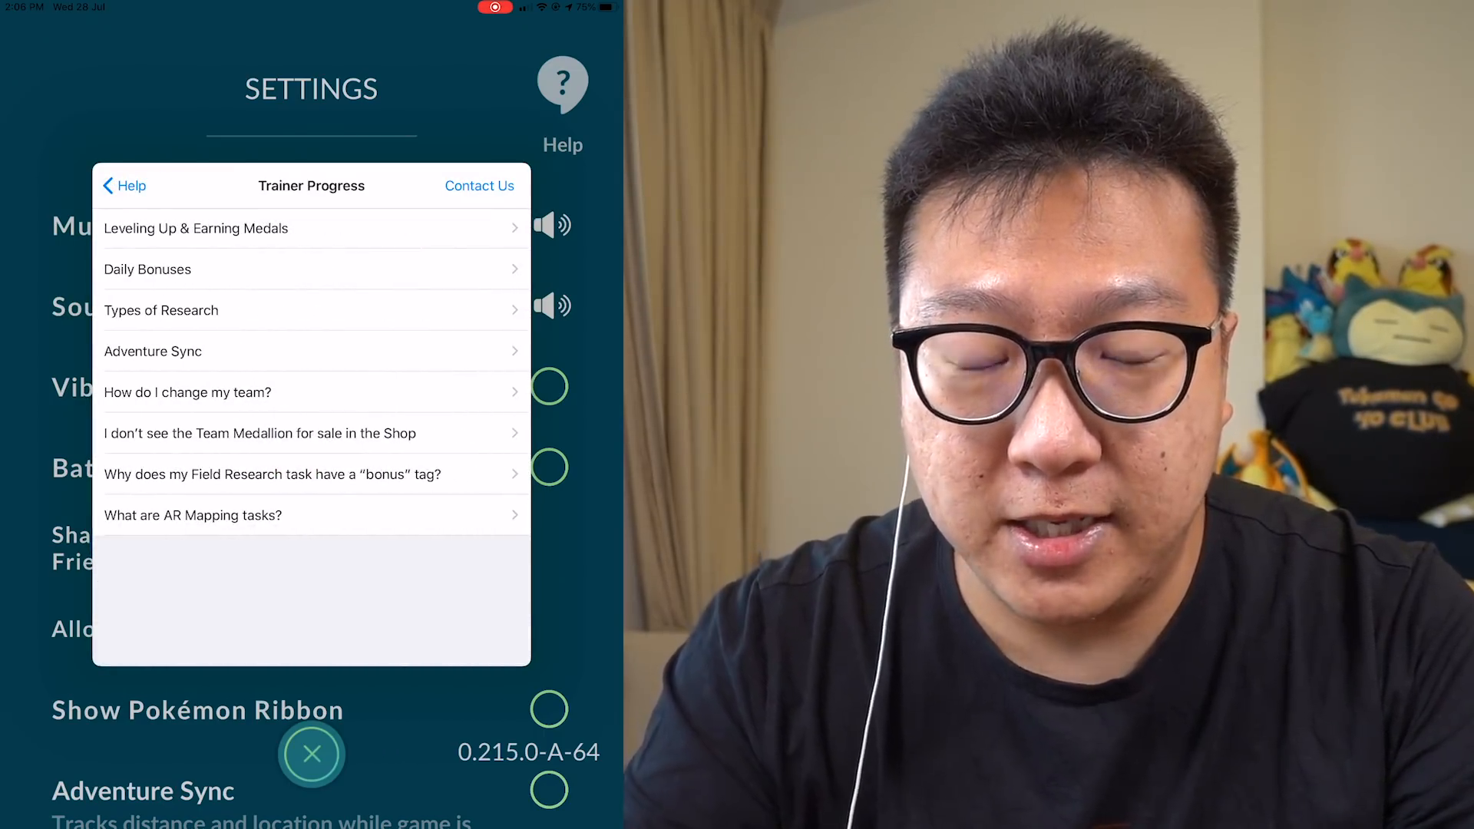
left_click(195, 229)
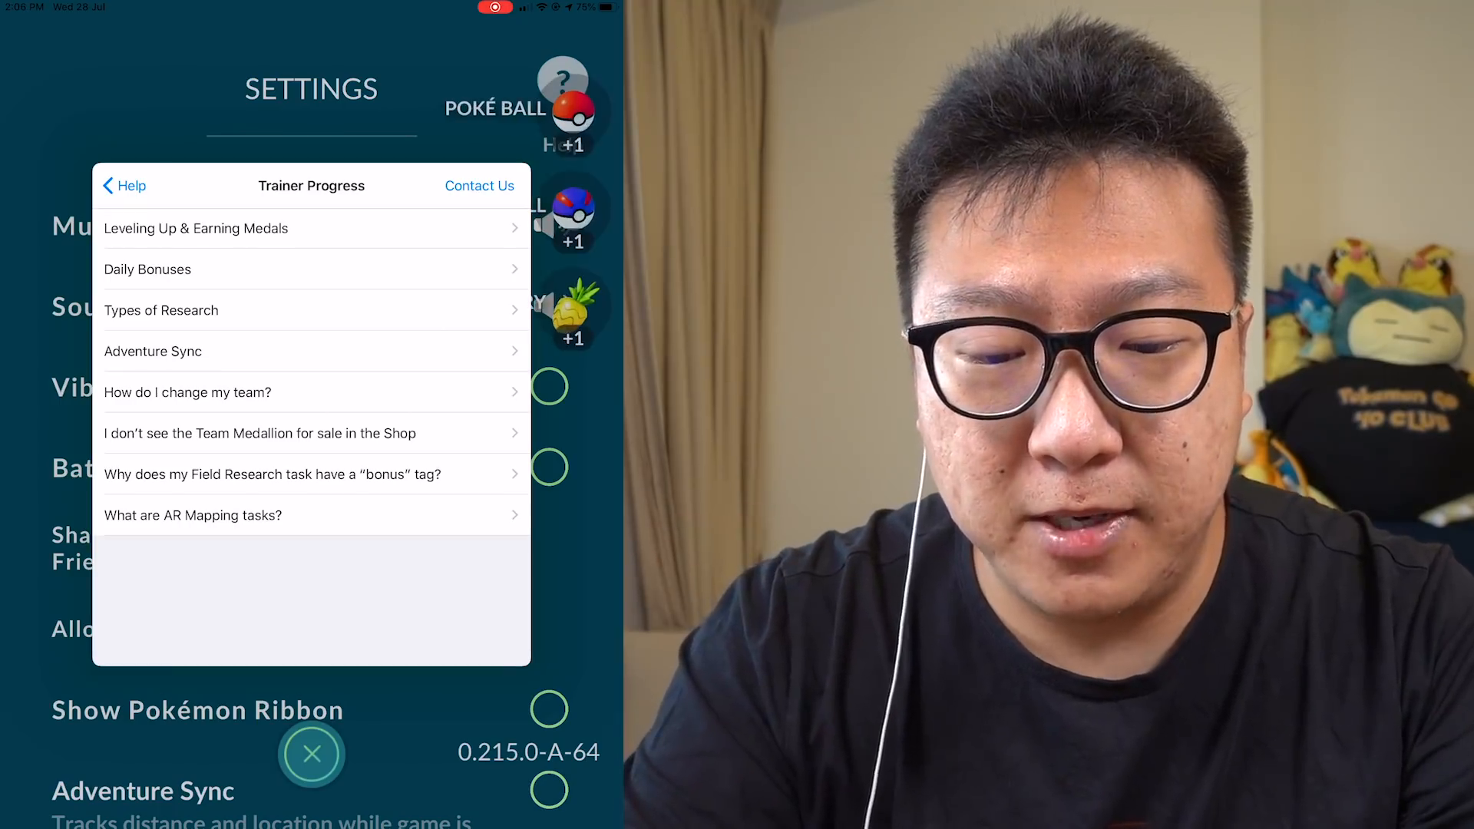
left_click(146, 269)
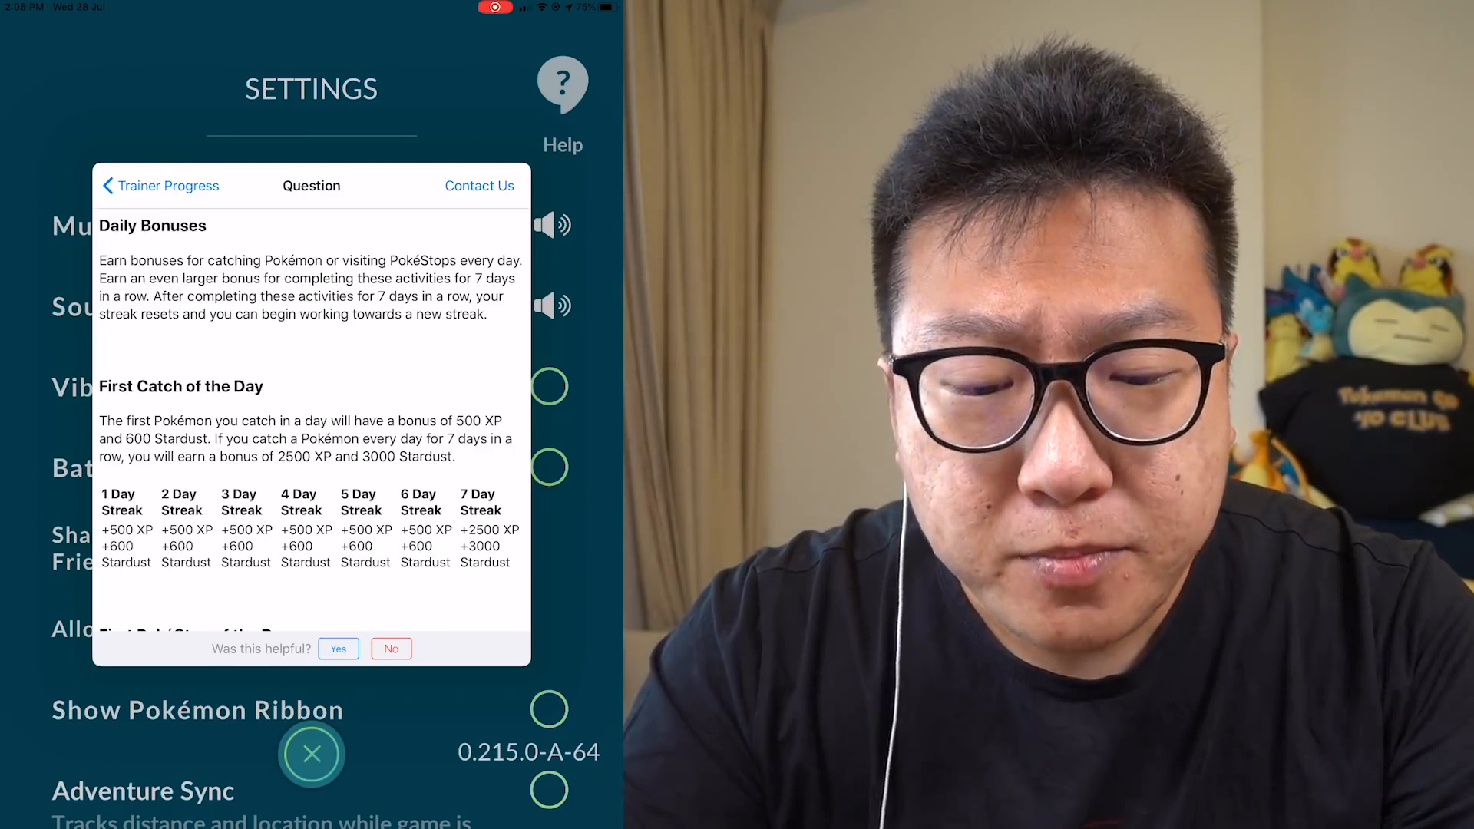
scroll("down", 3)
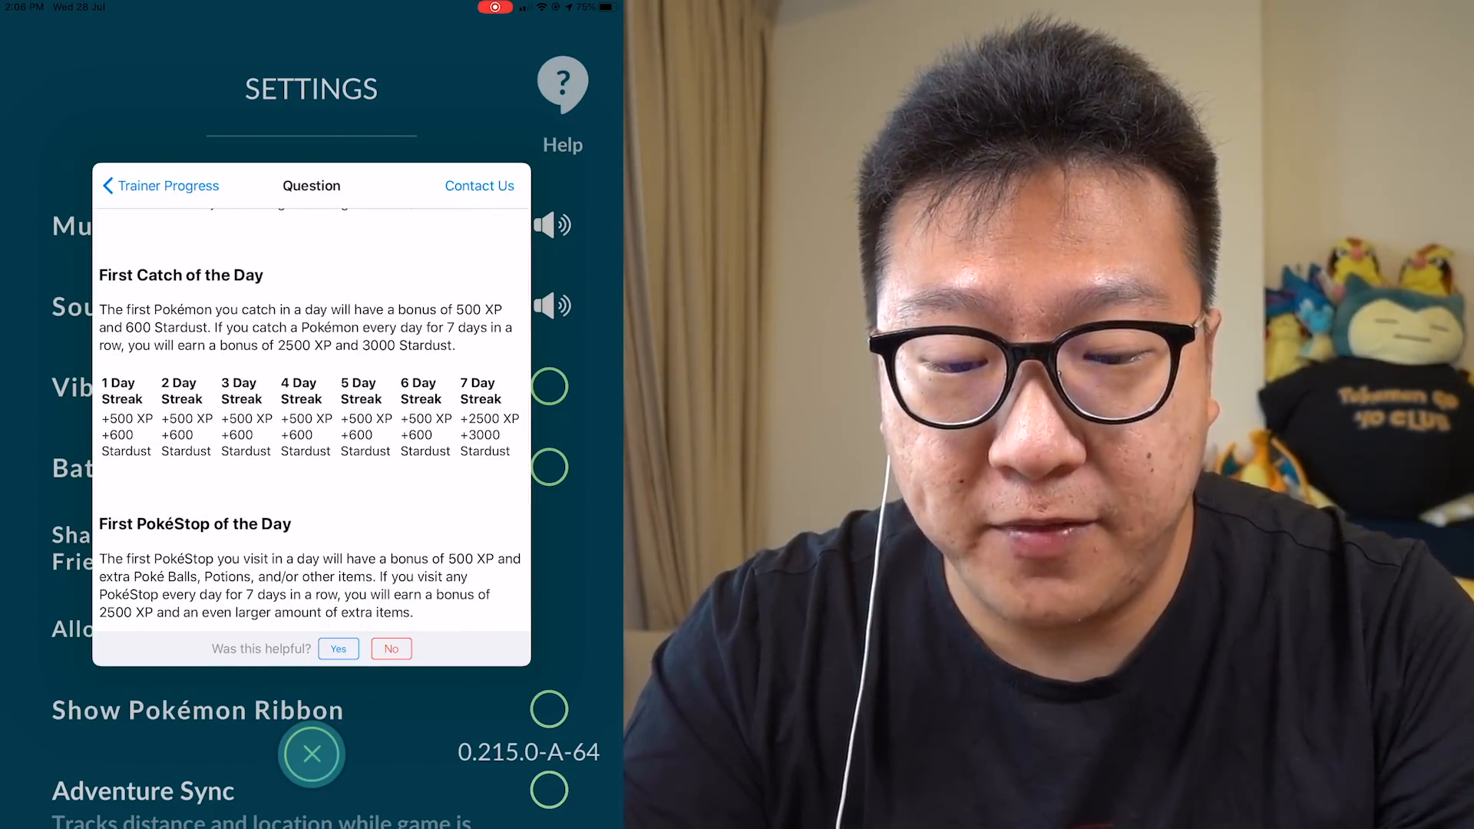
scroll("down", 3)
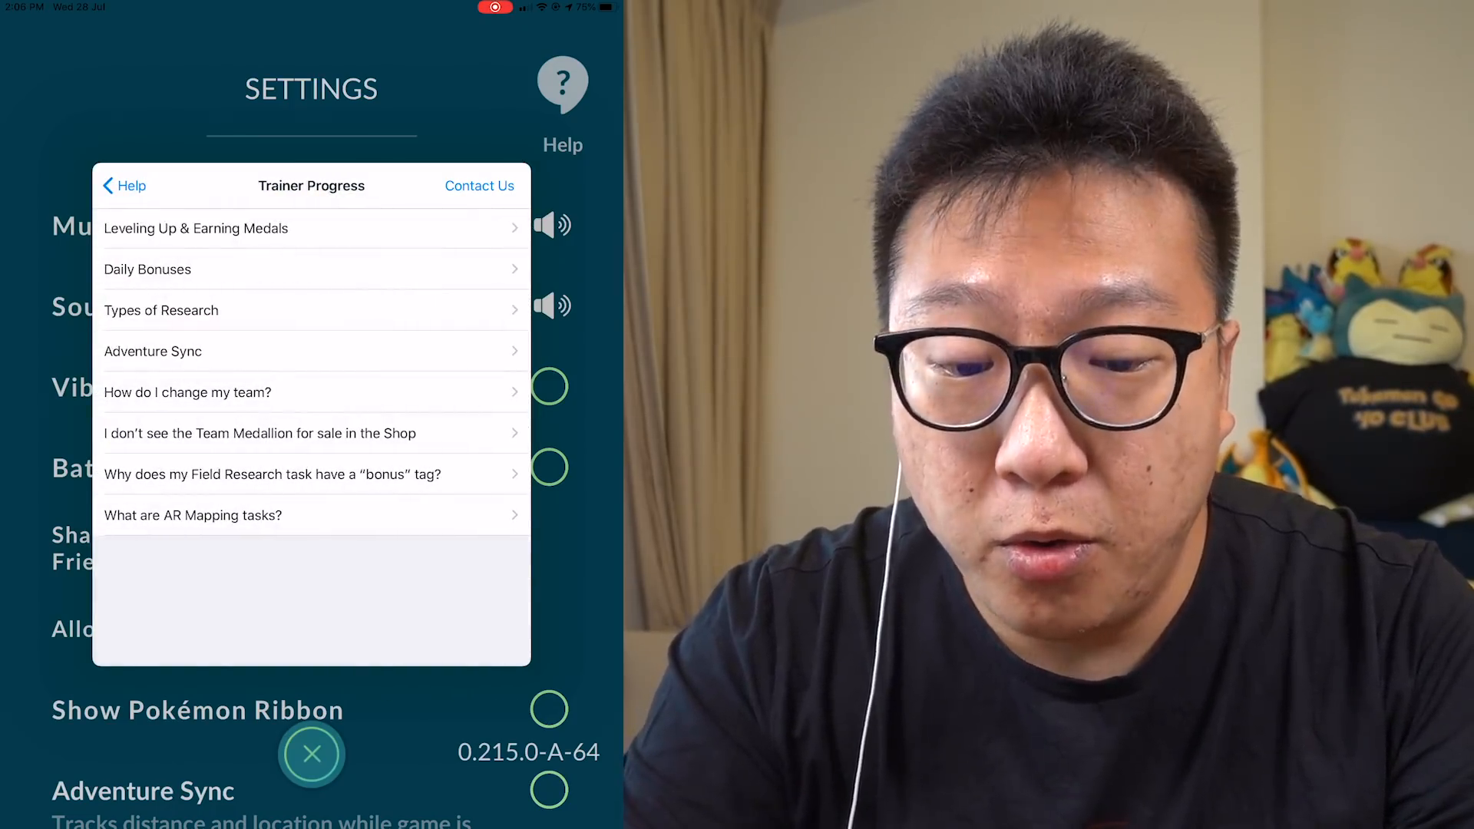
left_click(147, 269)
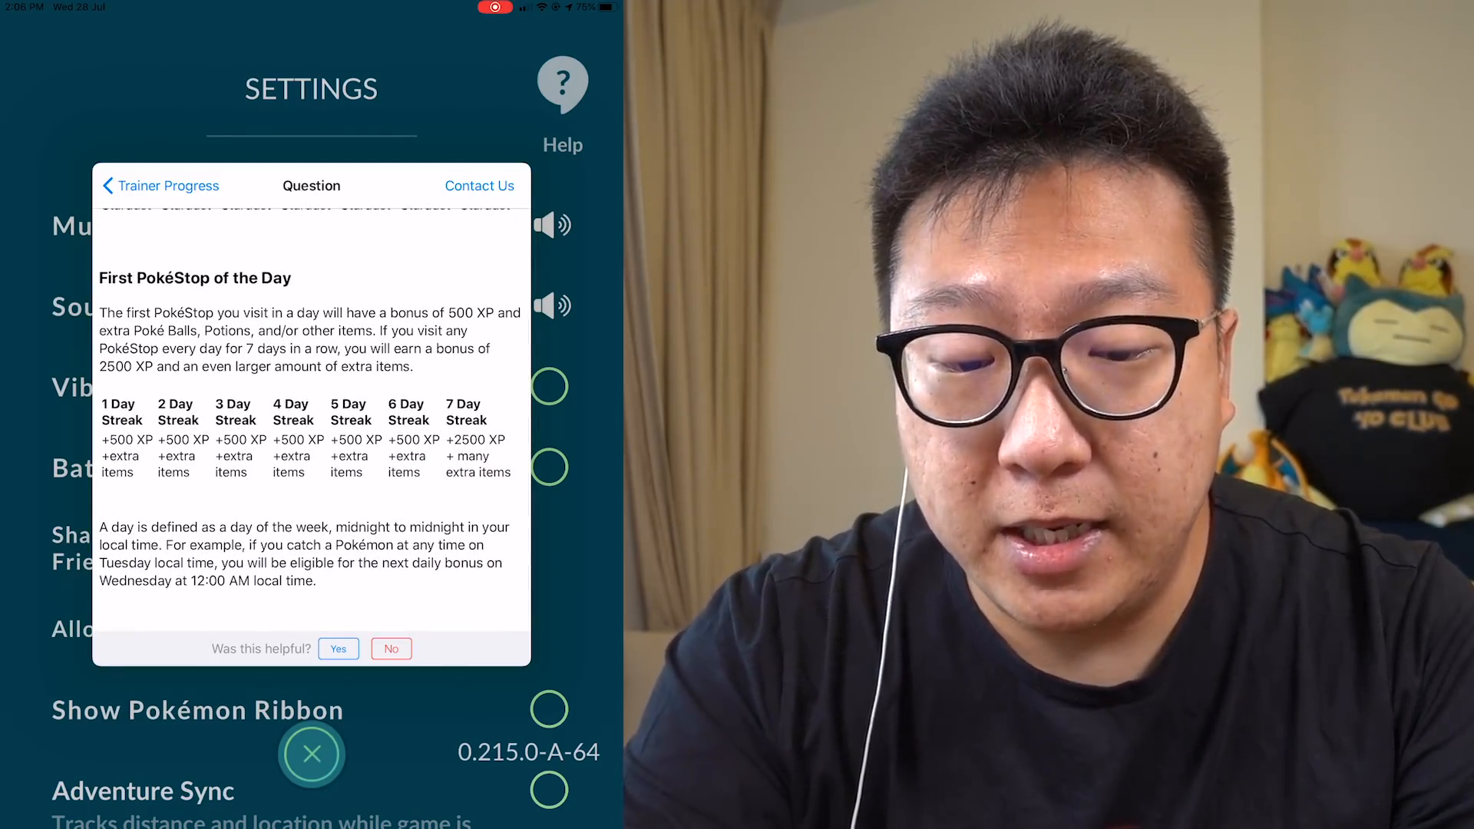
left_click(160, 185)
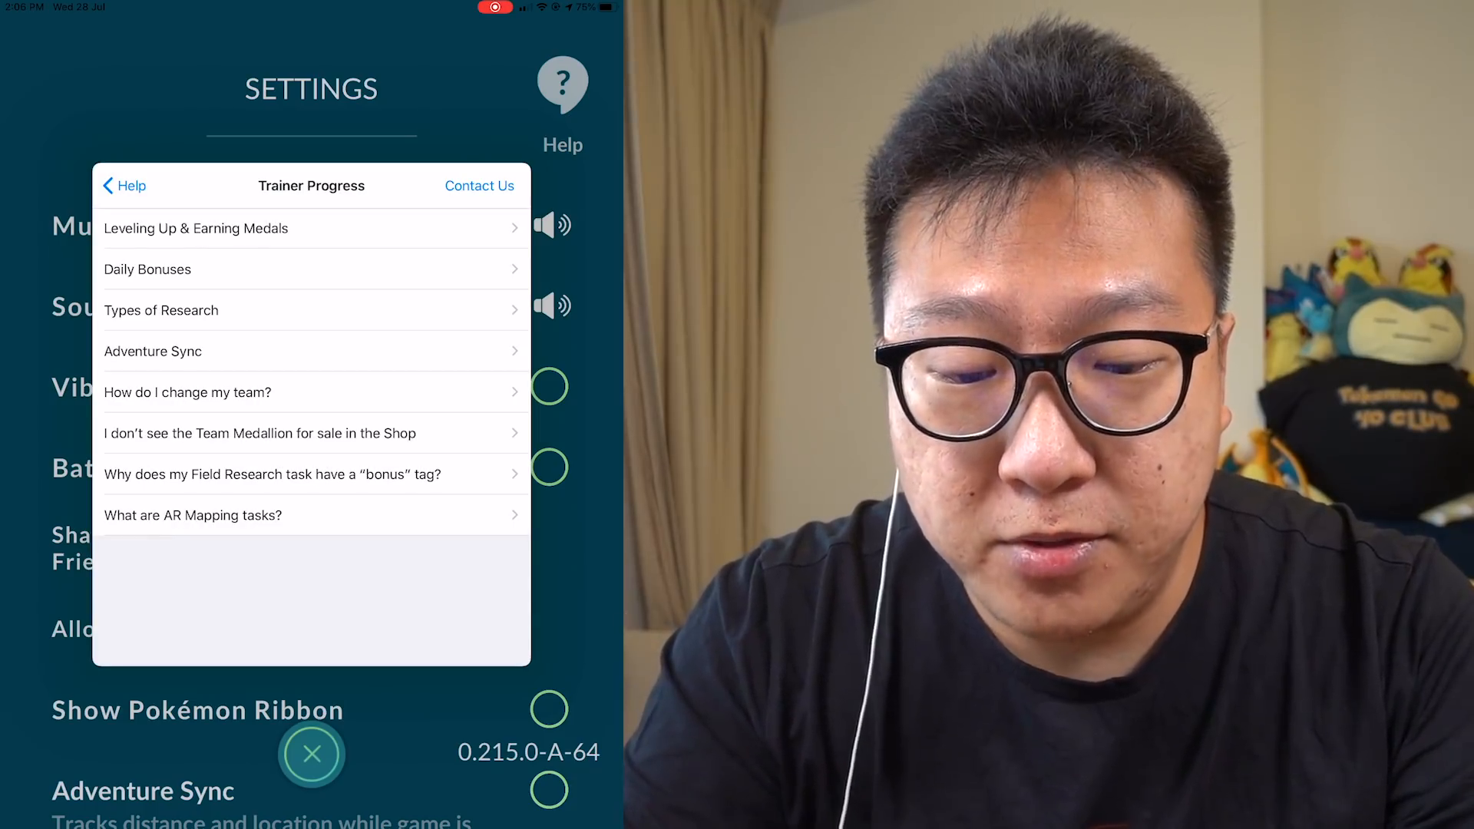
- Open and scroll through the Types of Research article
left_click(161, 311)
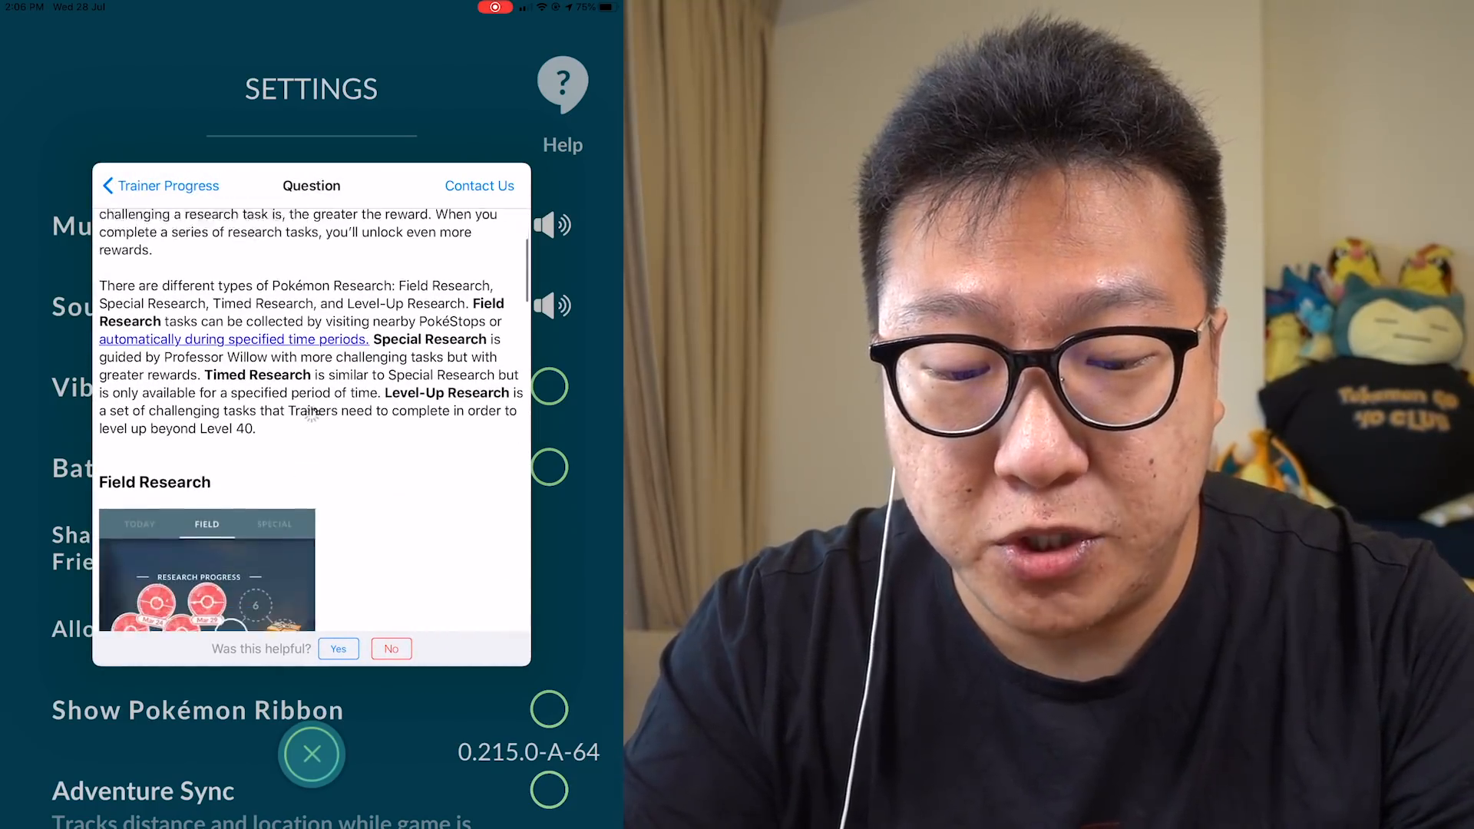
scroll("down", 3)
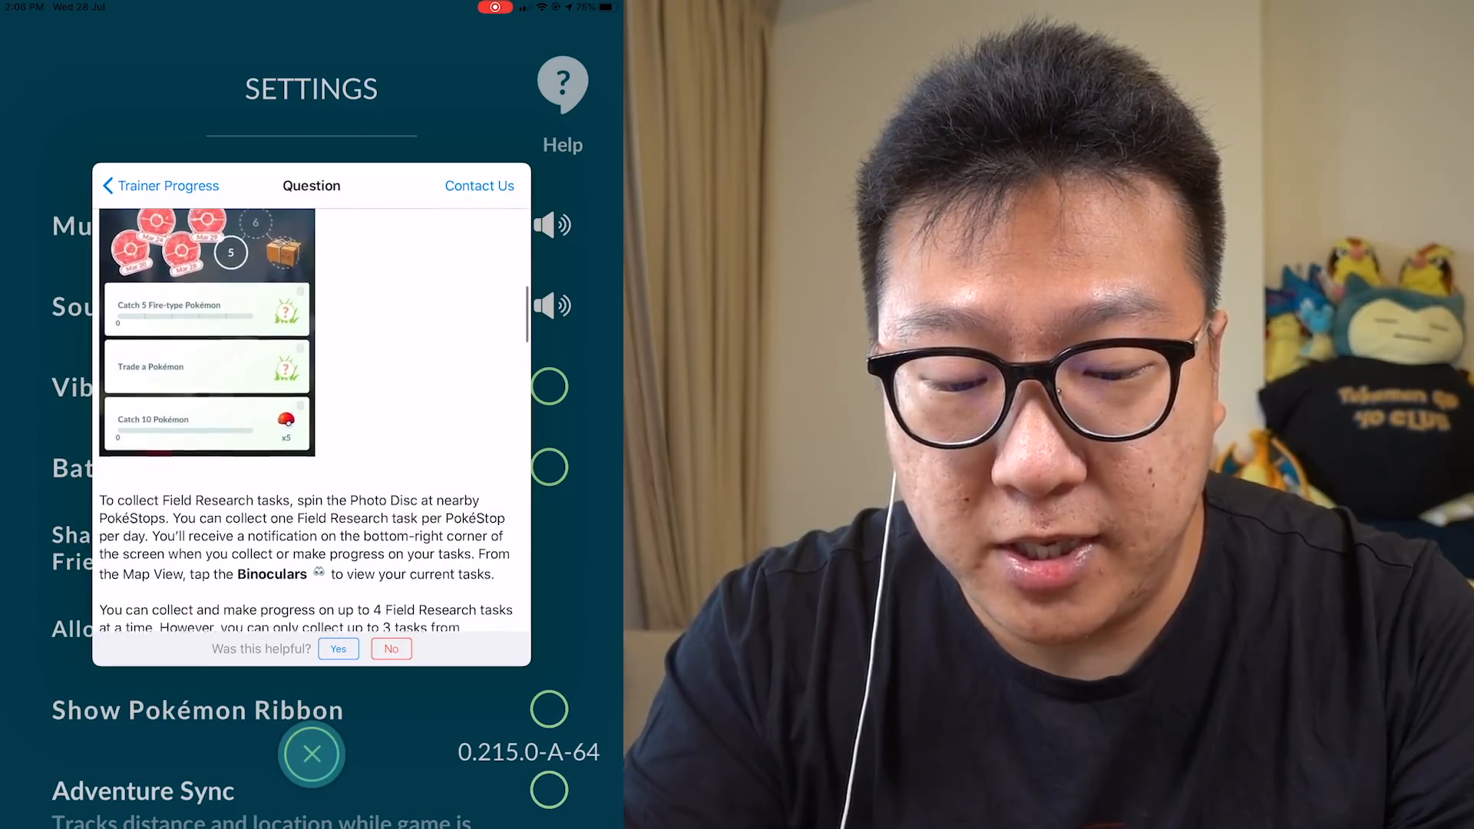
scroll("down", 3)
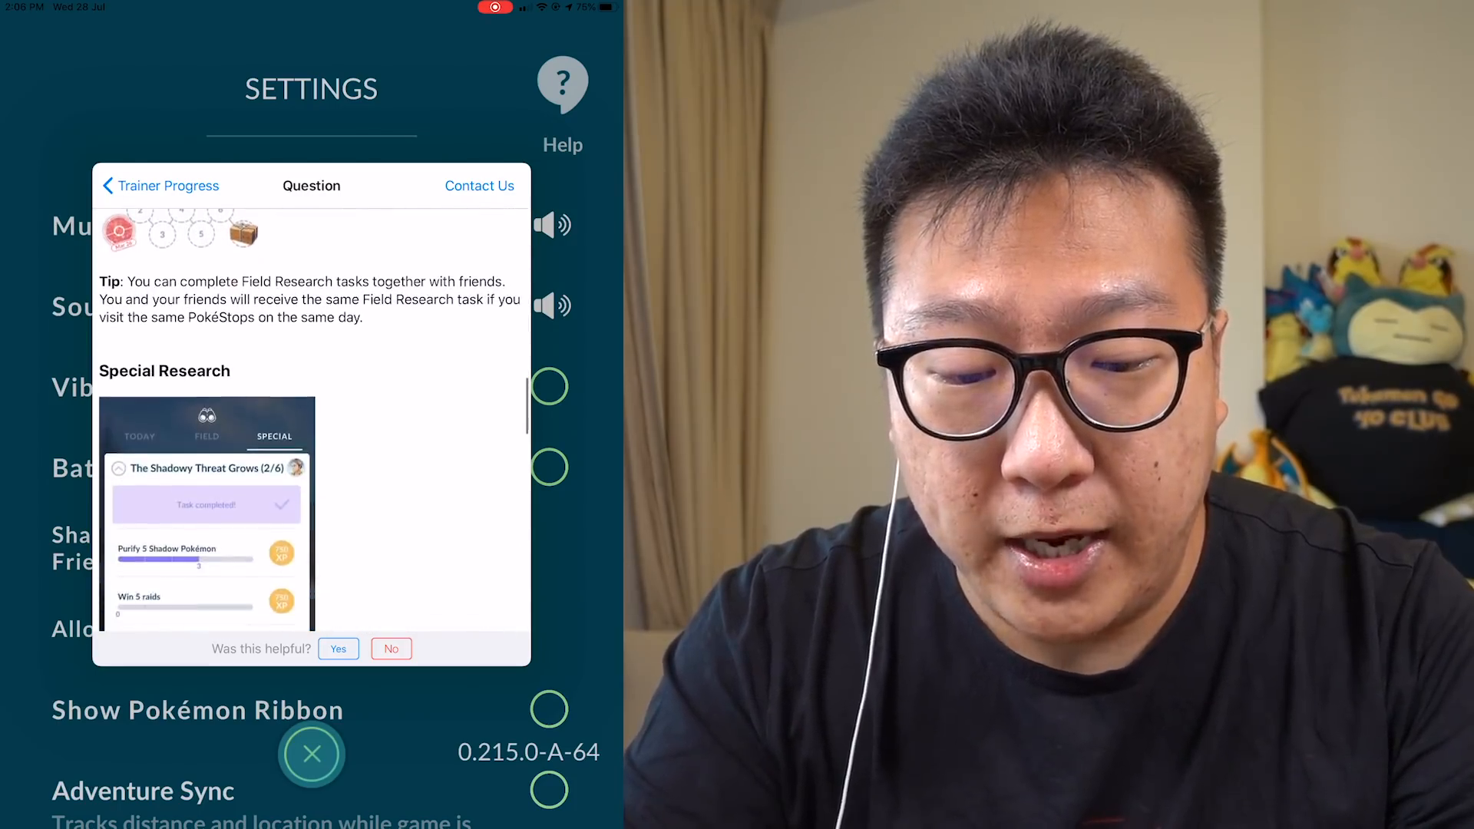
scroll("down", 3)
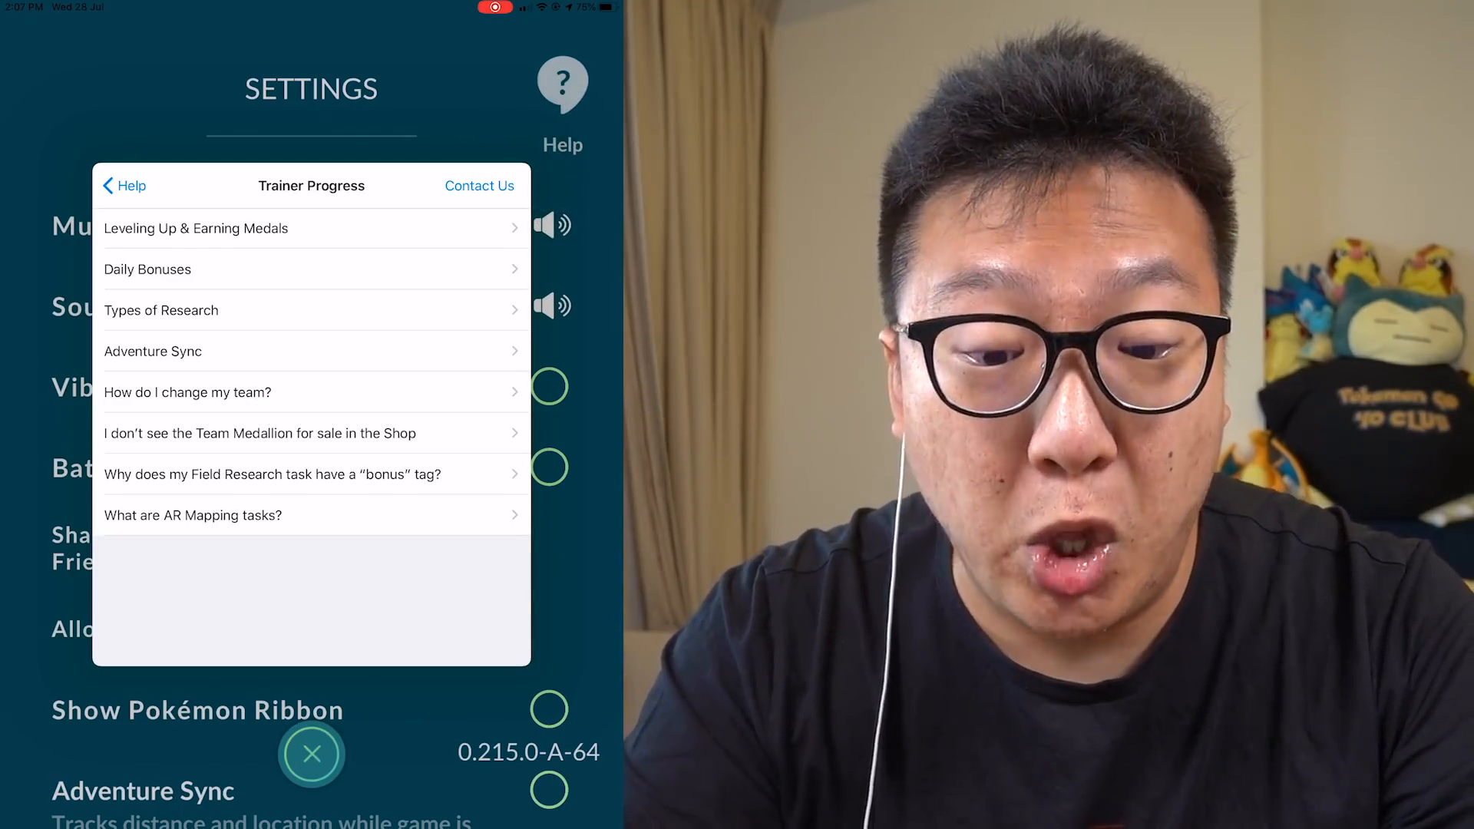
- Read the Adventure Sync and 'How do I change my team?' articles
left_click(152, 351)
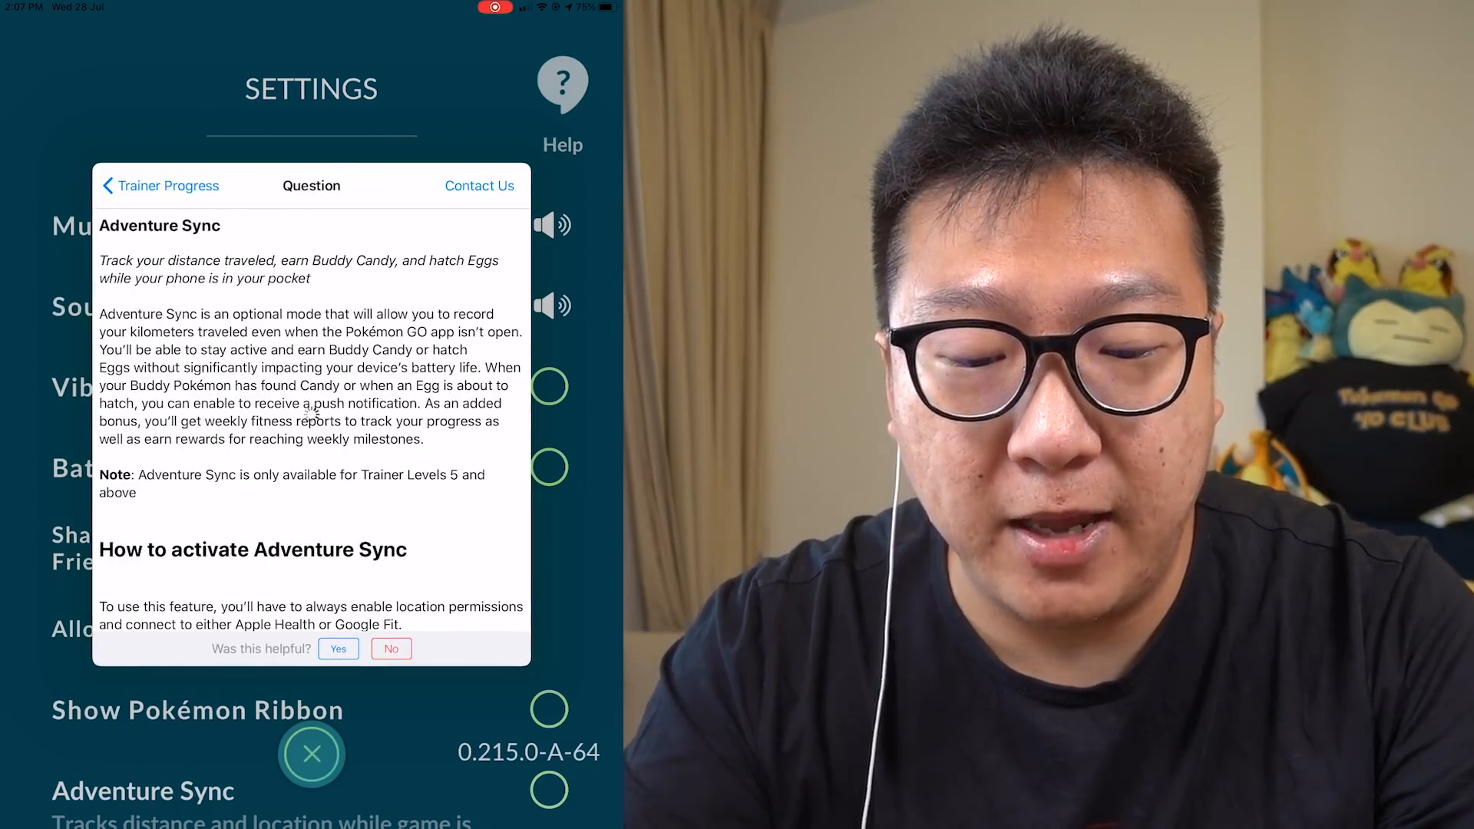
scroll("down", 3)
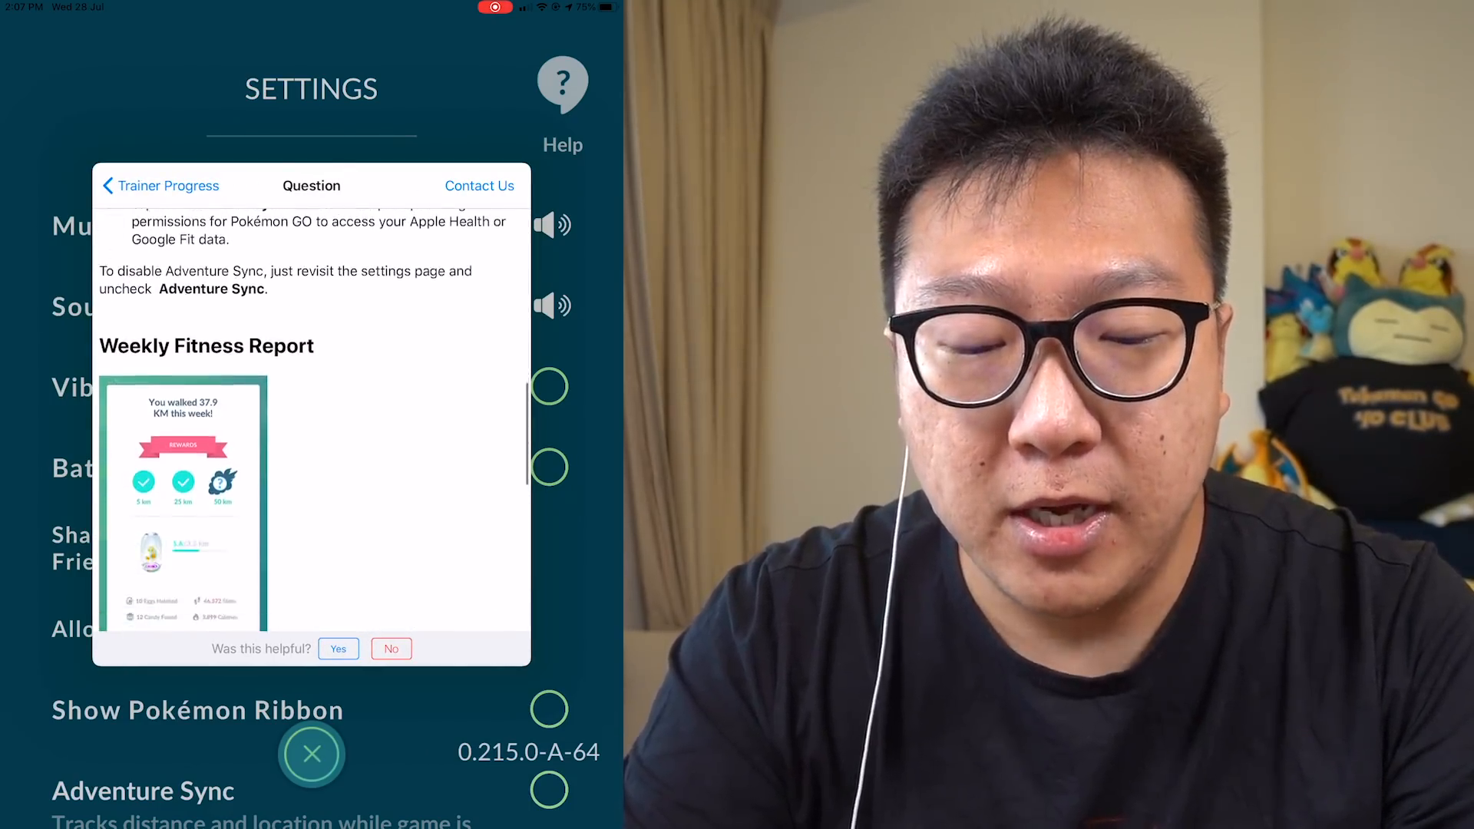
scroll("down", 3)
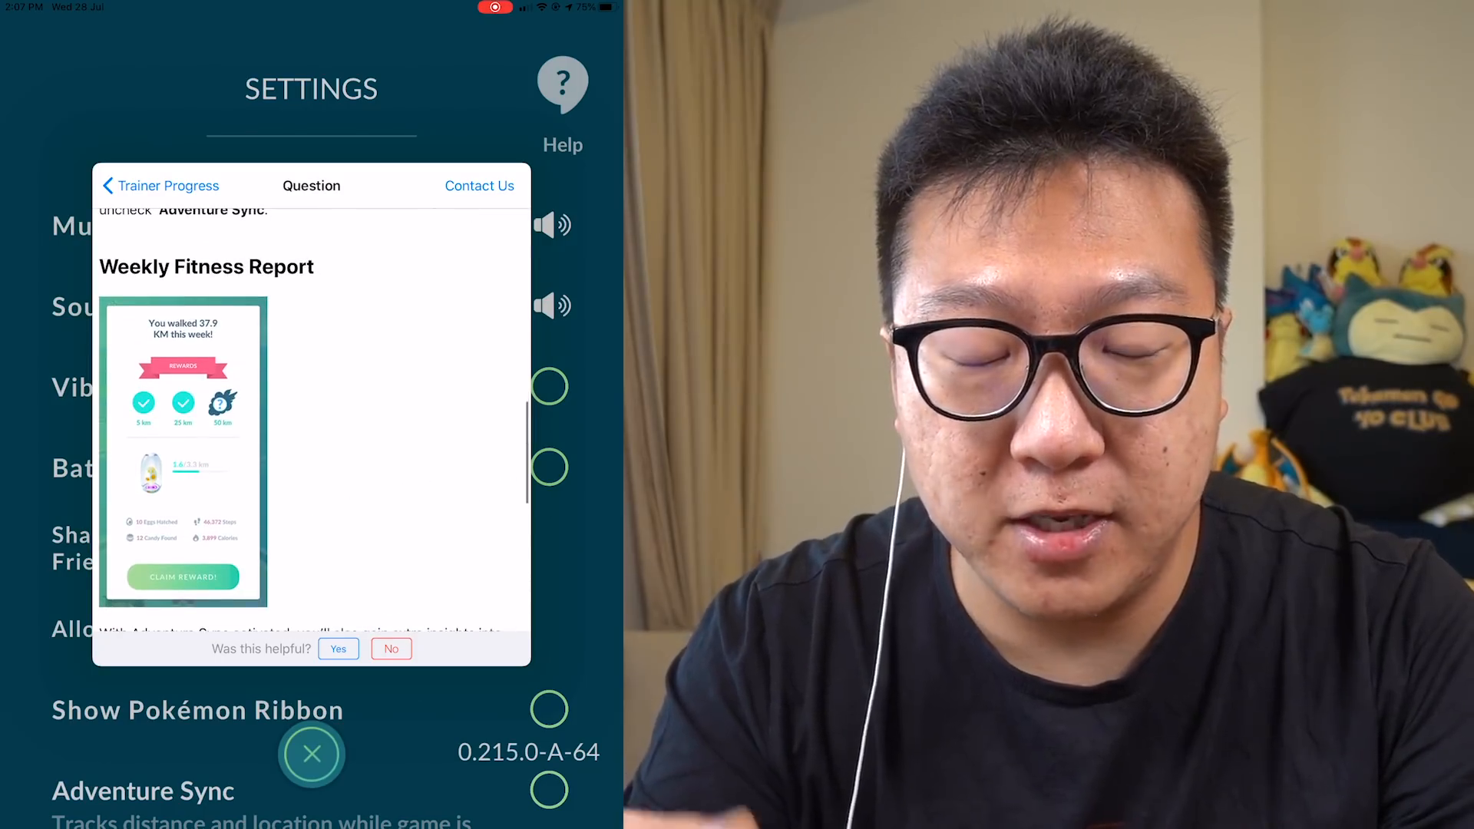
scroll("down", 3)
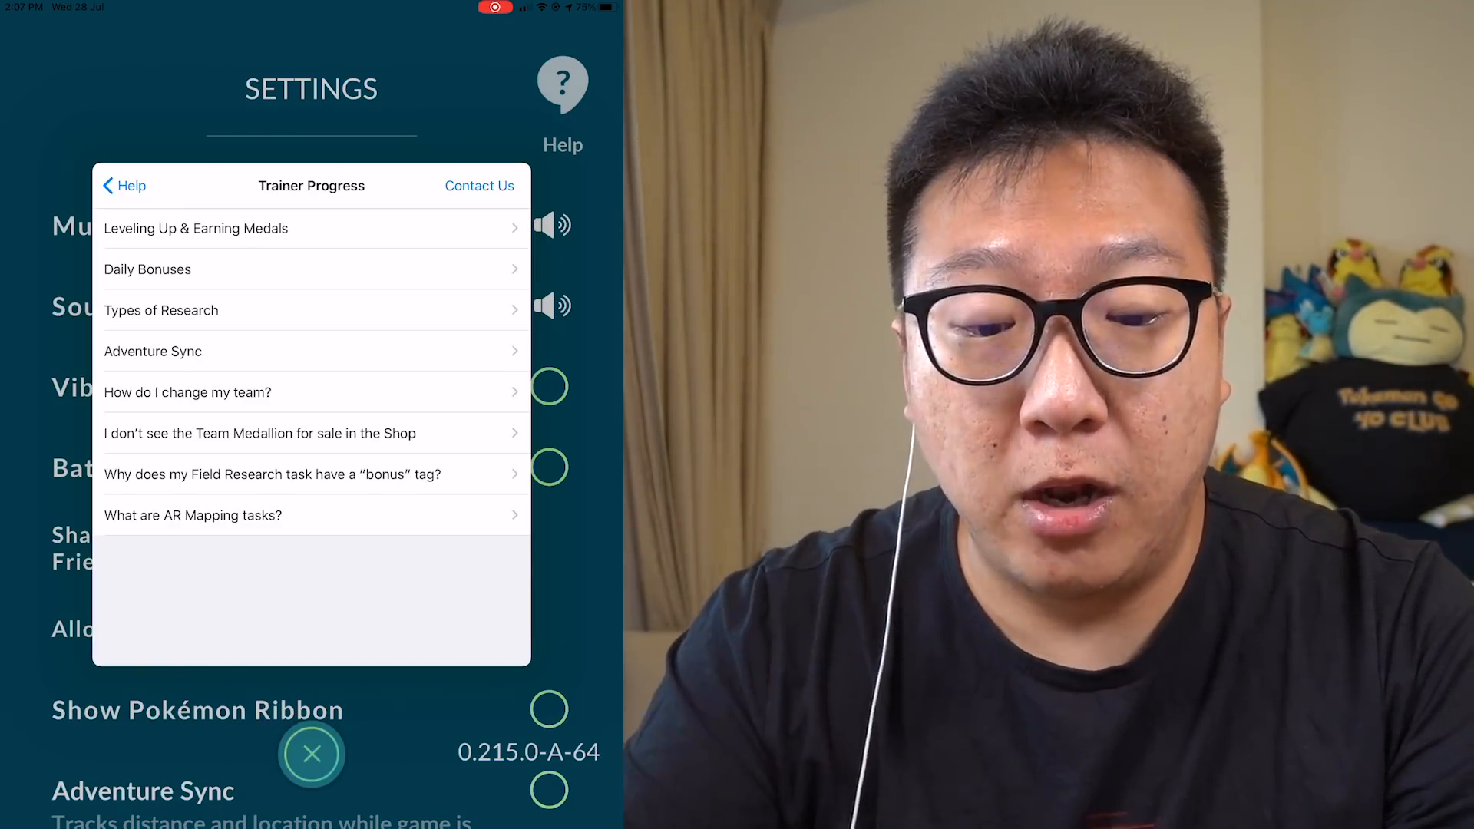
left_click(186, 392)
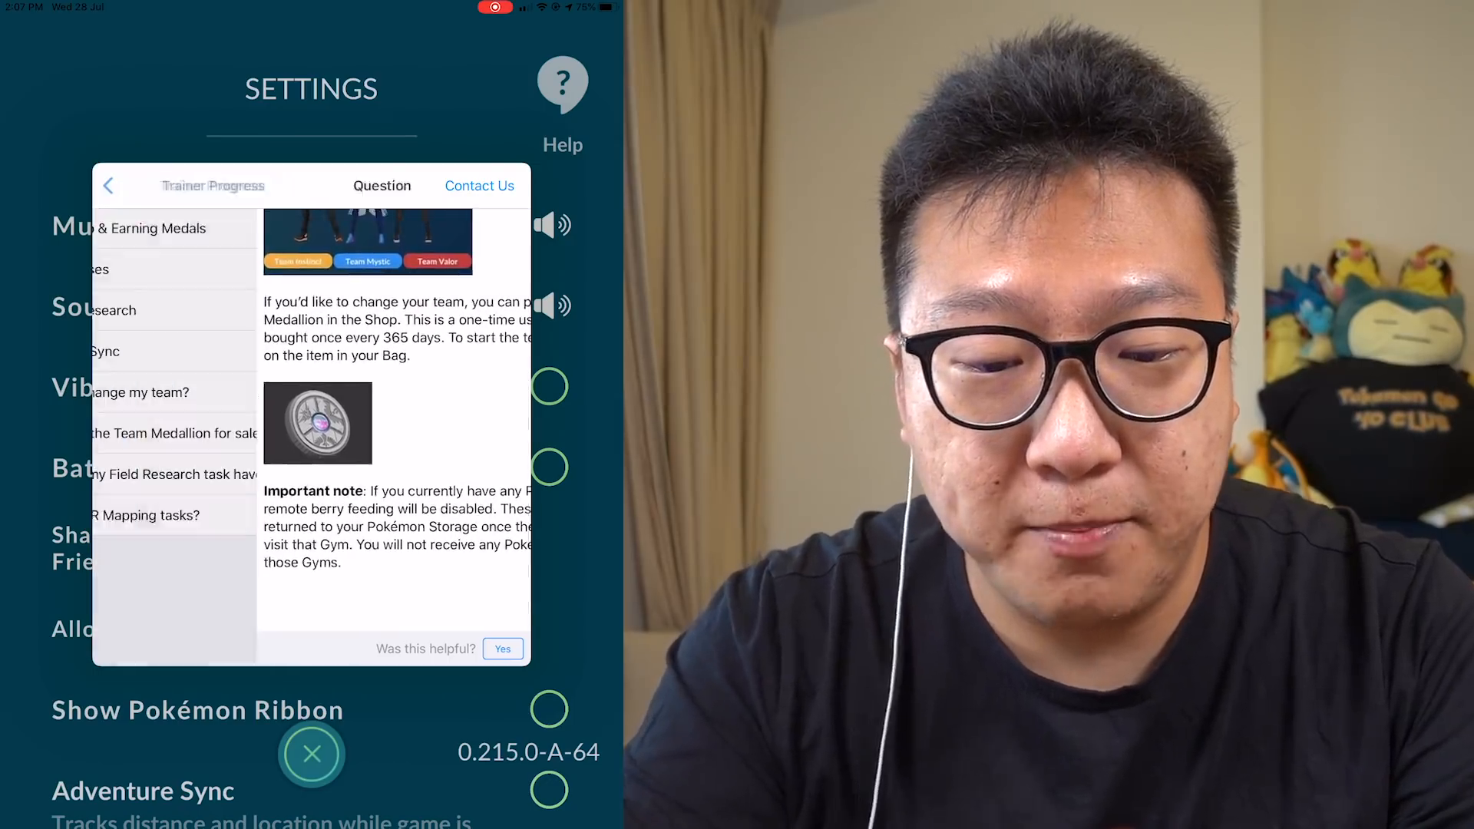
left_click(108, 185)
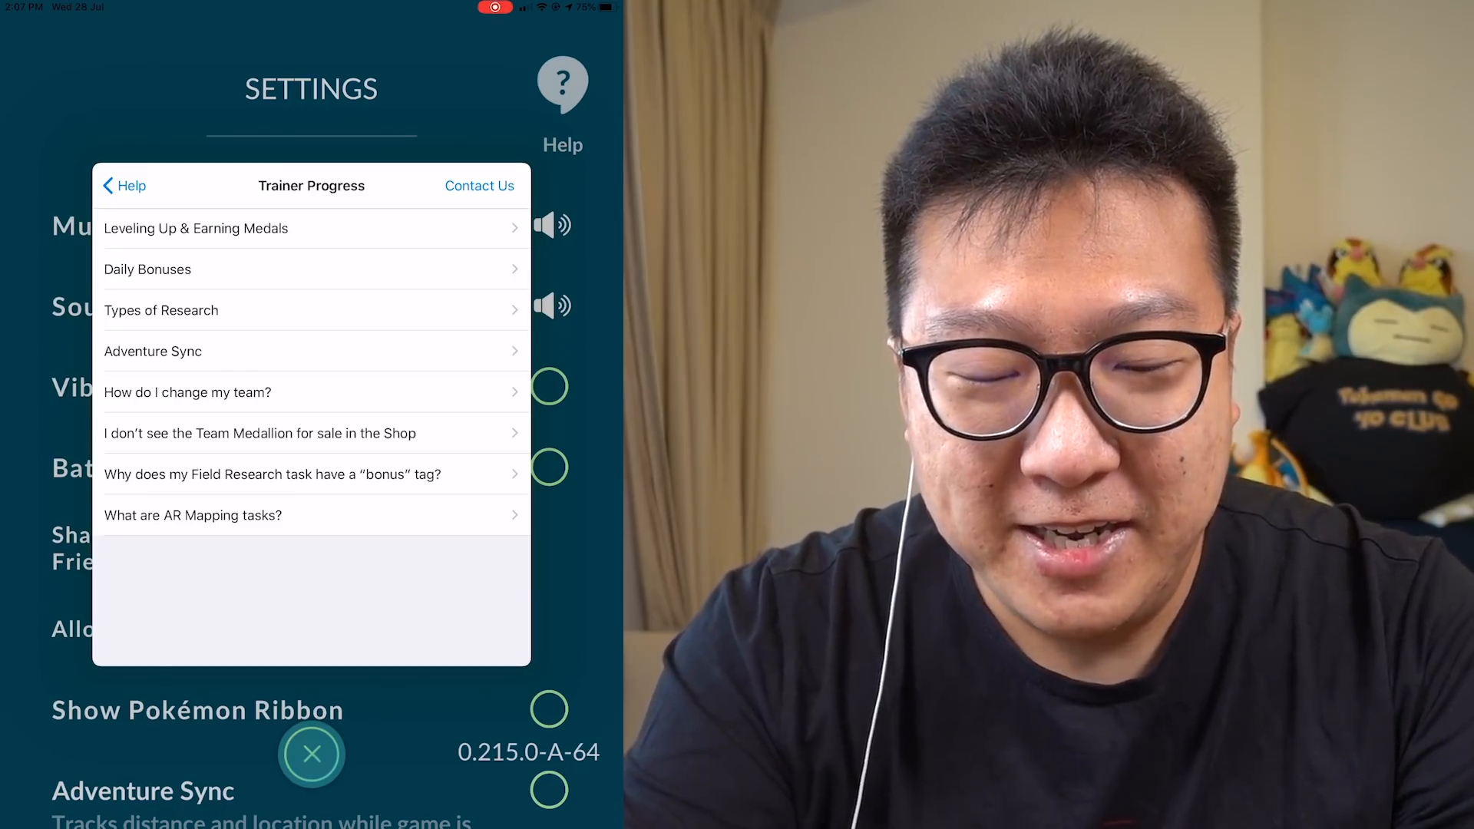
- Open 'What are Shiny Pokémon?' under Finding, Evolving & Hatching
left_click(122, 185)
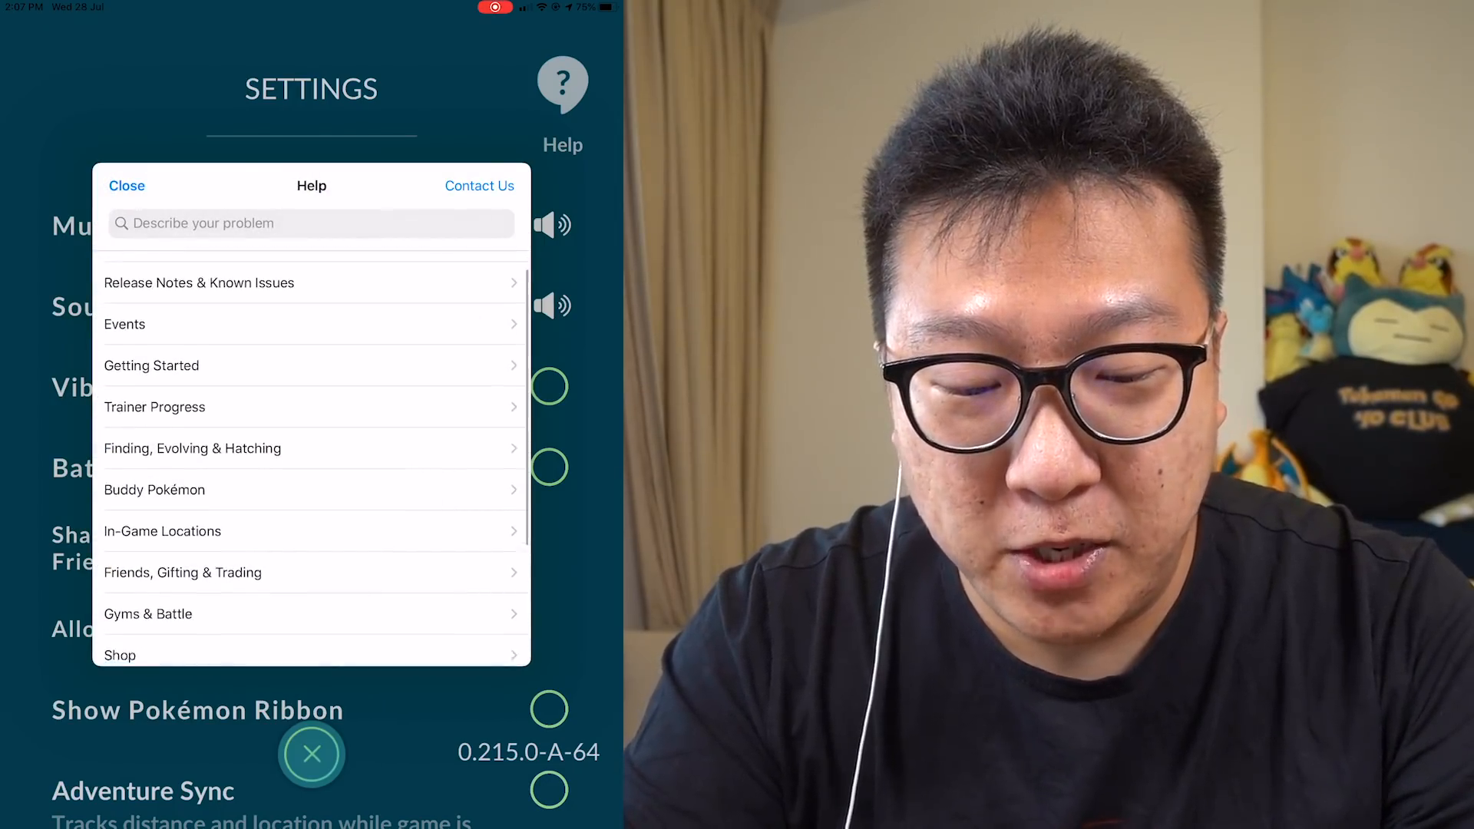
left_click(192, 447)
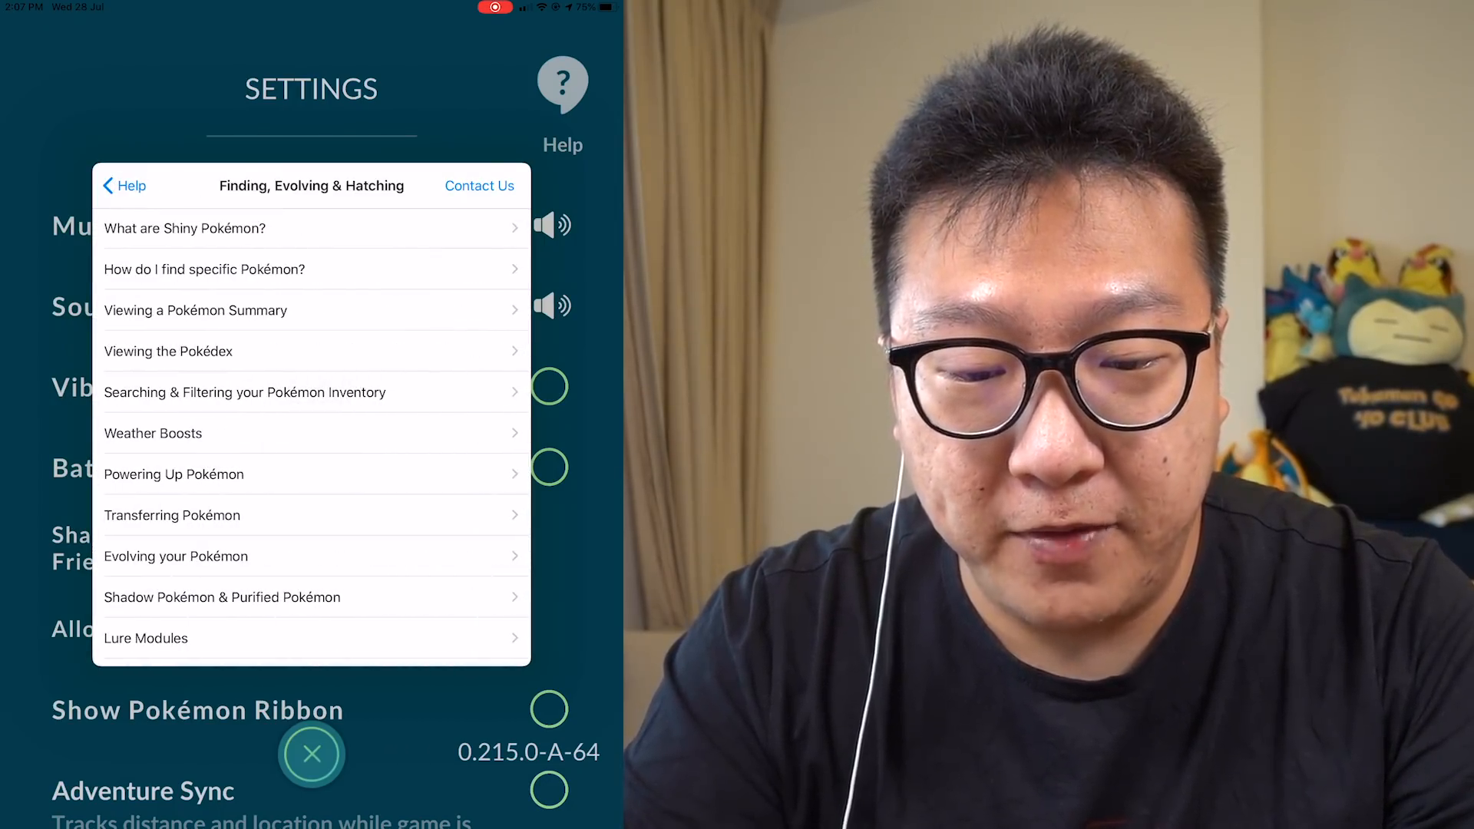
left_click(184, 228)
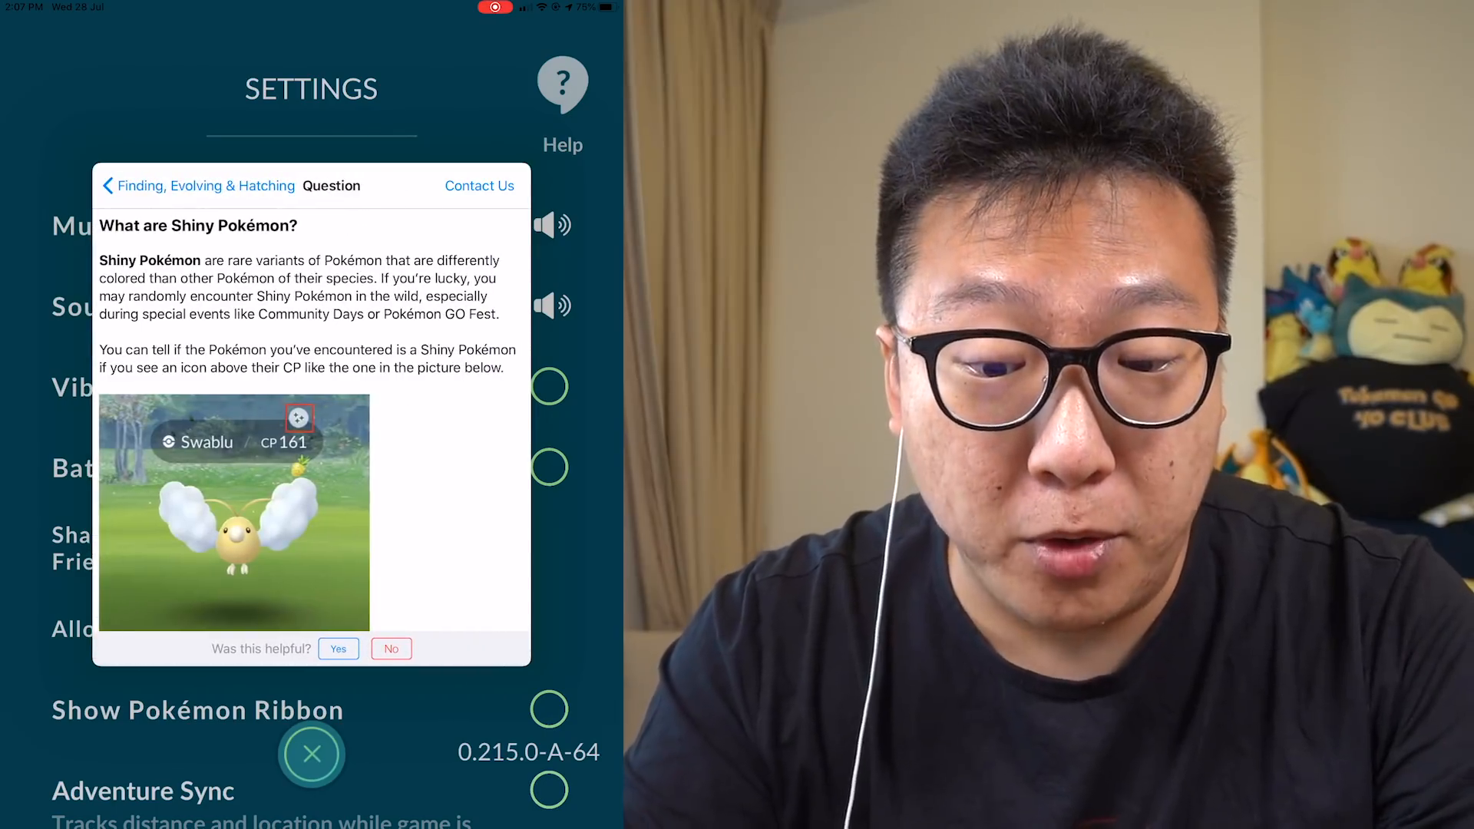
- Scroll through the Shiny Pokémon article and return to the Help categories
scroll("down", 3)
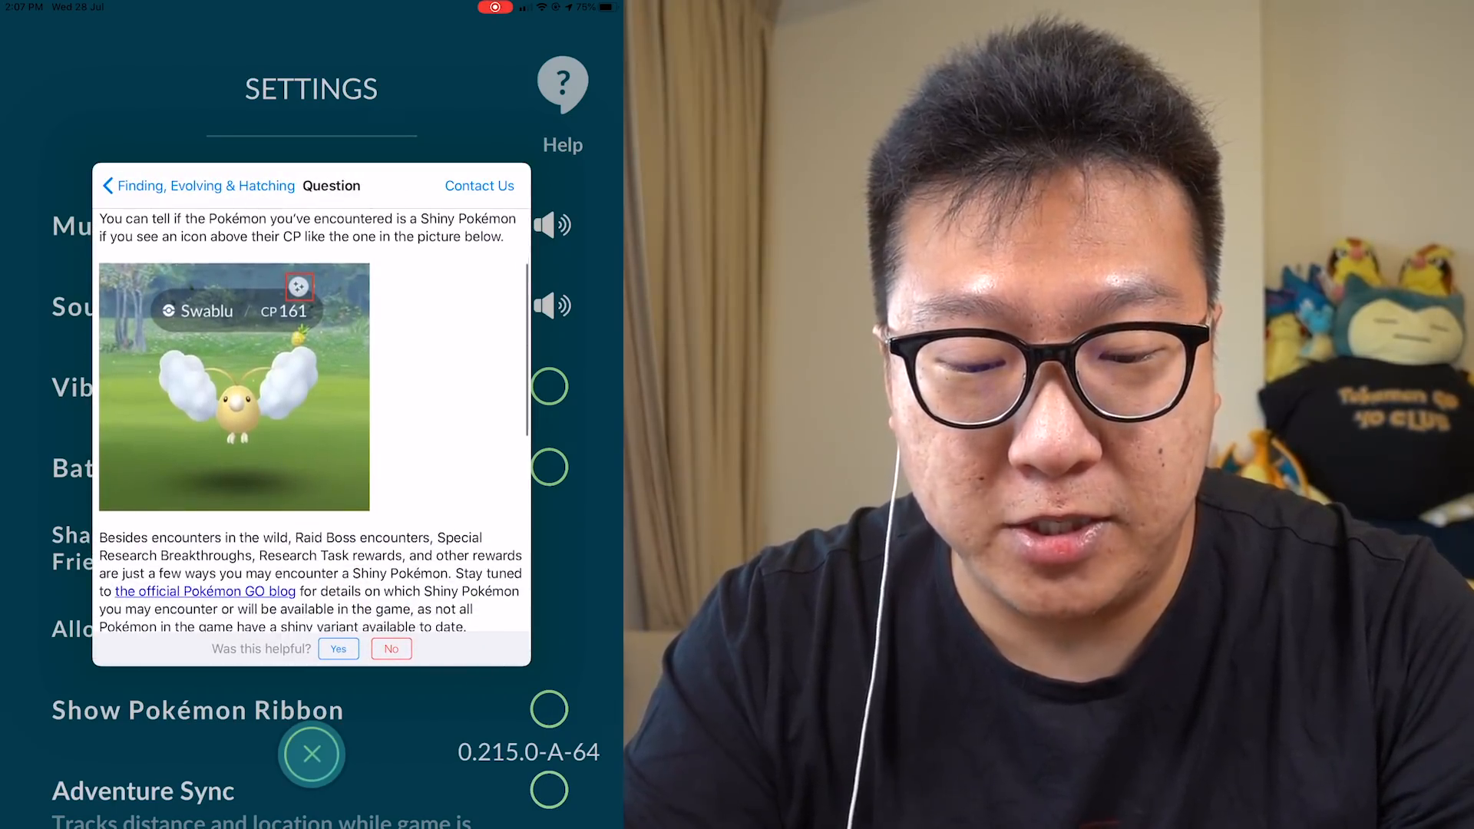
scroll("down", 3)
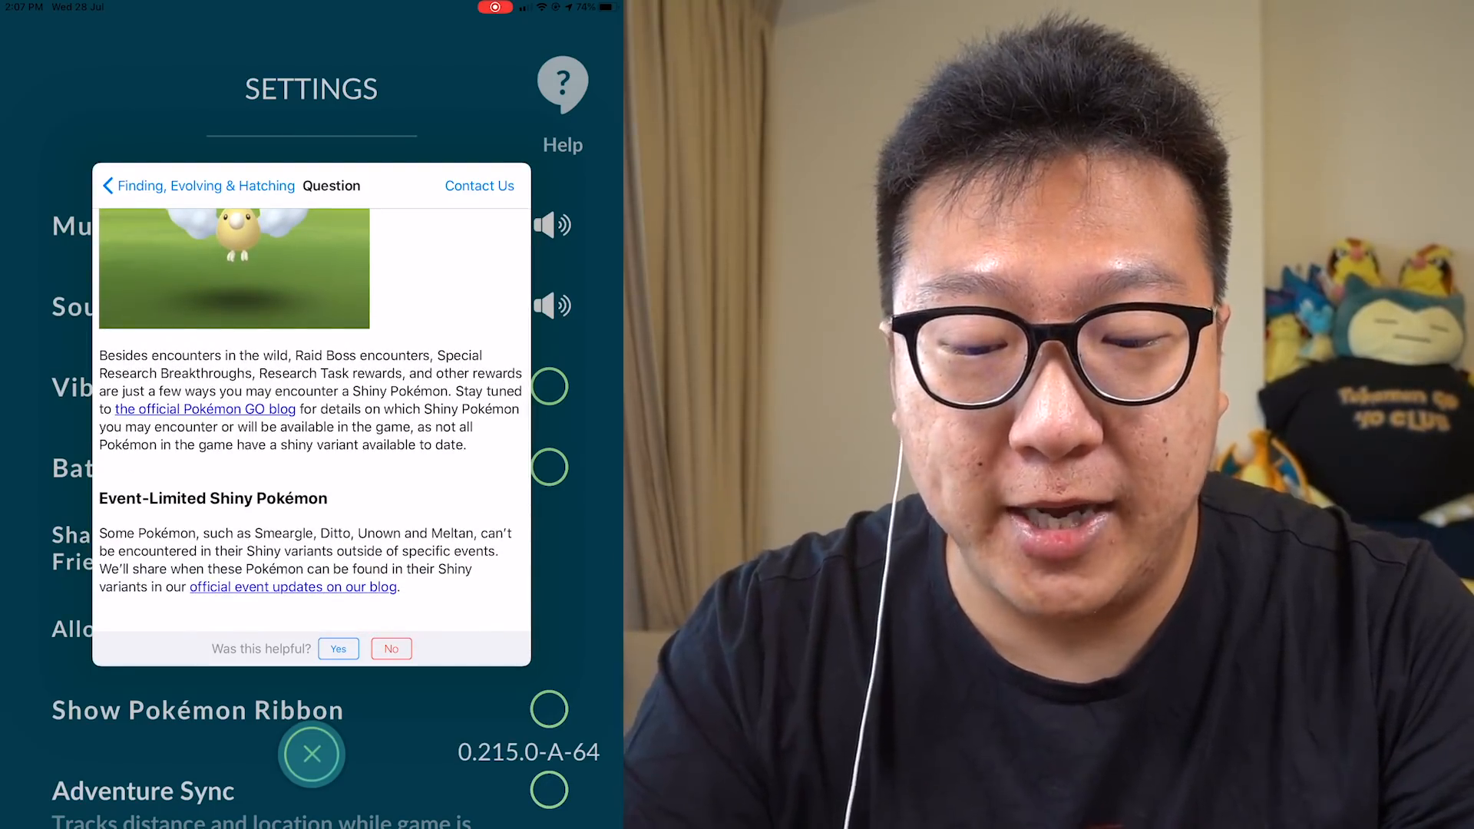
scroll("down", 3)
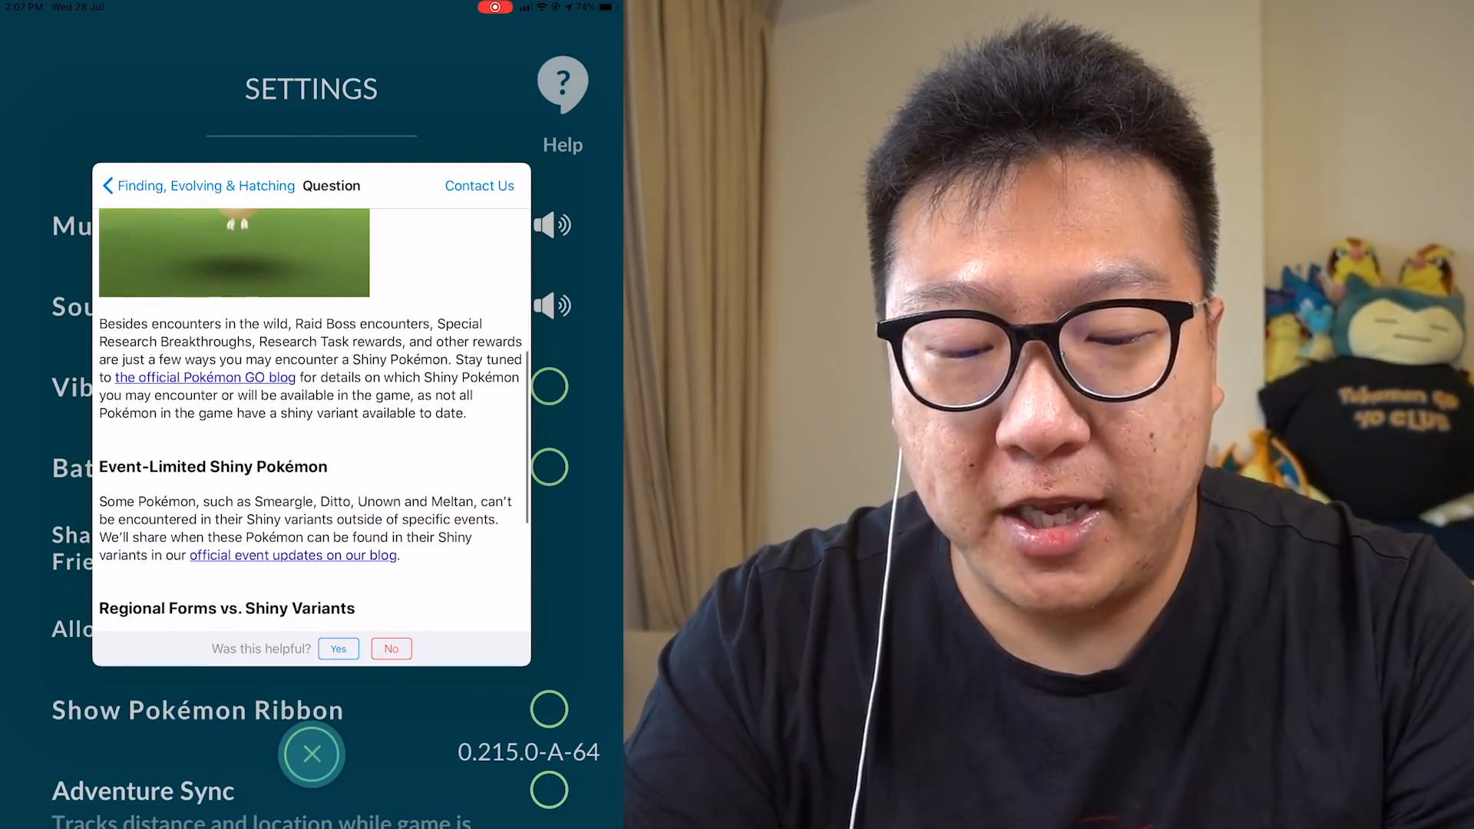
scroll("down", 3)
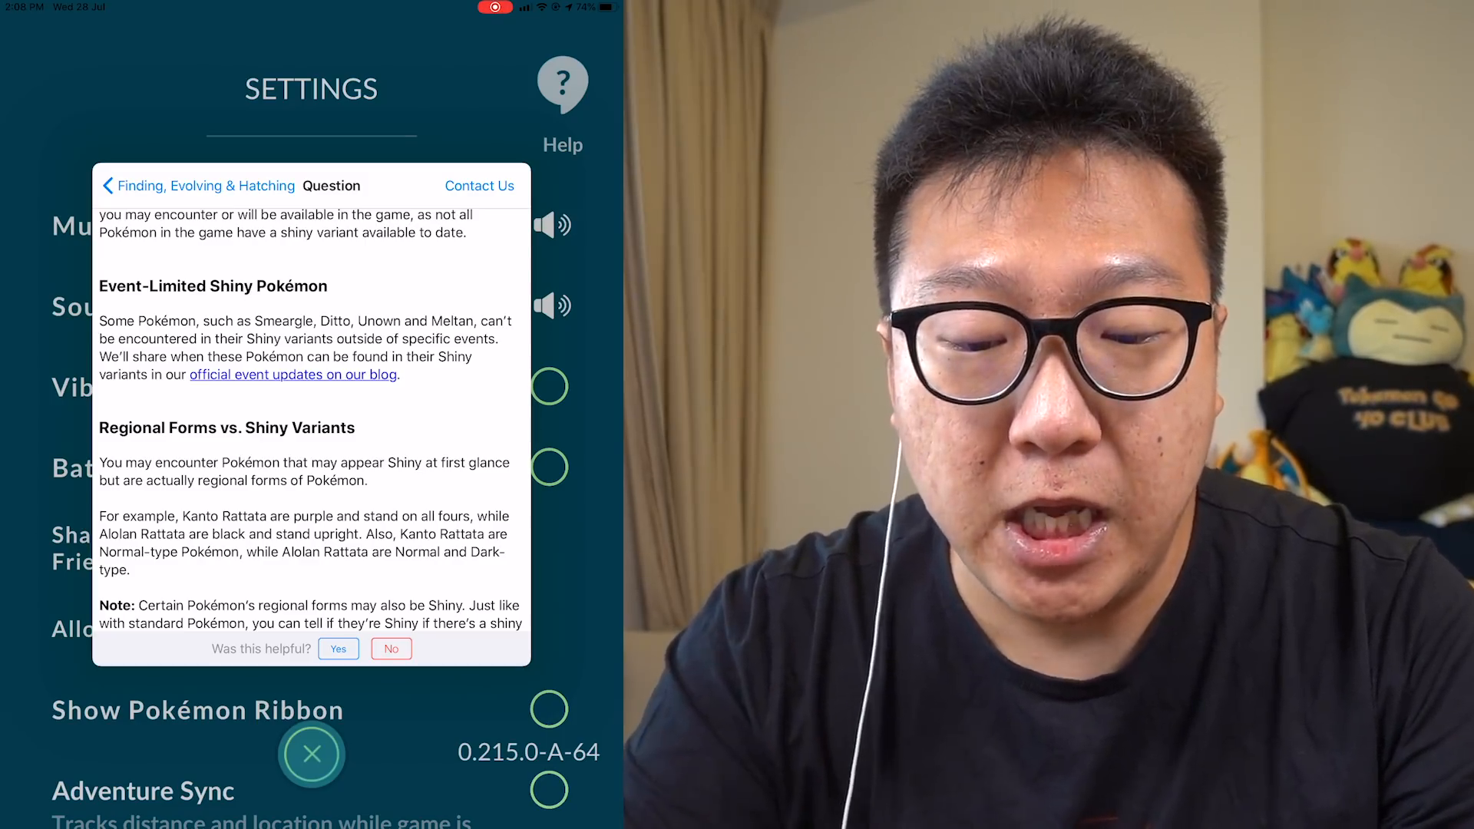
scroll("down", 3)
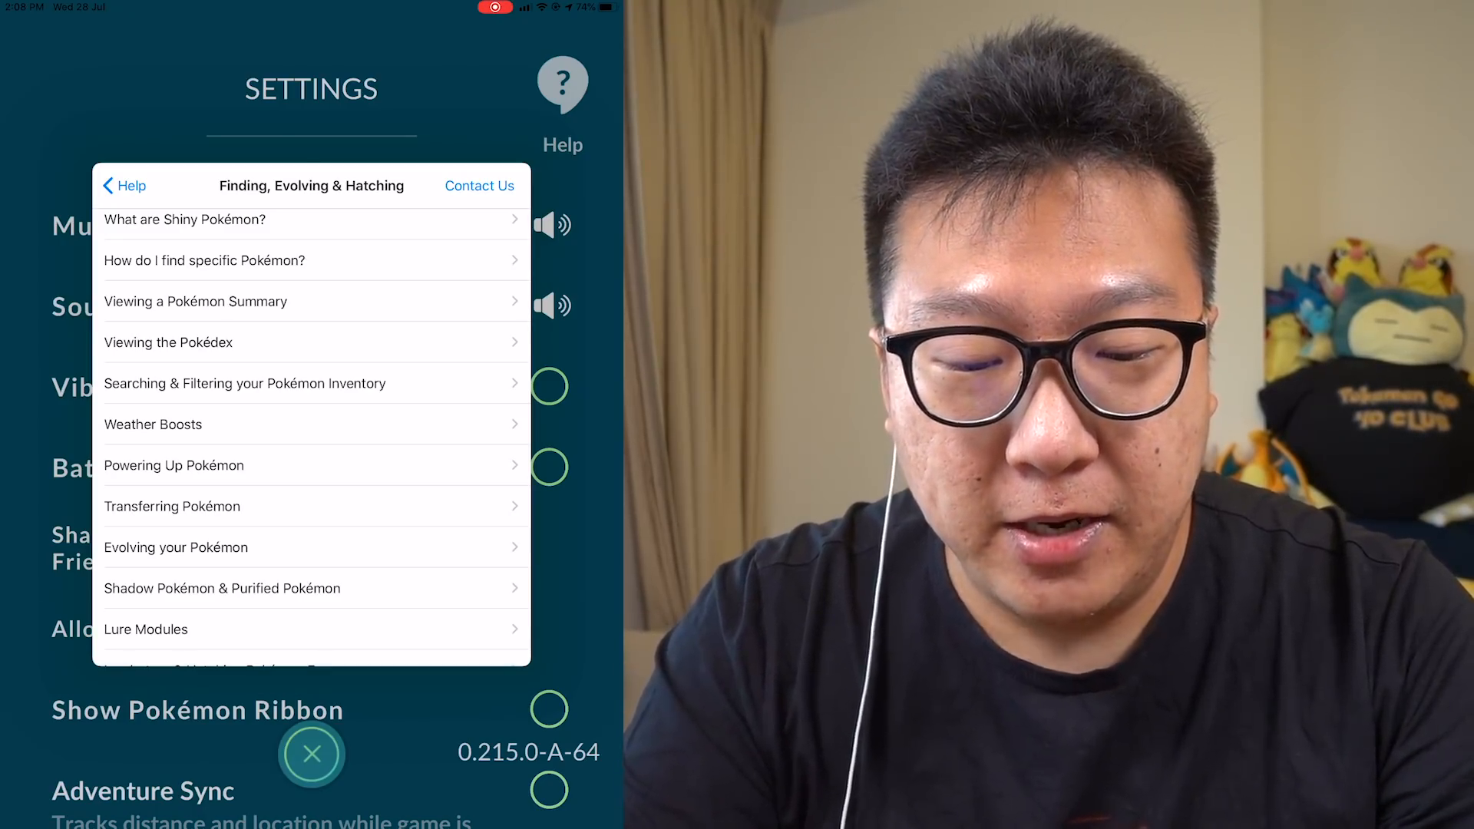
scroll("down", 3)
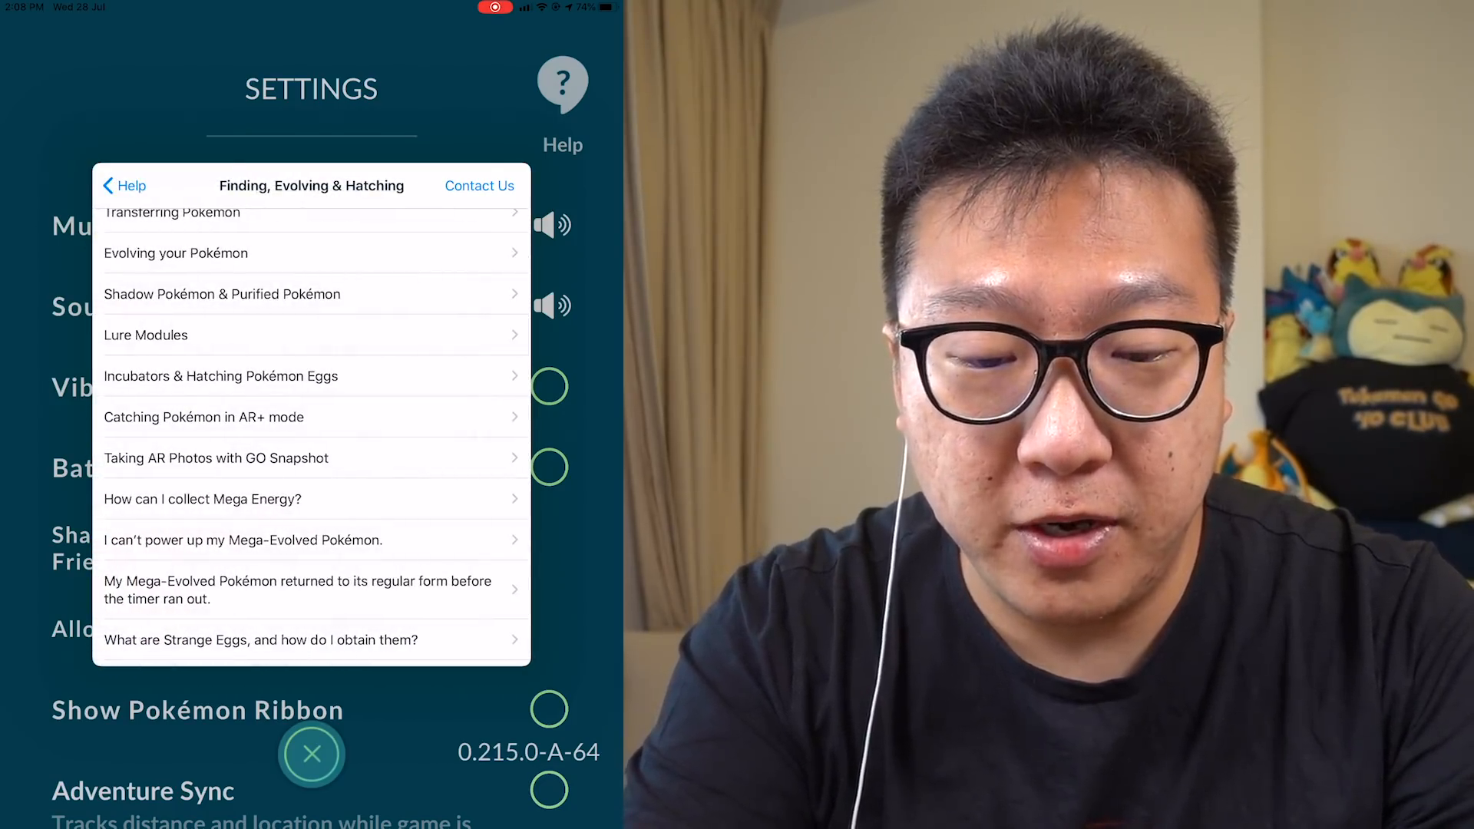
left_click(124, 185)
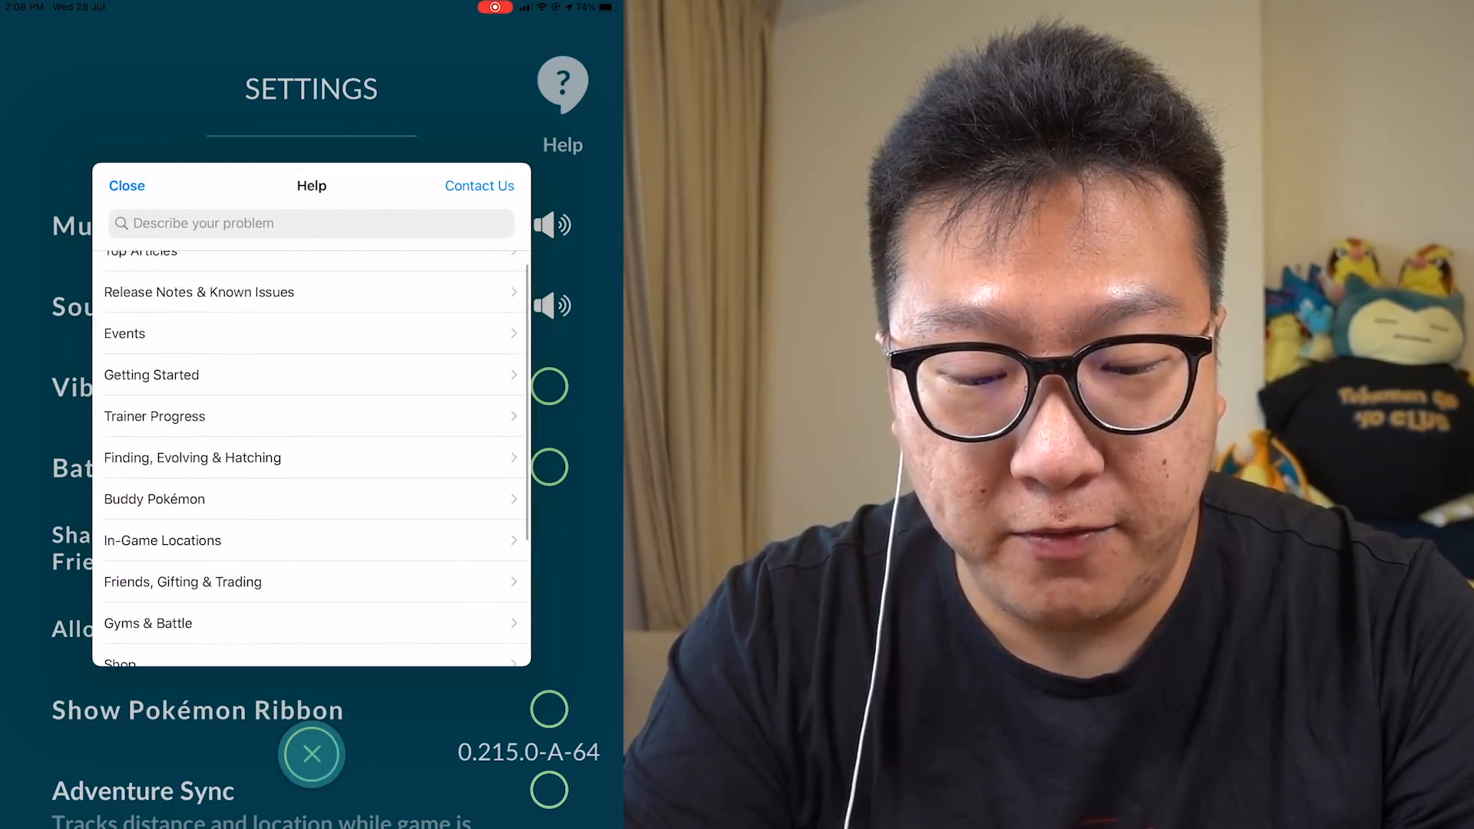
- Open Friends, Gifting & Trading and read the Sending & Receiving Gifts article
left_click(182, 581)
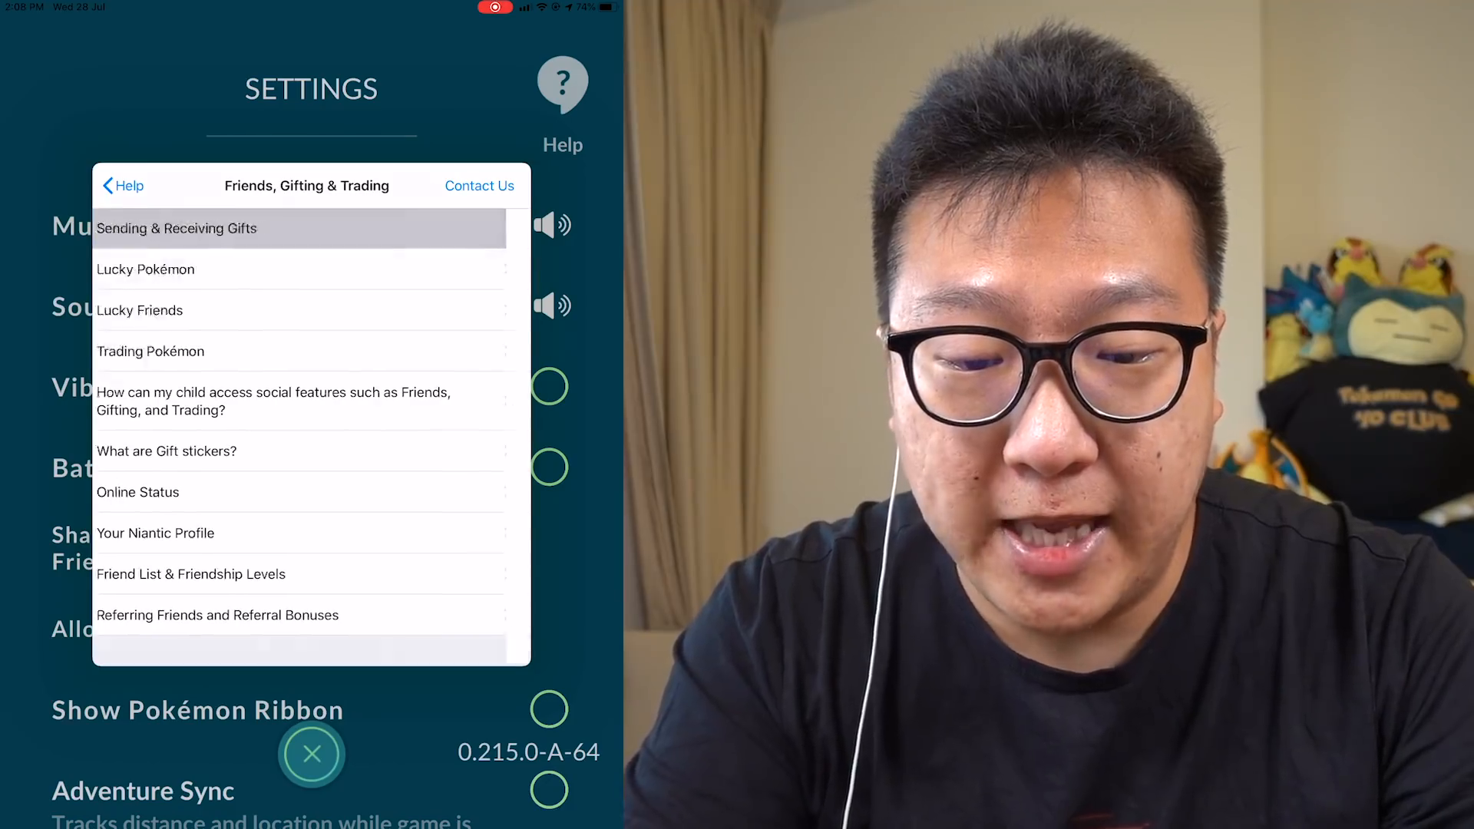
left_click(176, 228)
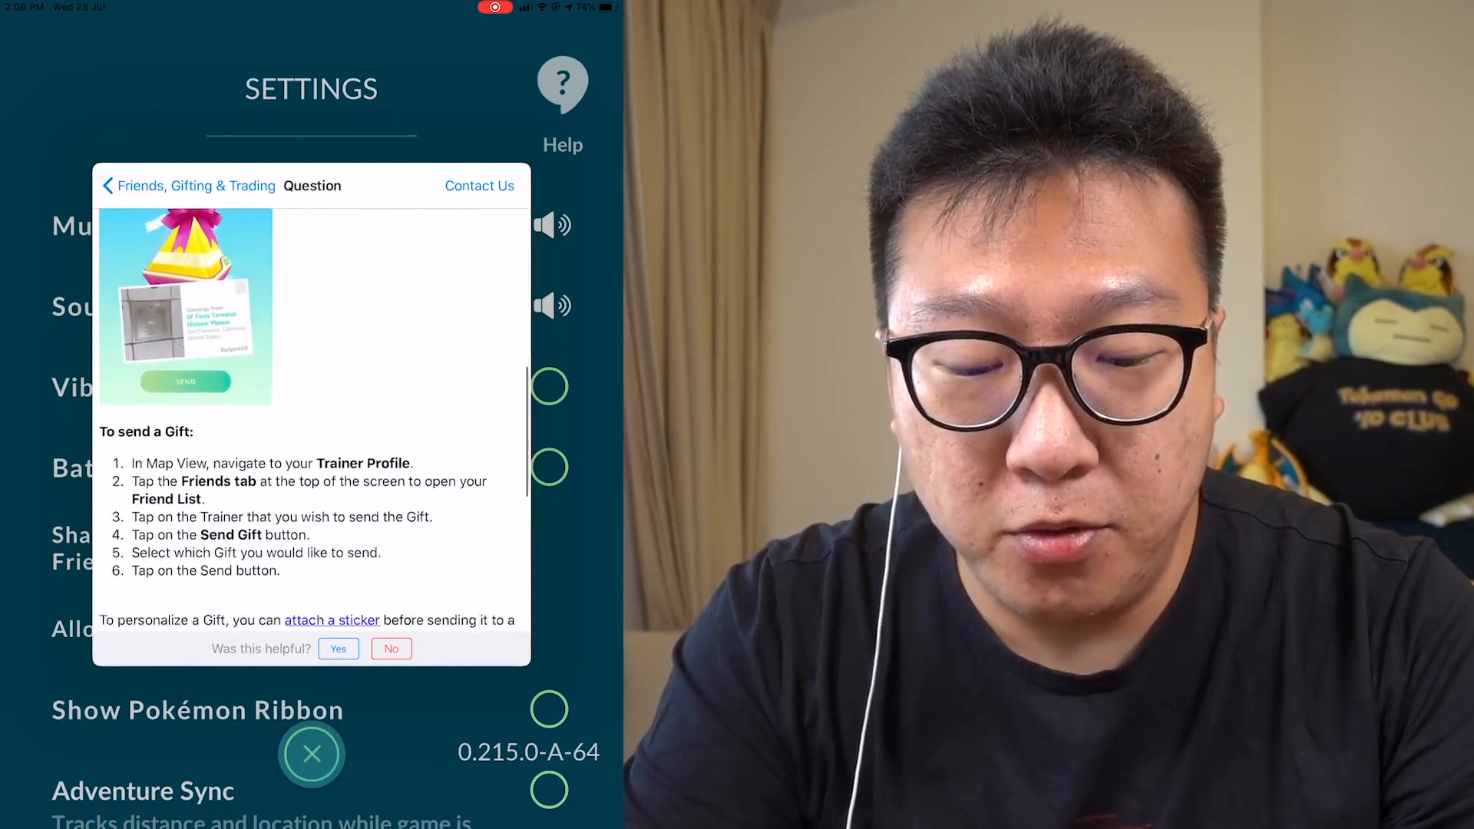
scroll("down", 3)
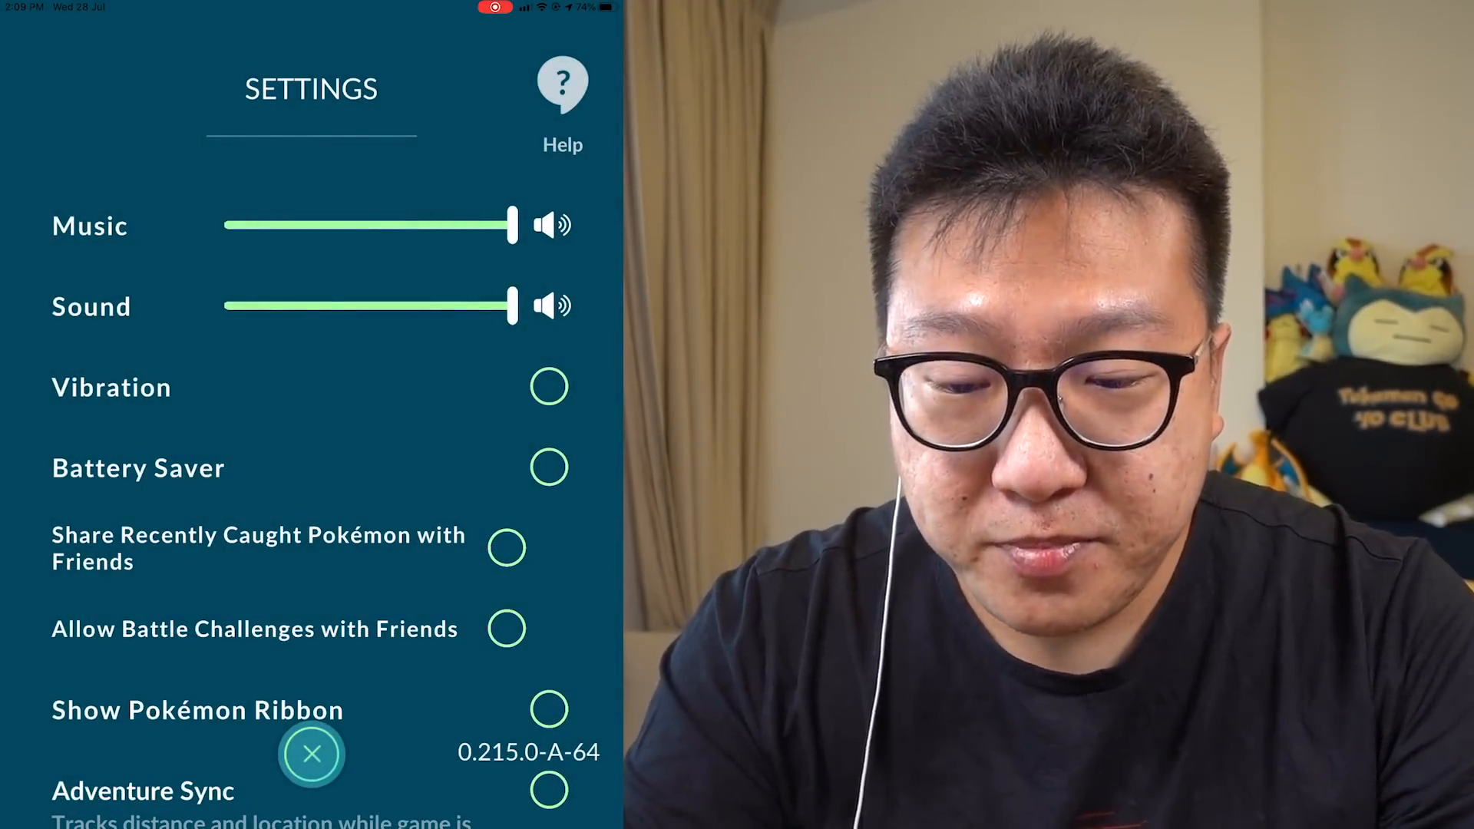
- Scroll Settings past the Pokémon and push-notification options to Advanced Settings and About
scroll("down", 3)
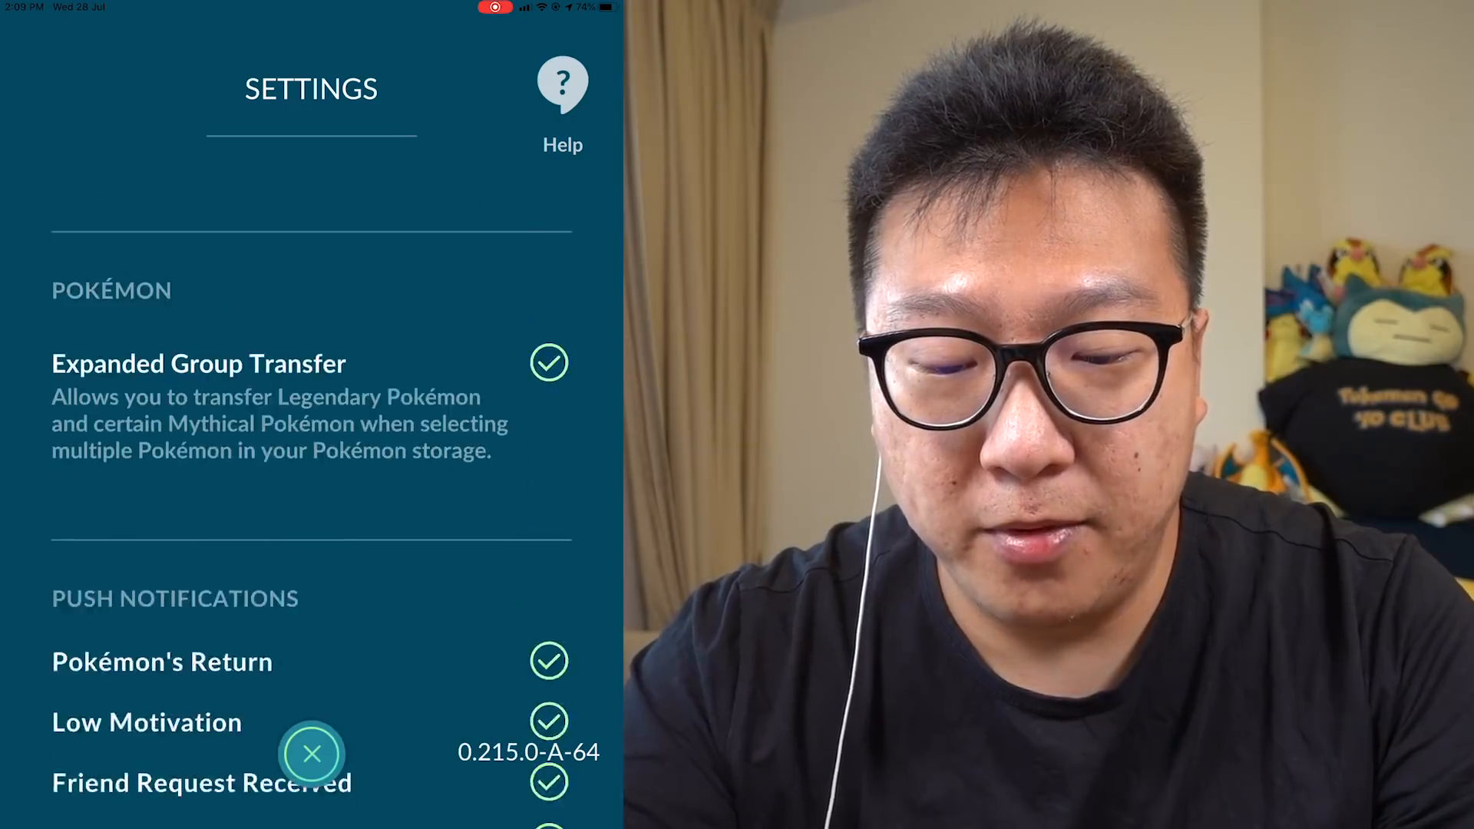
scroll("down", 3)
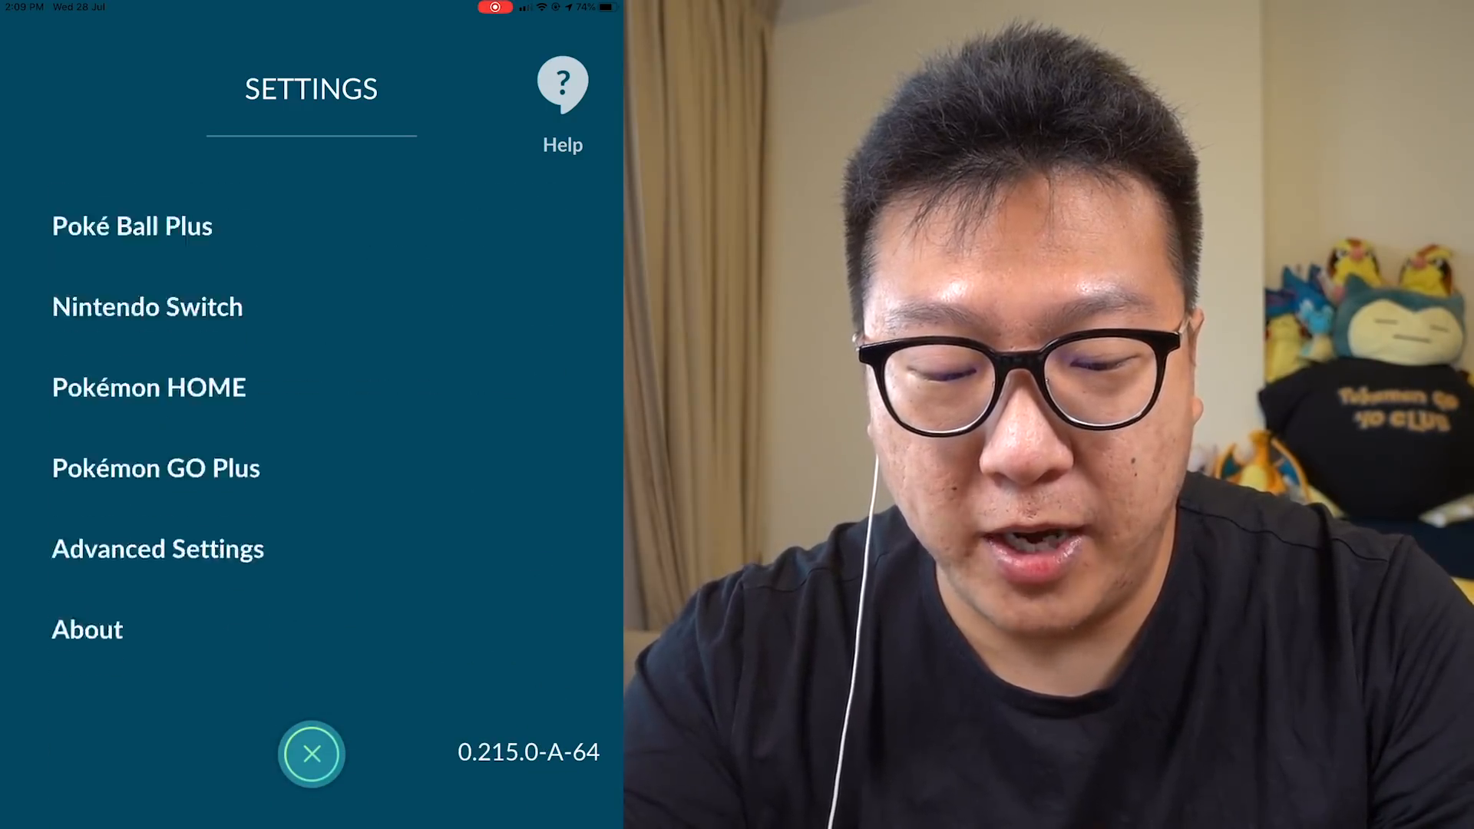